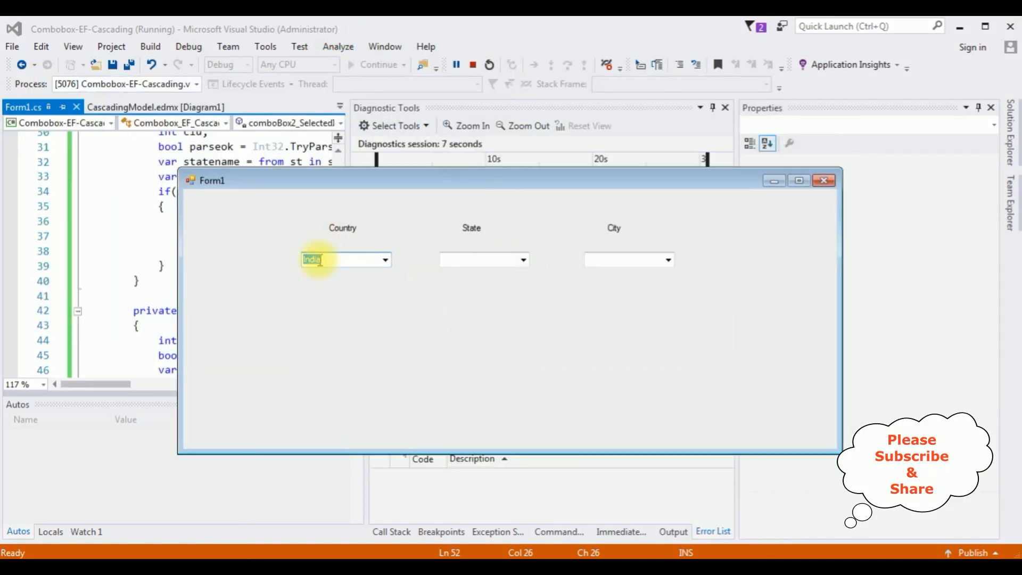
Choose India as the country and Karnataka as its state in the running form.
click(385, 259)
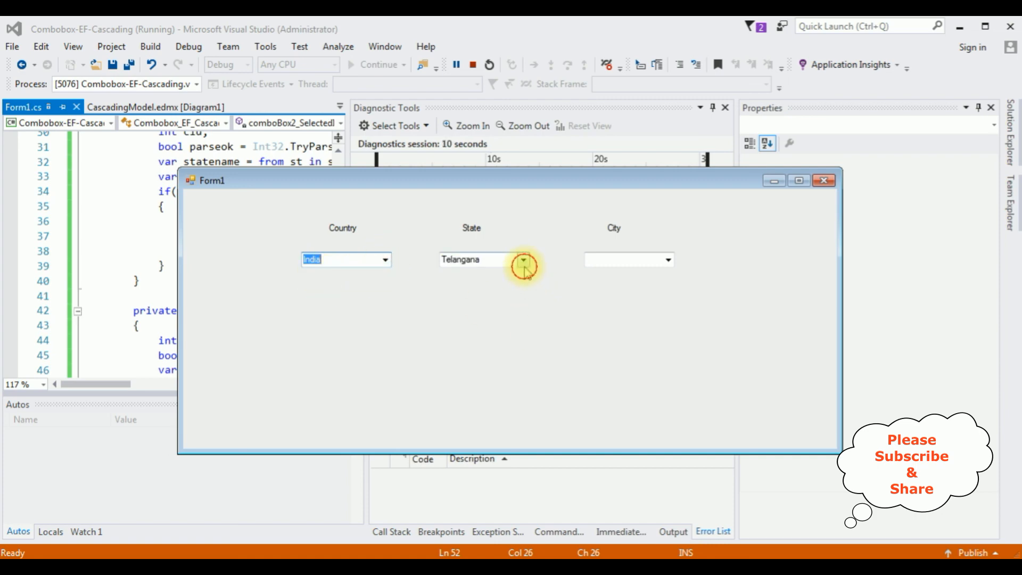
click(523, 260)
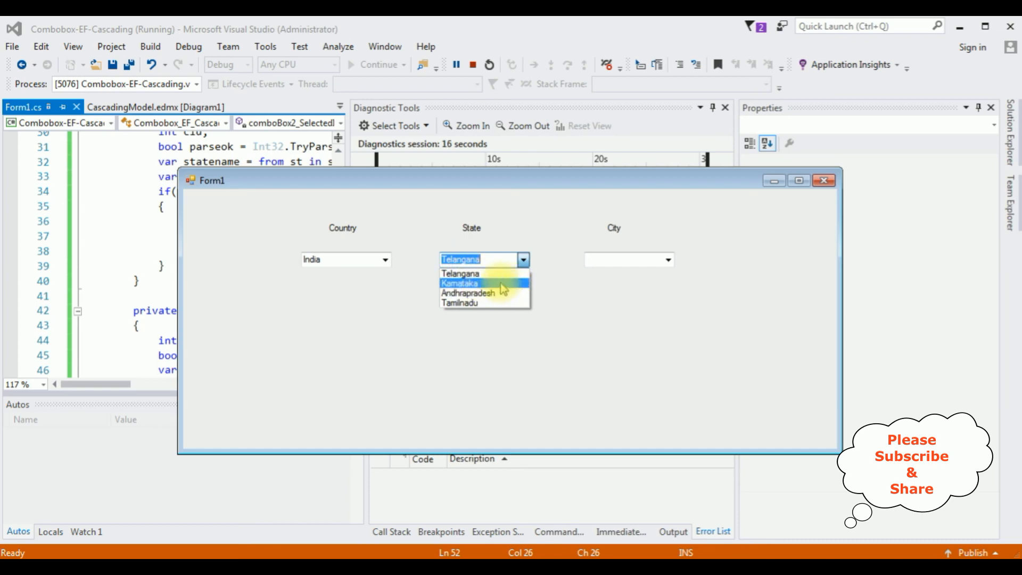
click(459, 283)
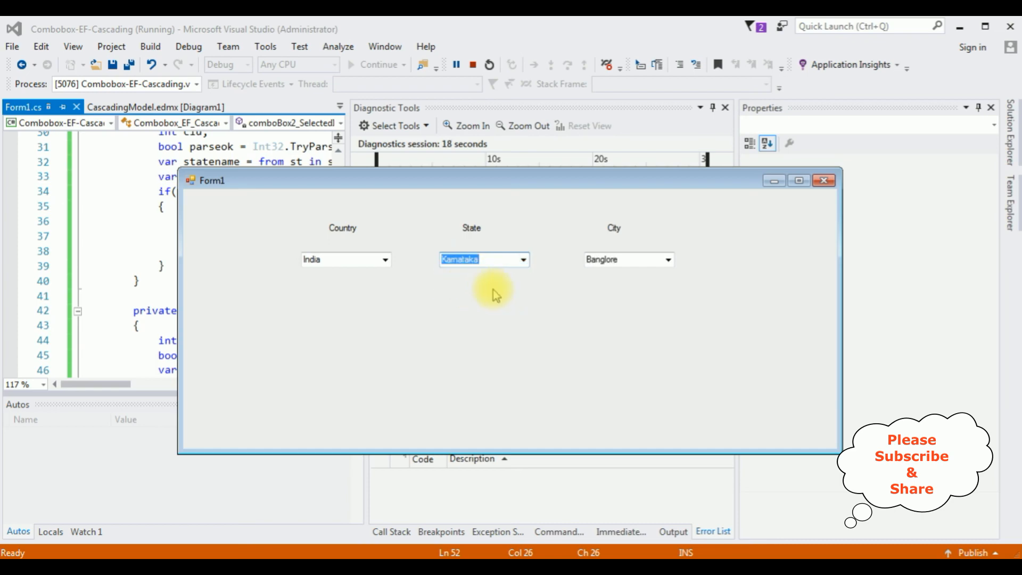
mouse_move(584, 279)
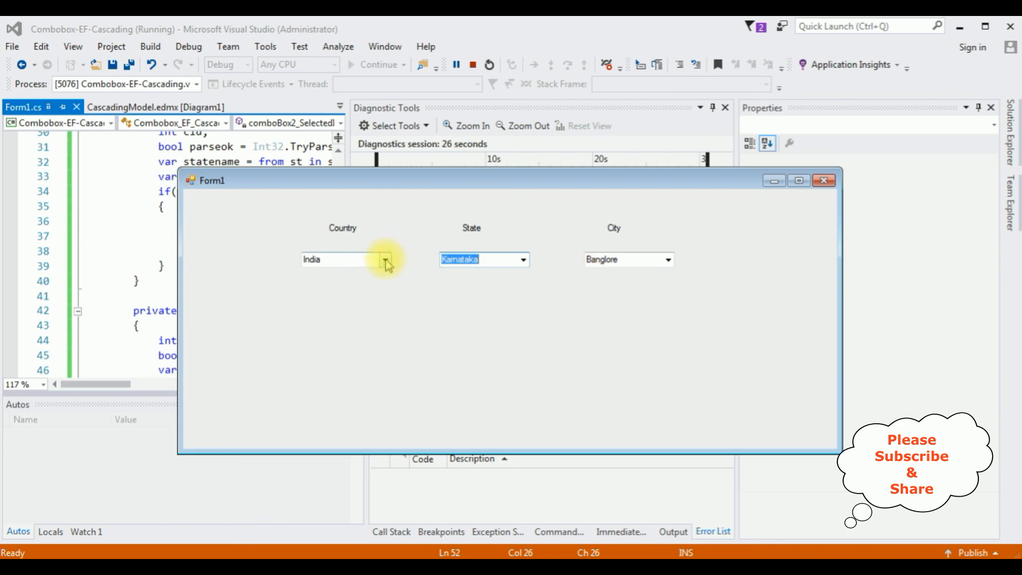
Switch the country to USA and choose Texas as the state.
click(388, 259)
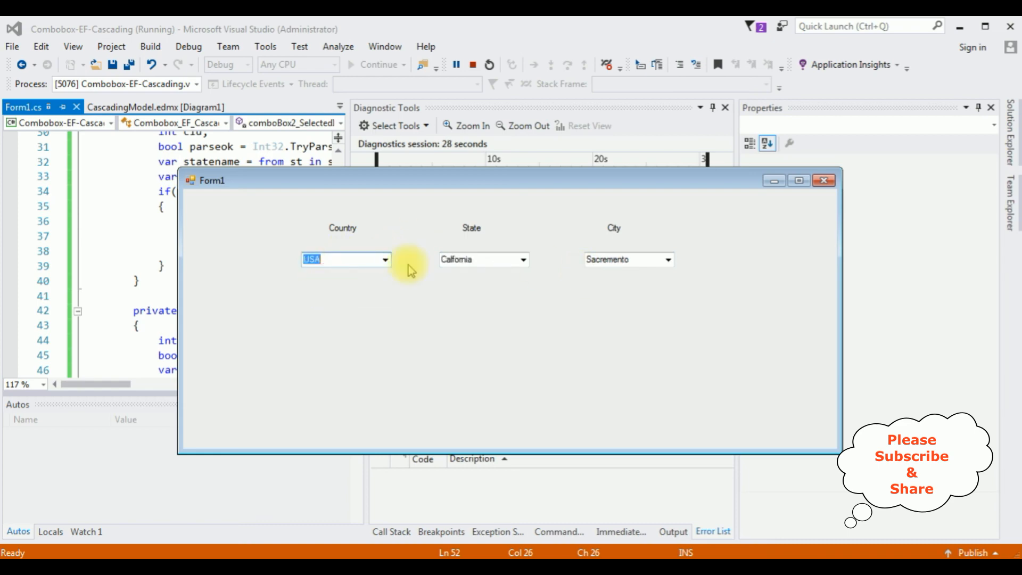
click(523, 259)
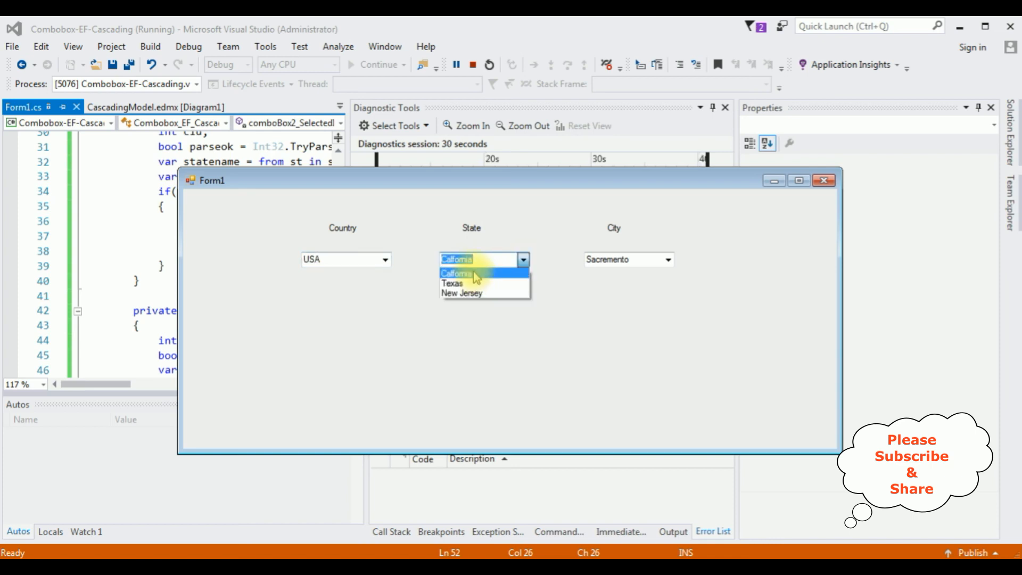
mouse_move(463, 292)
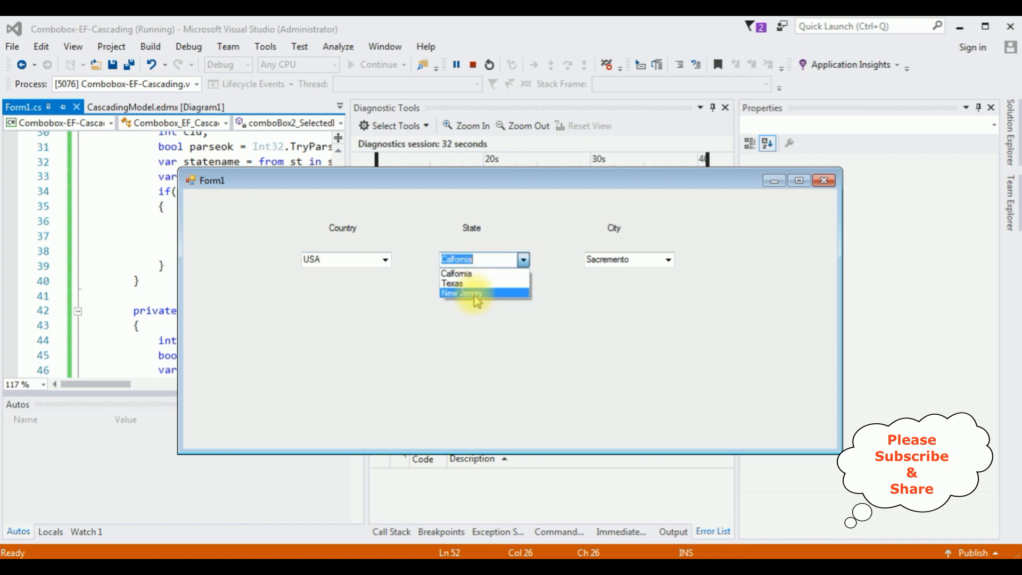
click(452, 283)
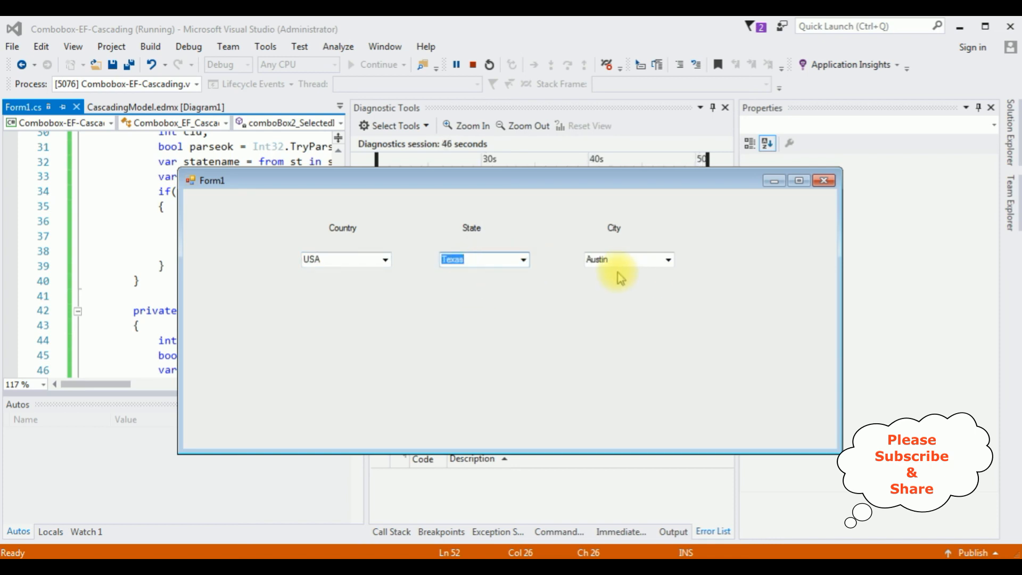
mouse_move(604, 281)
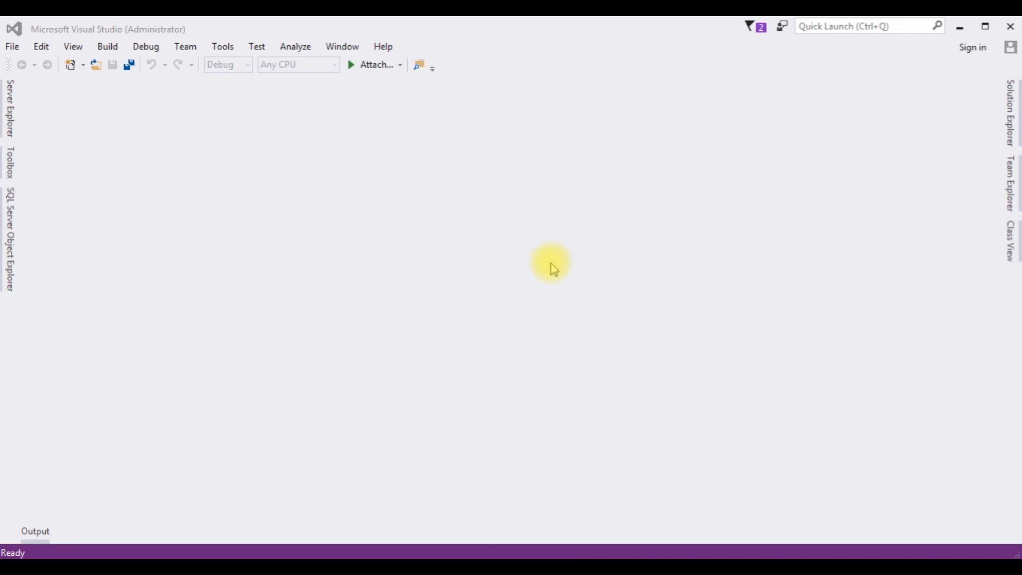
Create a new Windows Forms Application project named Combobox-EF-Cascading.
click(11, 46)
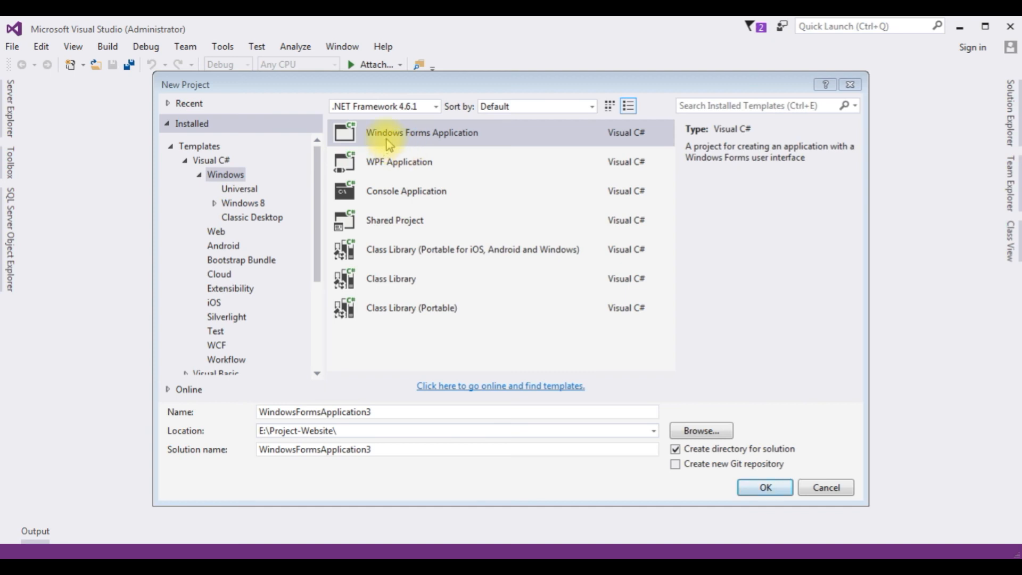
click(422, 133)
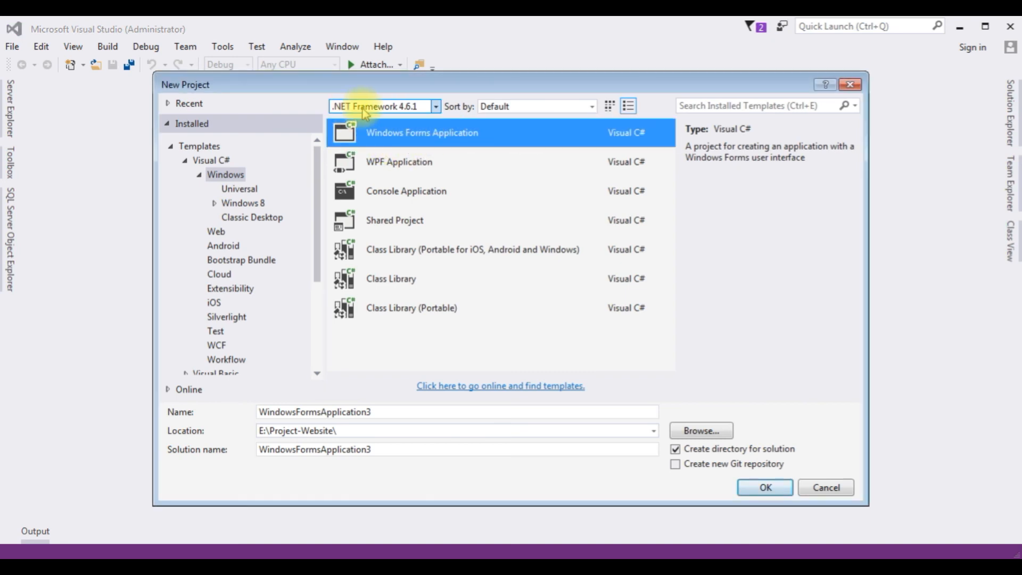
mouse_move(412, 111)
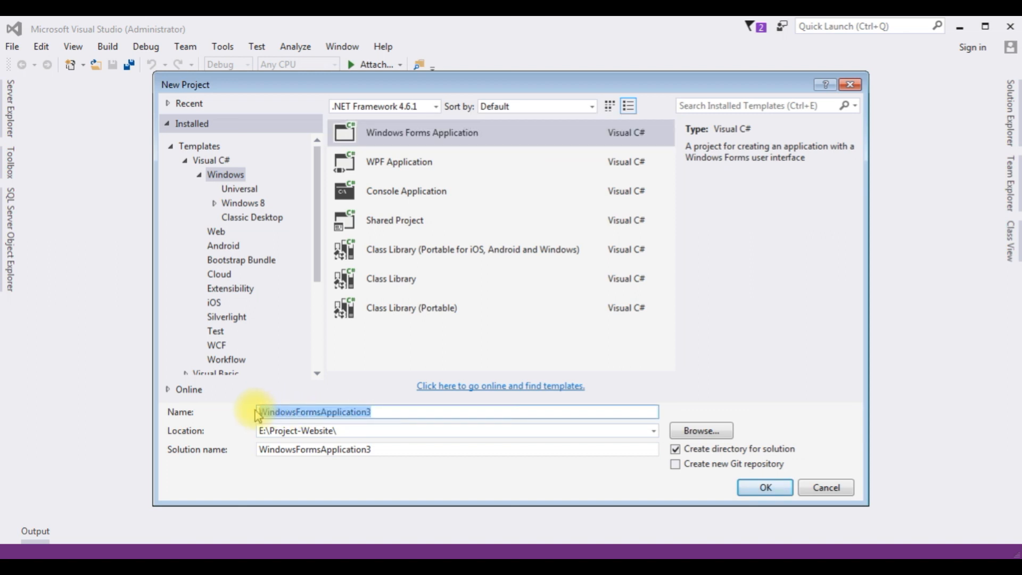
key(Delete)
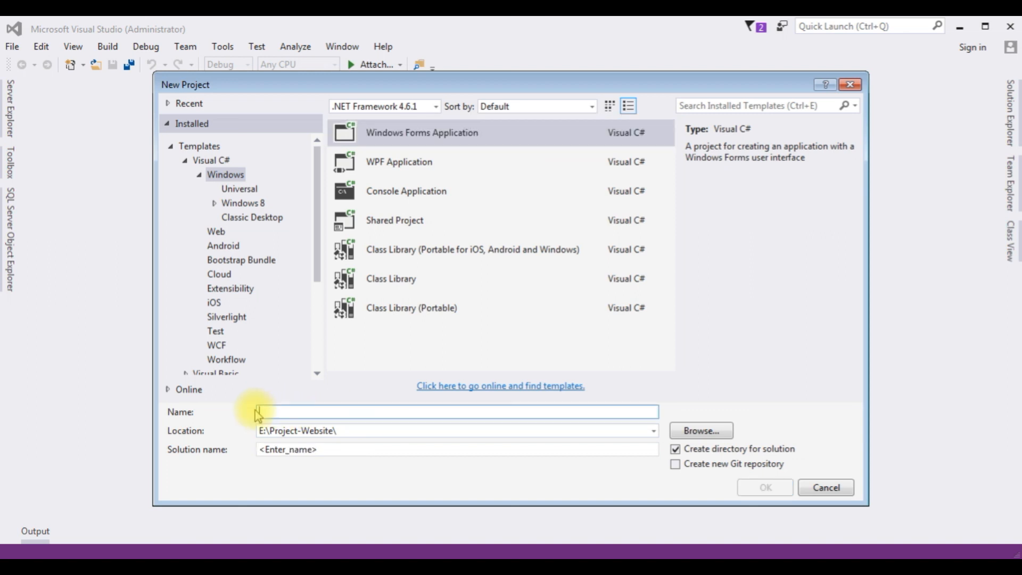
text(Combobox-EF)
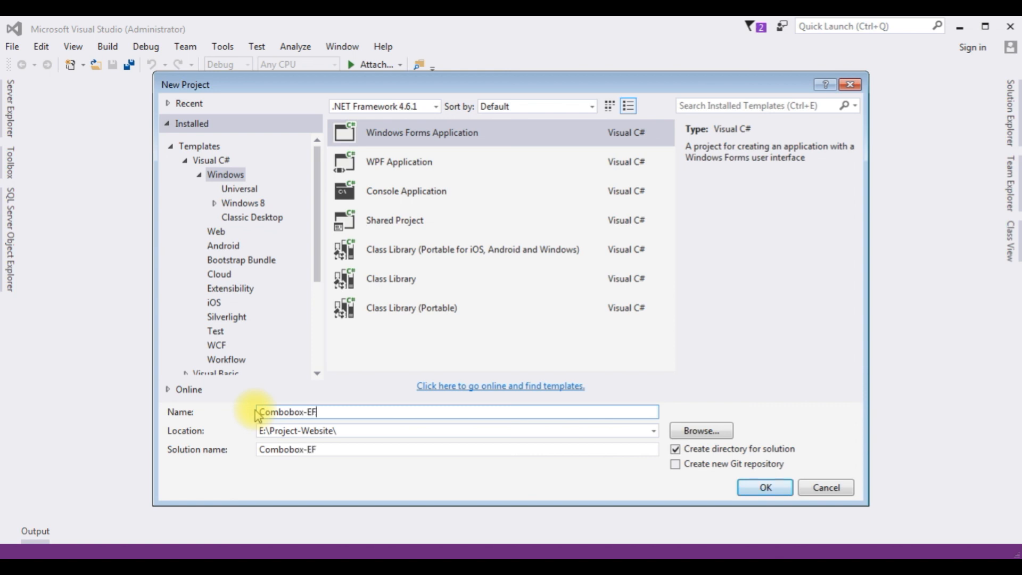
text(-)
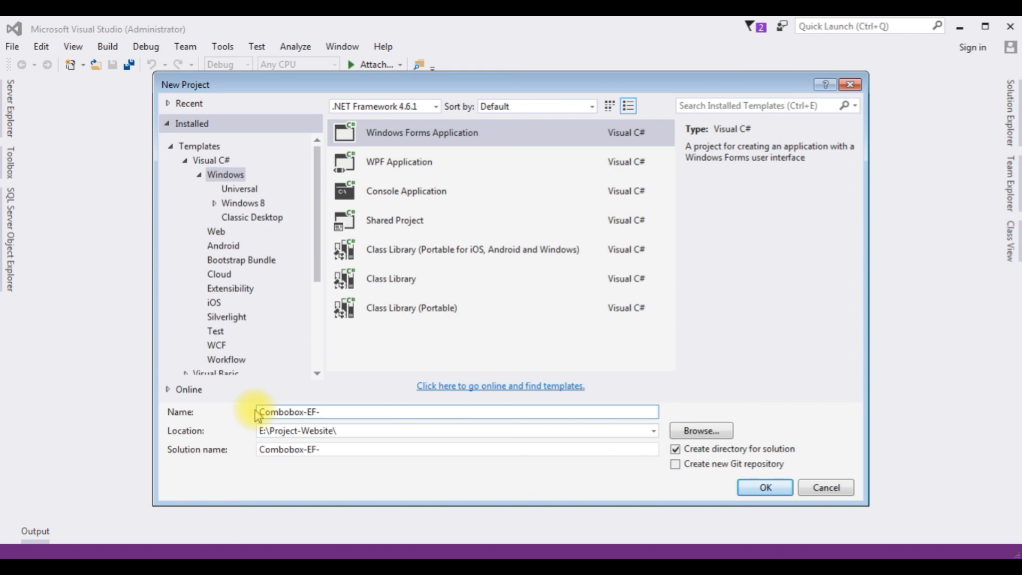
text(Cascas)
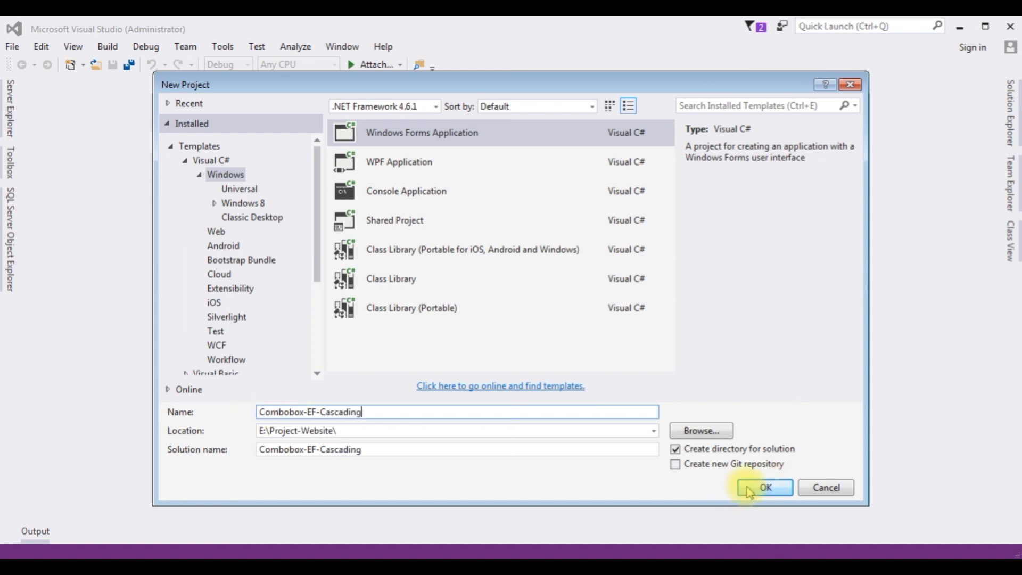
click(764, 487)
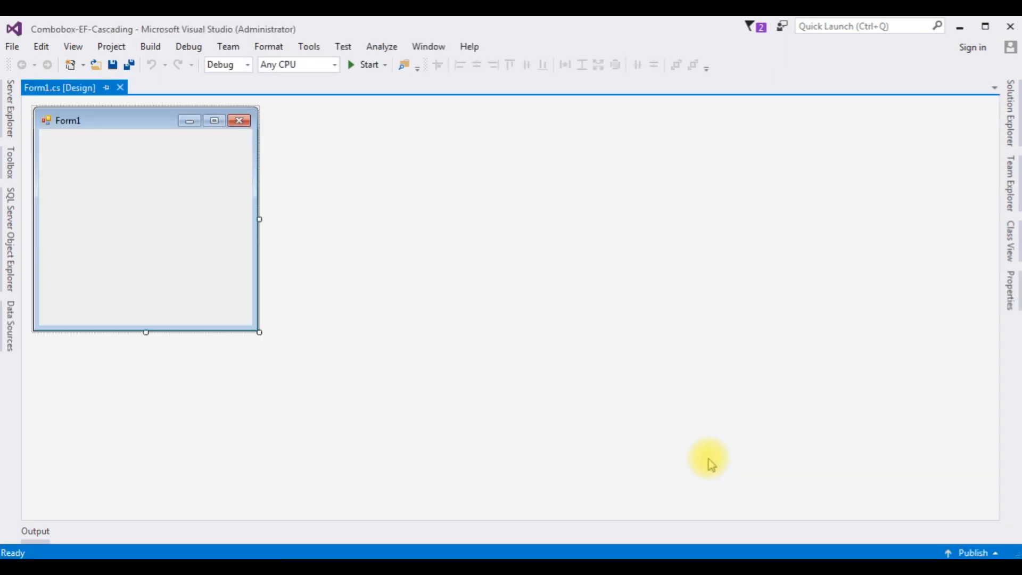
mouse_move(385, 410)
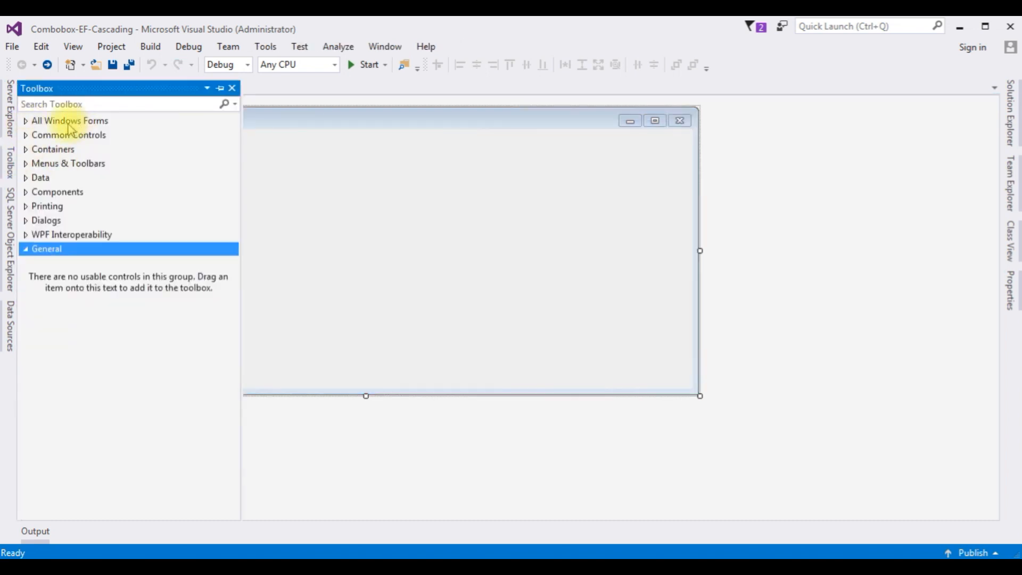
Place three ComboBox controls side by side in a row on the widened Form1.
click(70, 120)
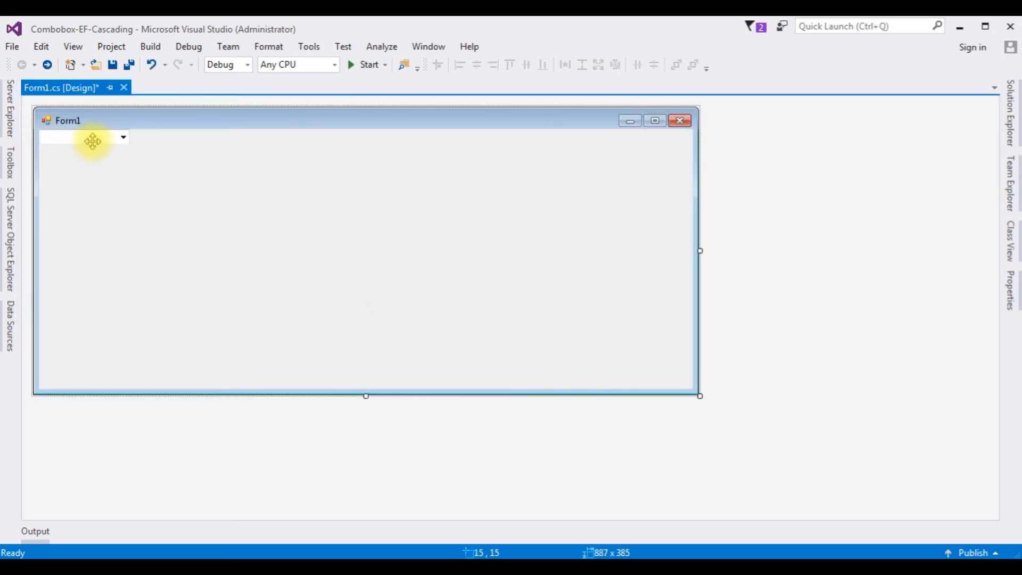
drag(84, 137, 200, 200)
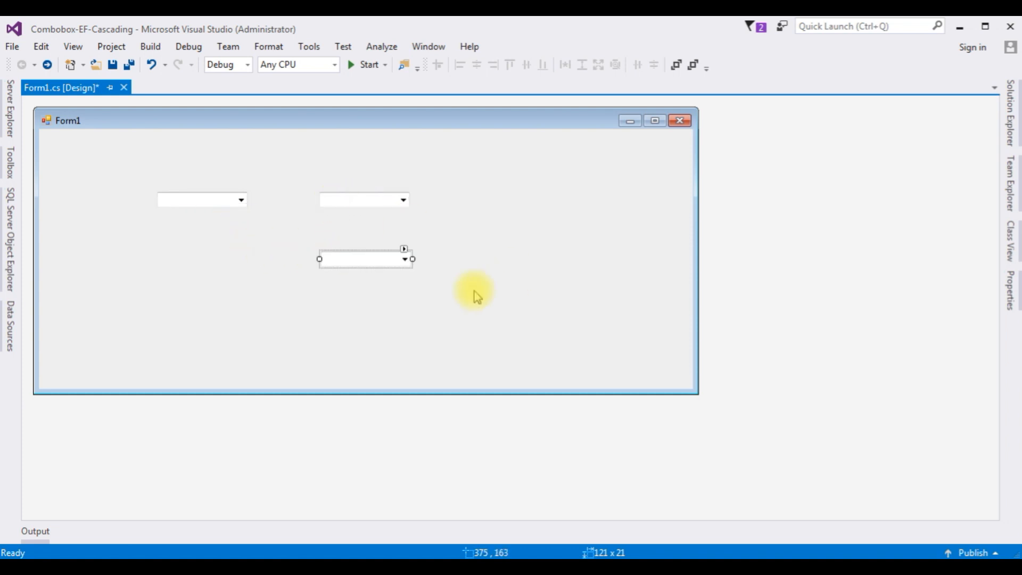
drag(365, 258, 548, 200)
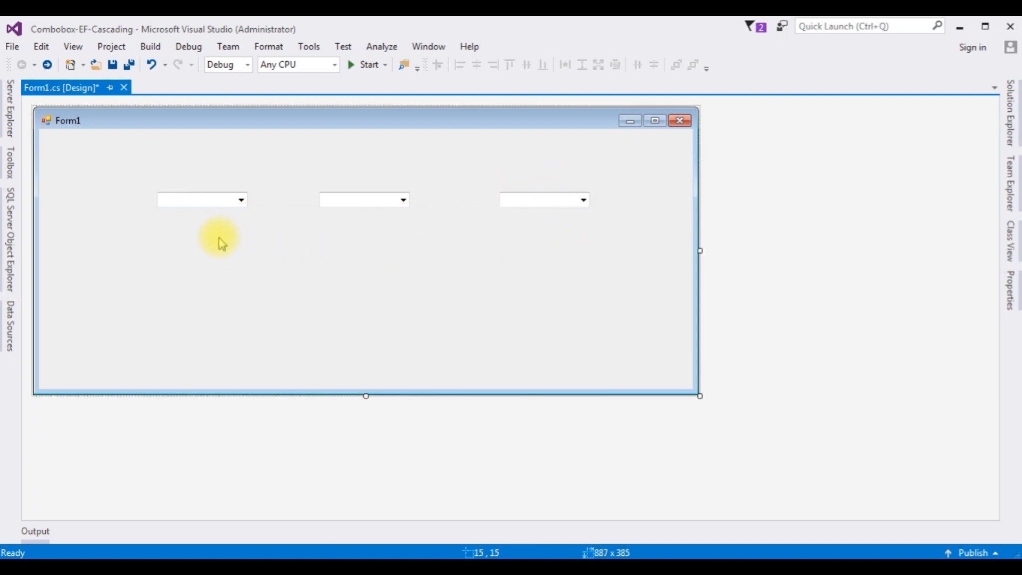
mouse_move(111, 220)
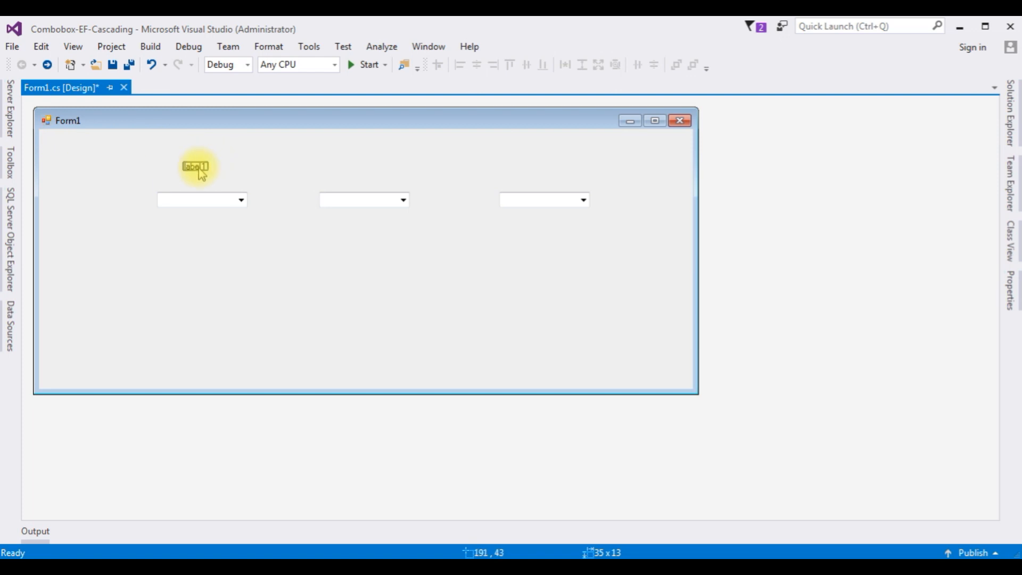
Place a label above each of the three combo boxes.
click(195, 168)
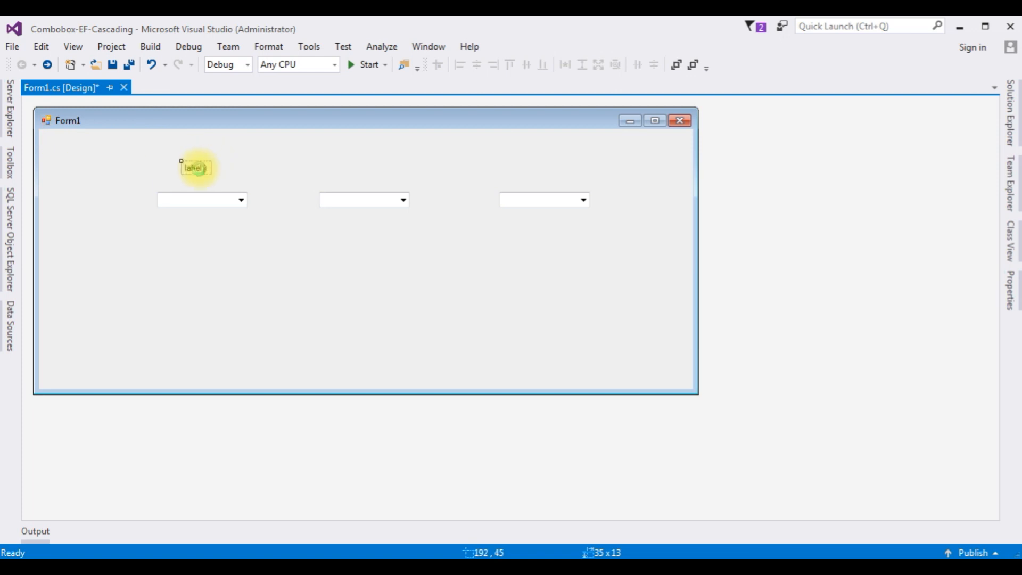
drag(195, 168, 352, 168)
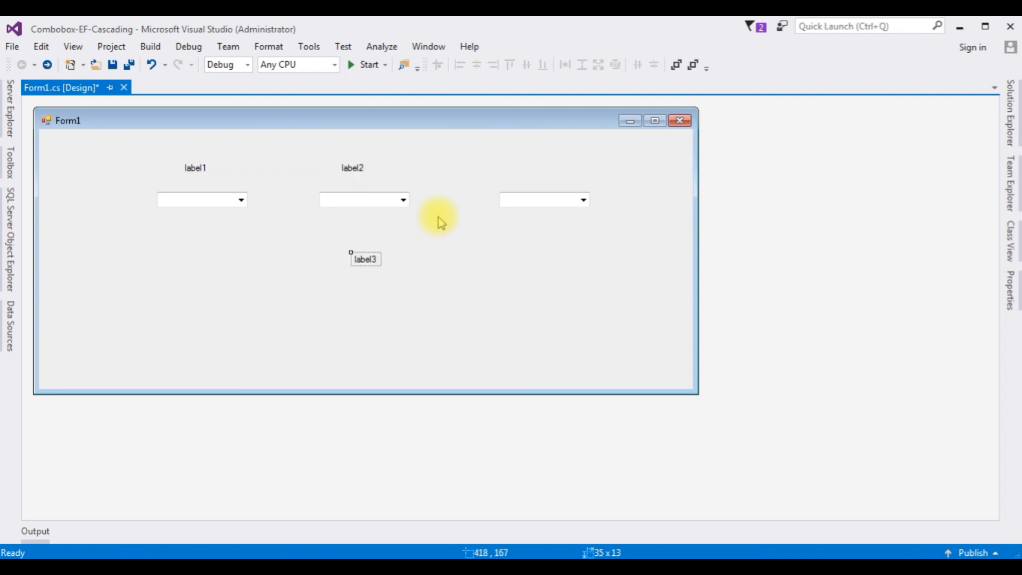
drag(366, 259, 535, 168)
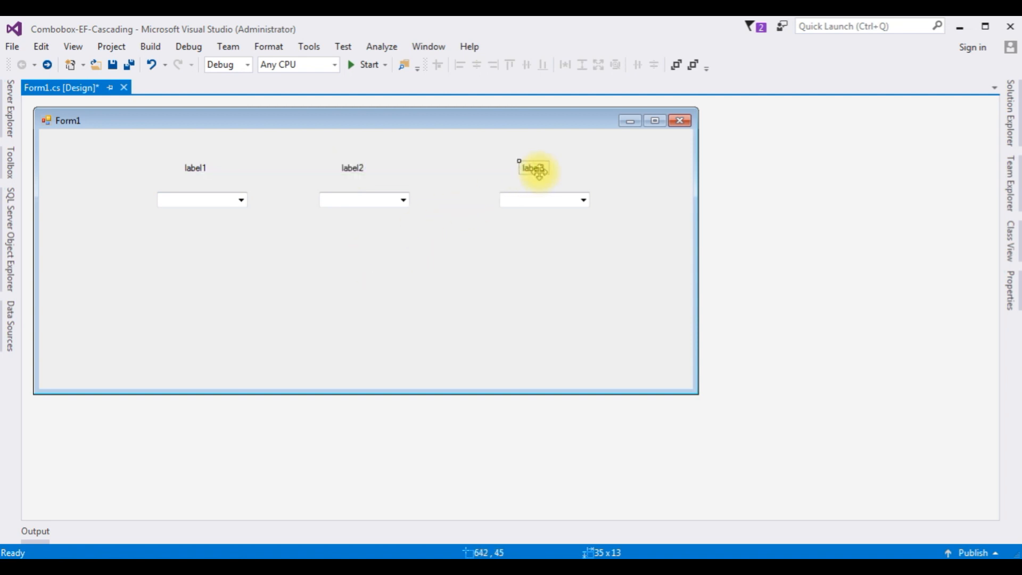
Set the label texts to Country, State and City.
click(195, 167)
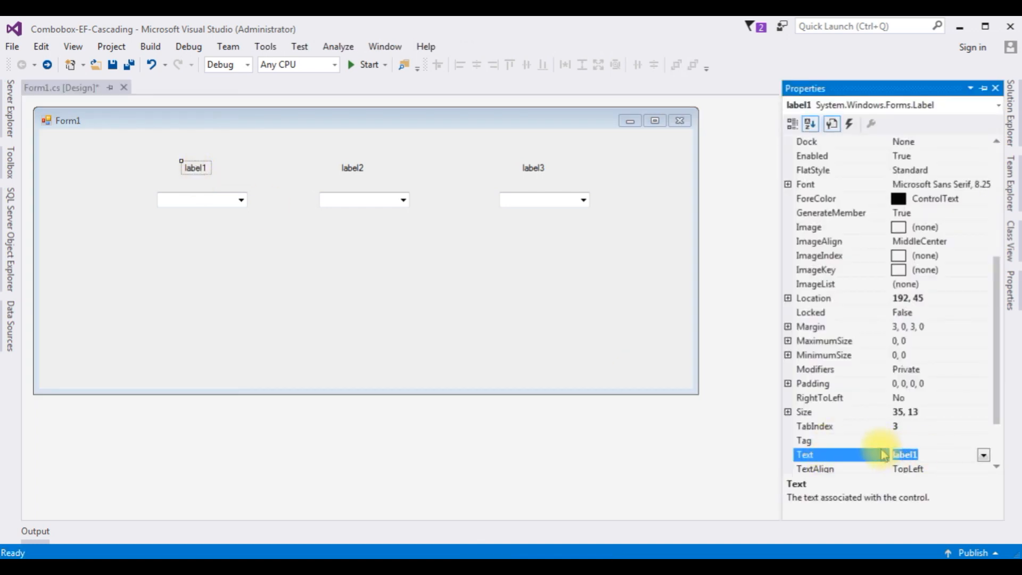
text(Cop)
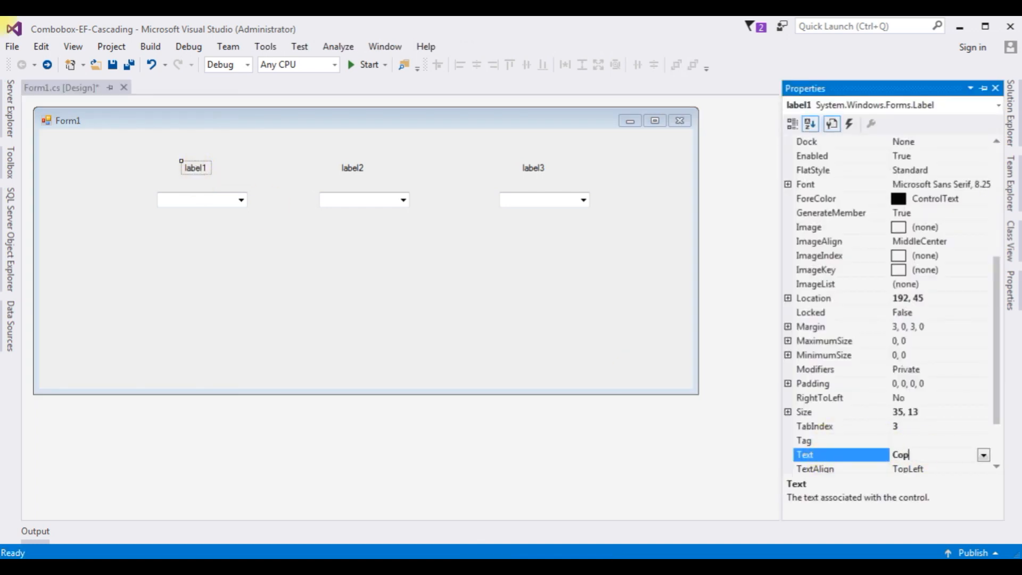
text(Country)
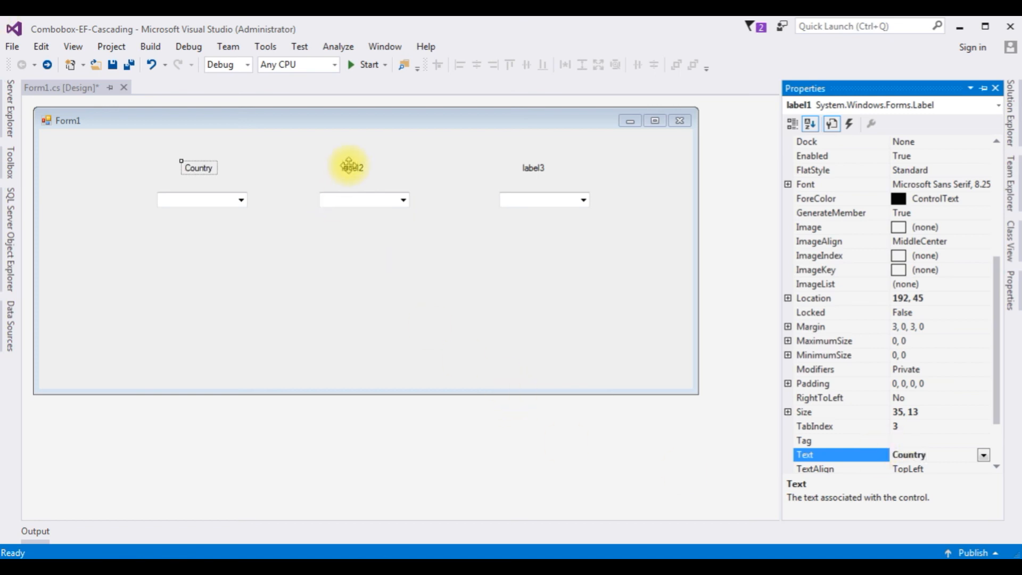
click(352, 166)
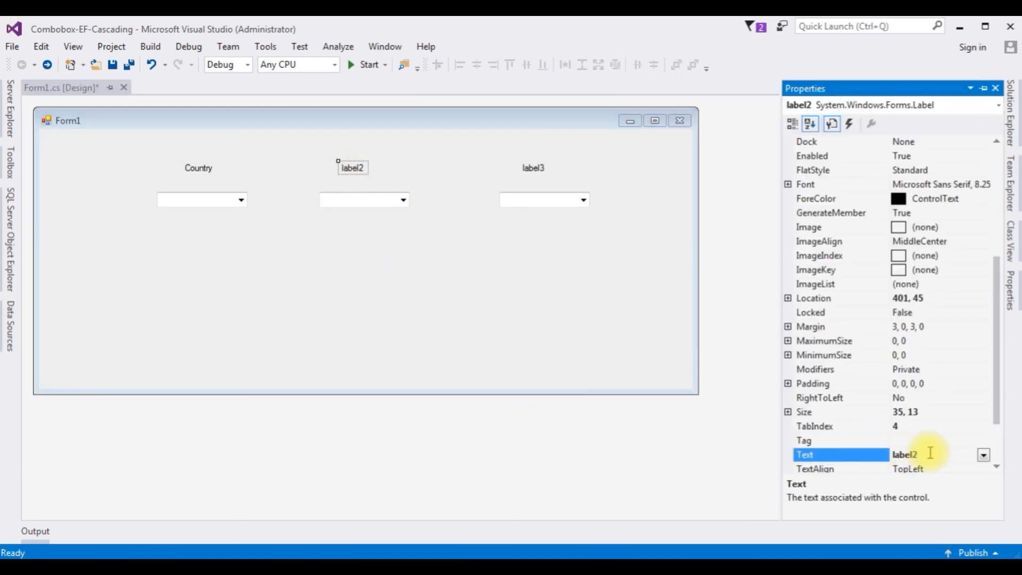
text(Sta)
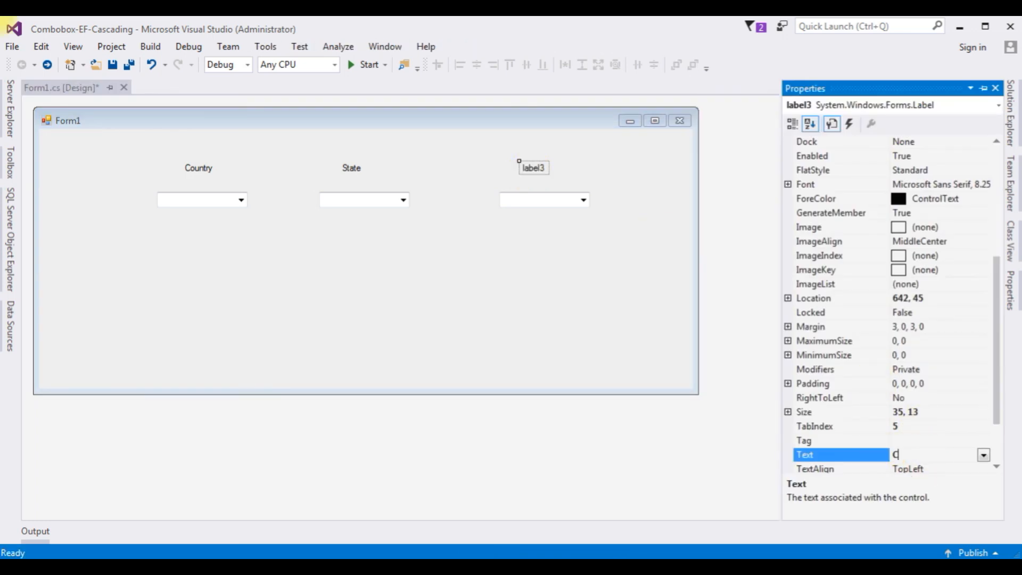
text(City)
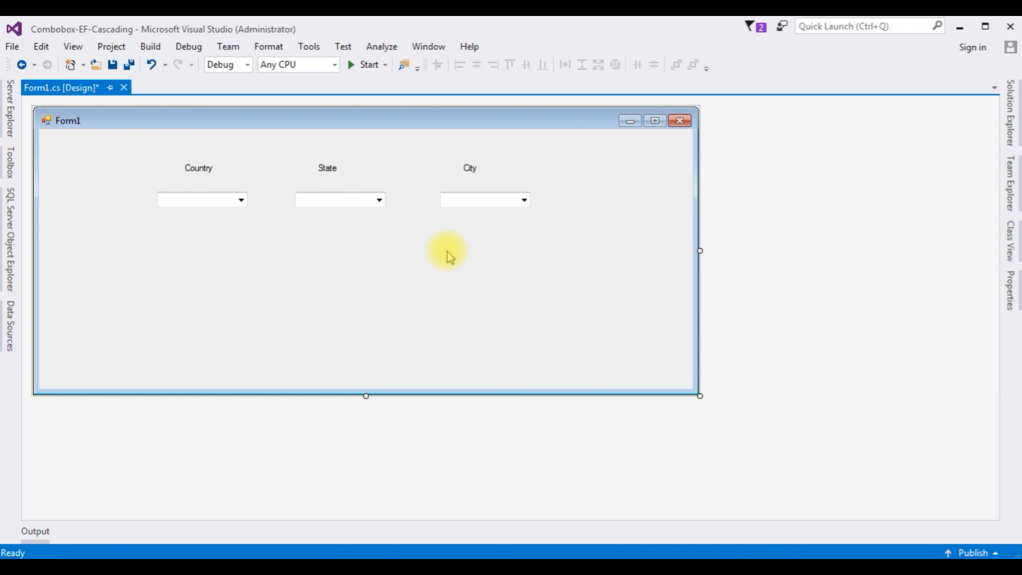
mouse_move(975, 119)
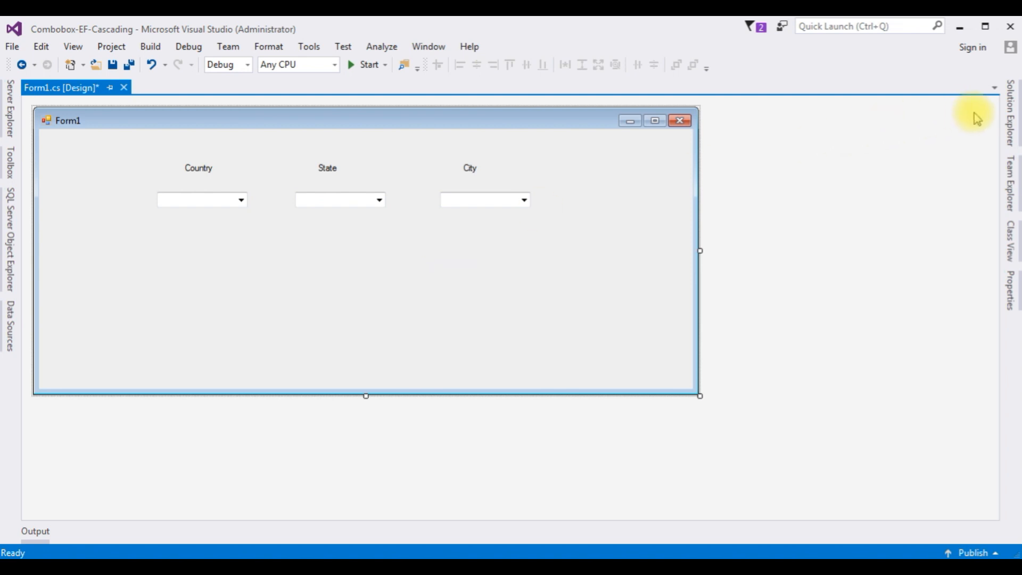
Add an ADO.NET Entity Data Model item named CascadingModel to the project via Solution Explorer.
click(1013, 117)
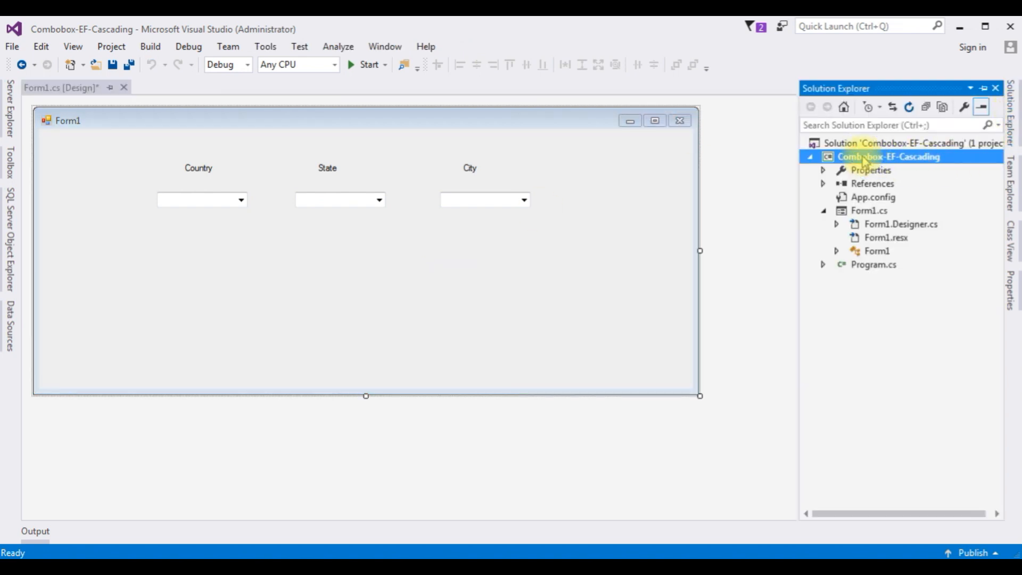
right_click(888, 157)
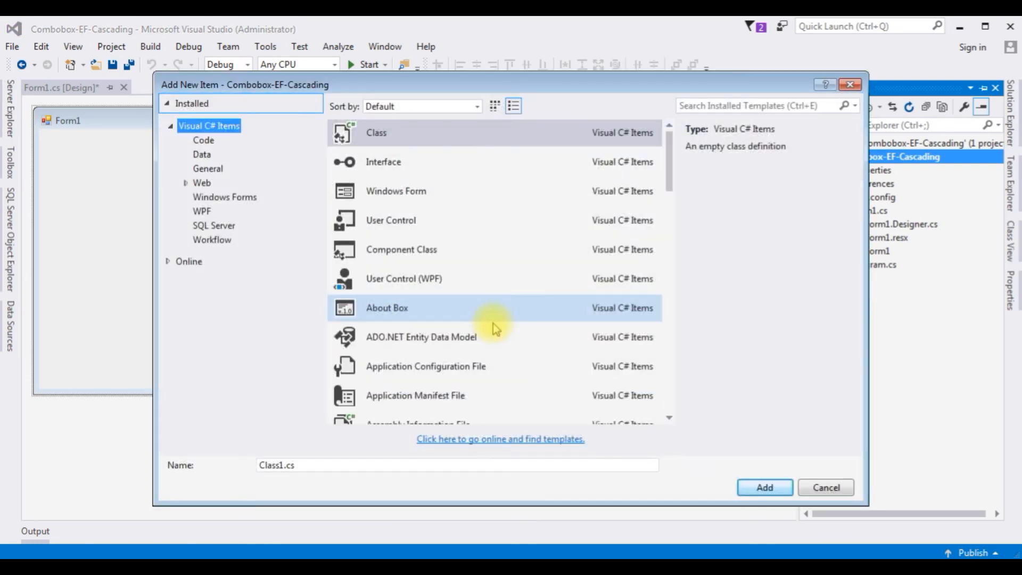
mouse_move(421, 337)
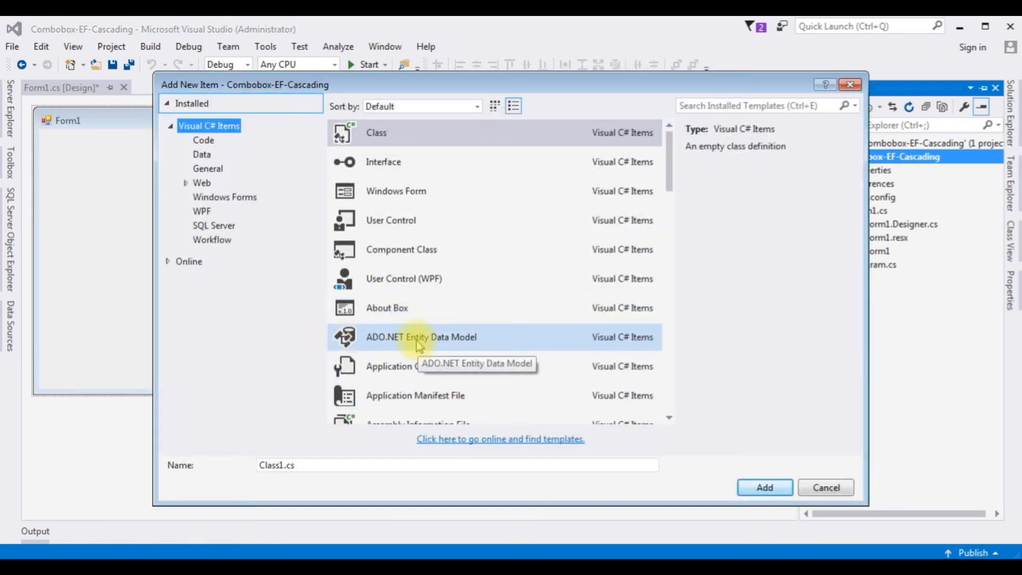
click(421, 336)
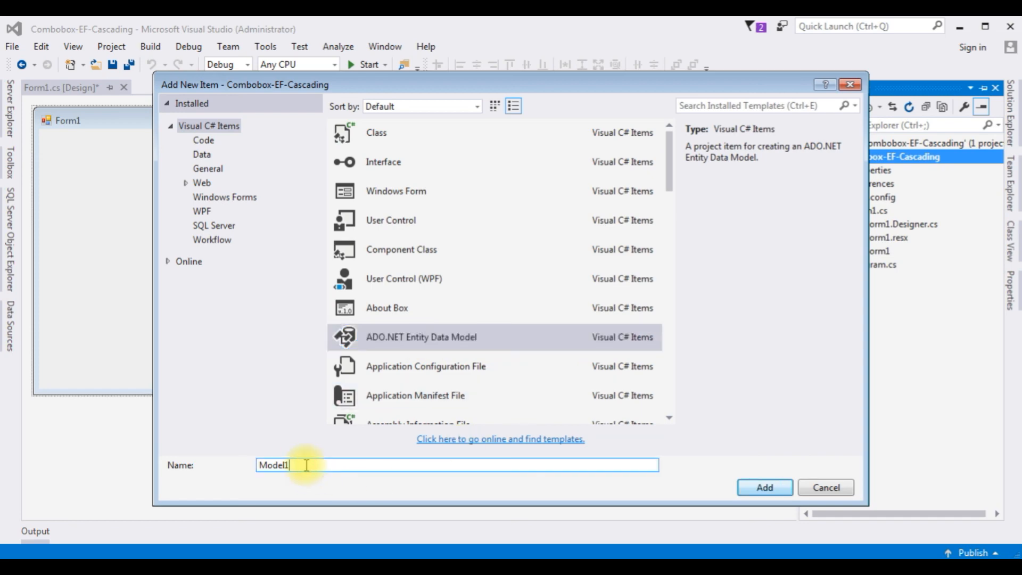
key(Backspace)
text(Cascading)
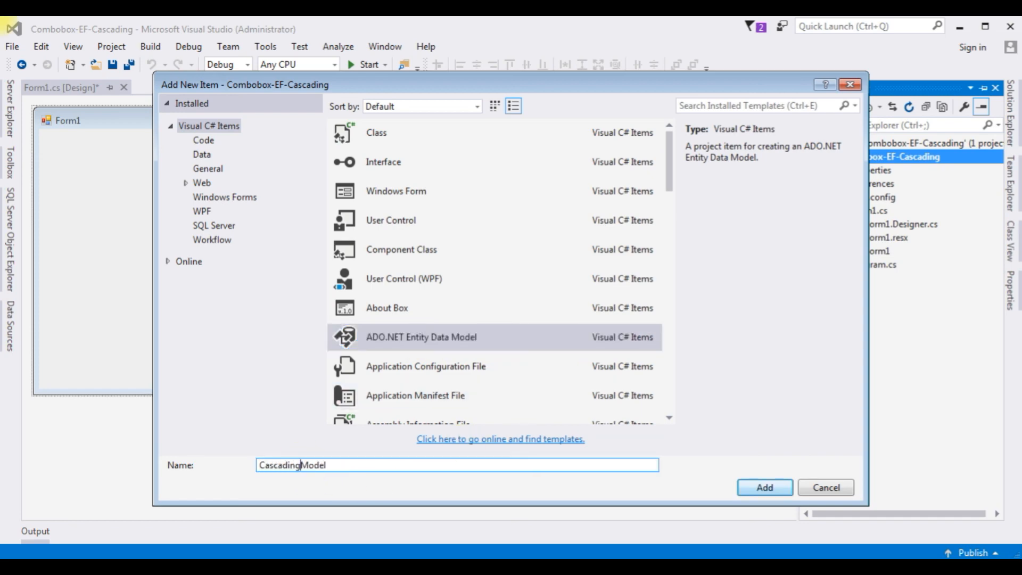
click(764, 487)
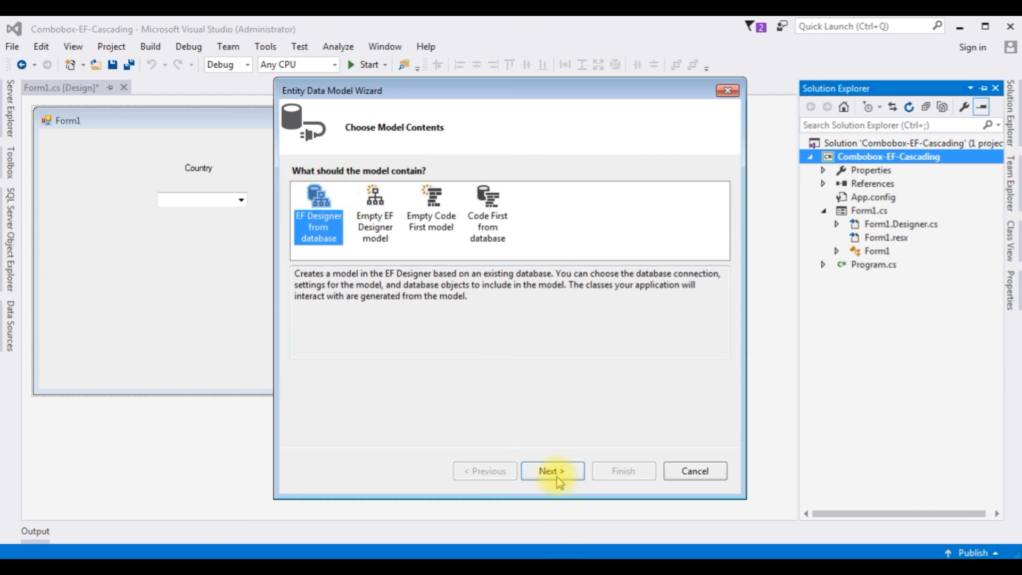
Start a new database connection from an existing database to the user-pc\sqlexpress server.
click(552, 470)
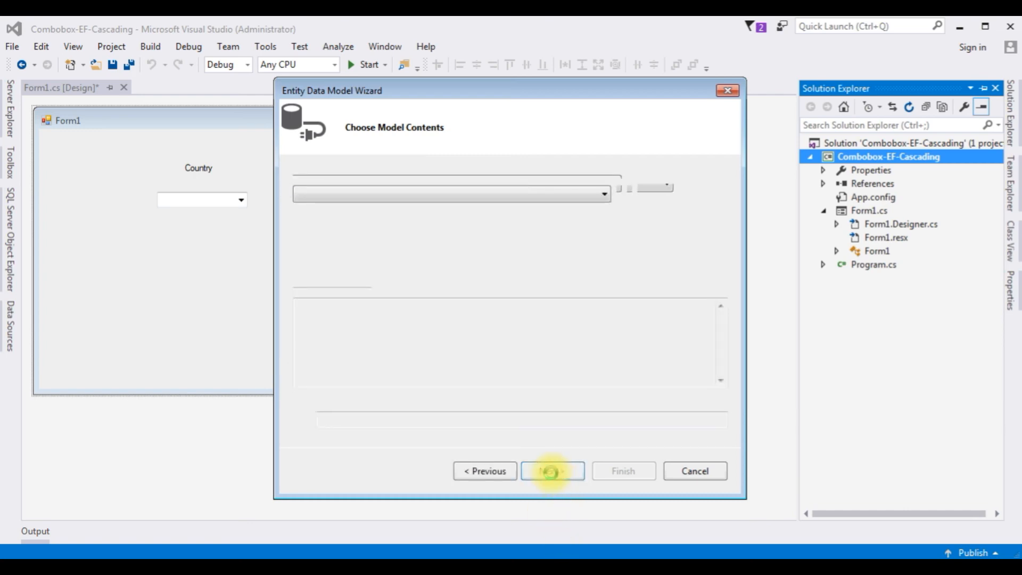
click(552, 470)
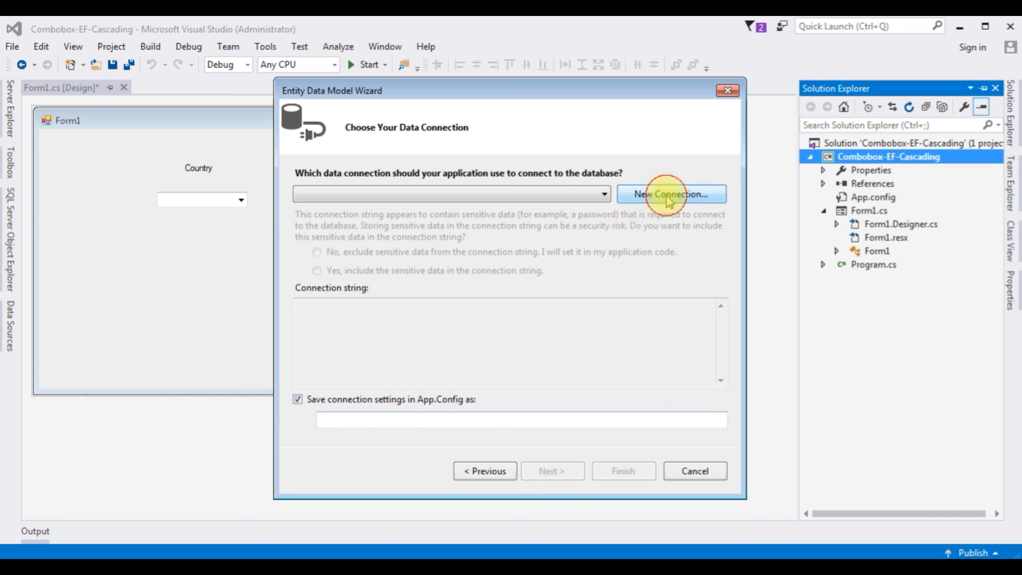
click(671, 194)
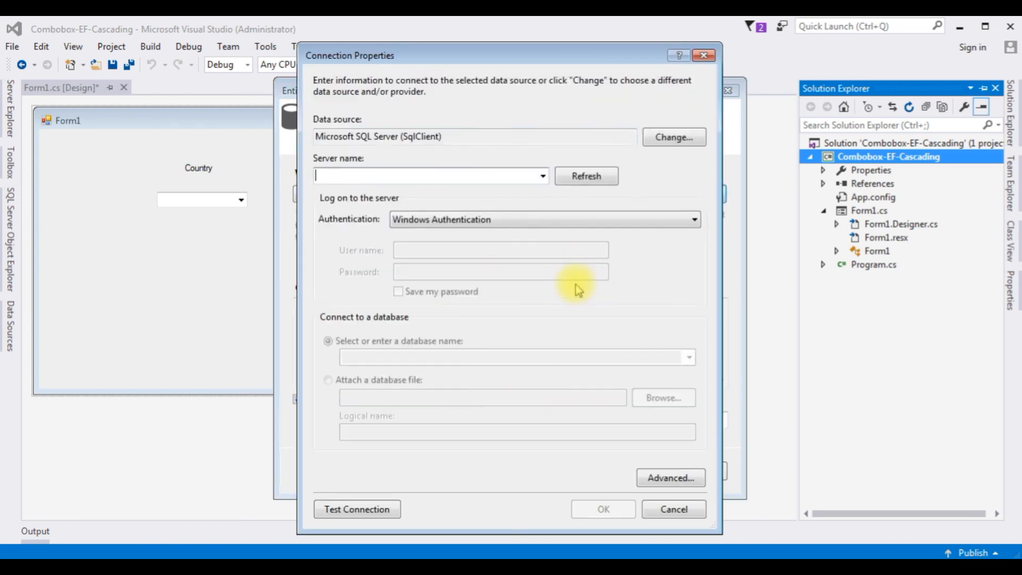
text(user-pc\s)
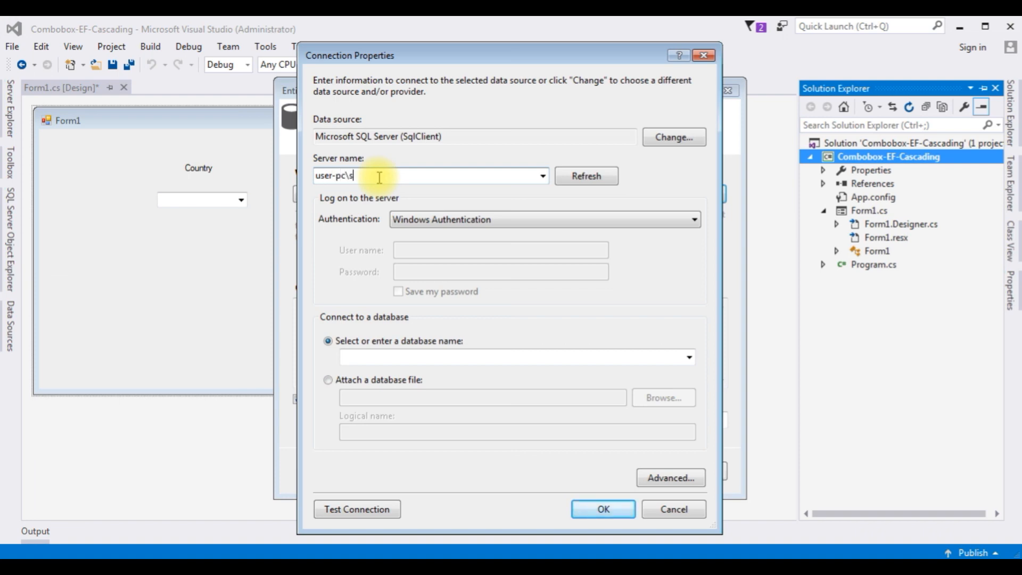
text(qlexpress)
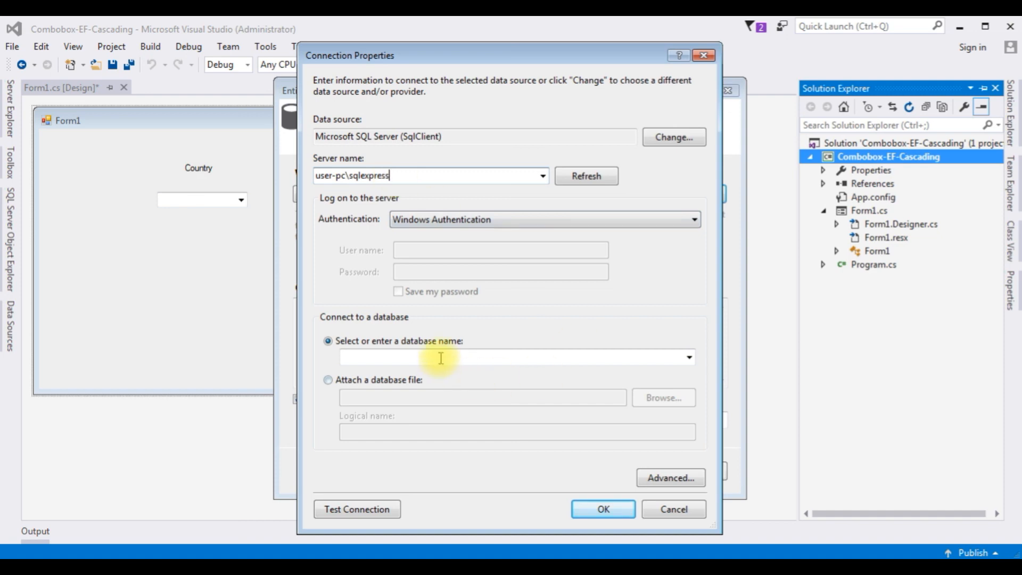
Select the SampleDB database and confirm the connection, saved as SampleDBEntities.
click(688, 357)
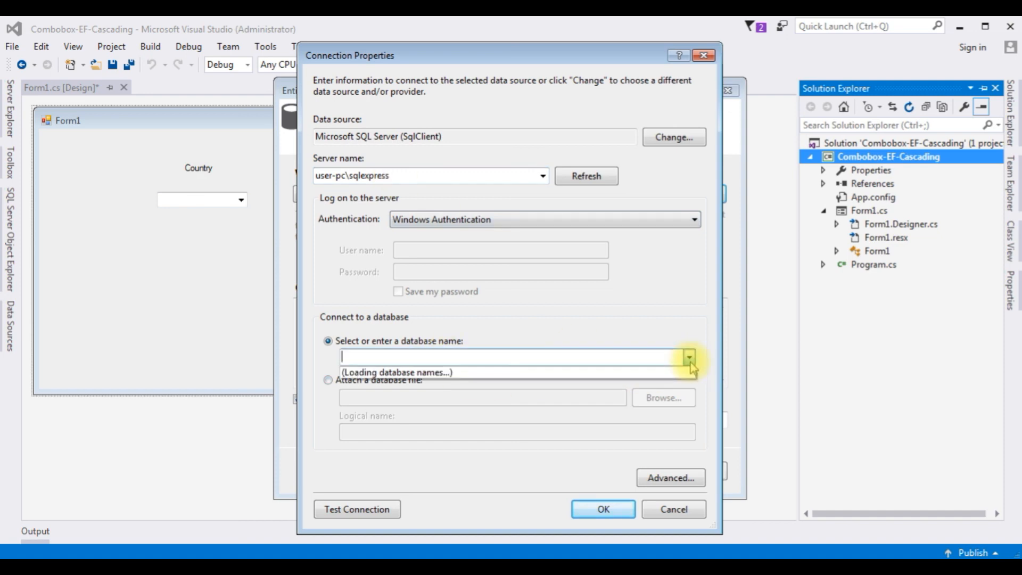
click(688, 356)
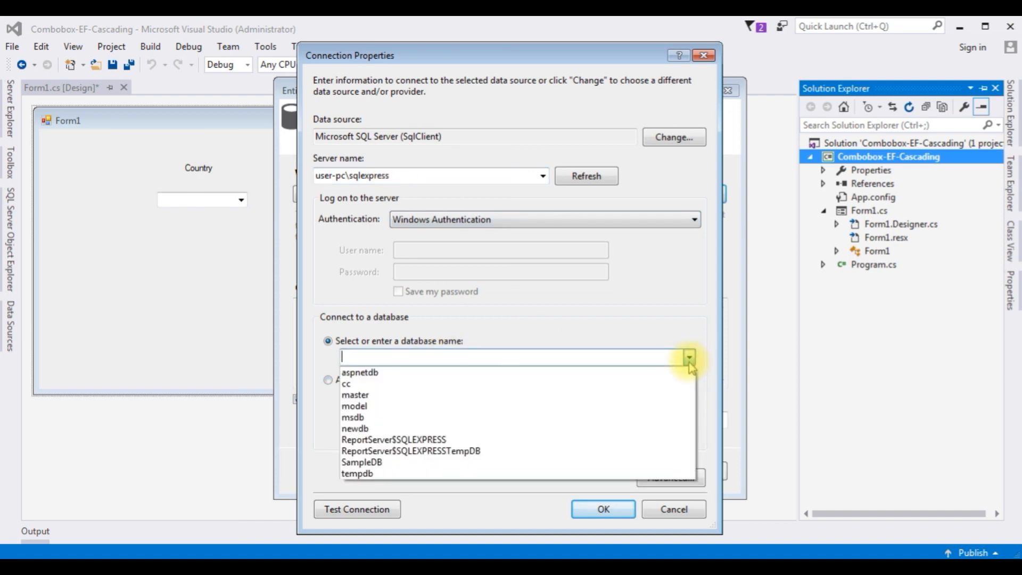
mouse_move(363, 462)
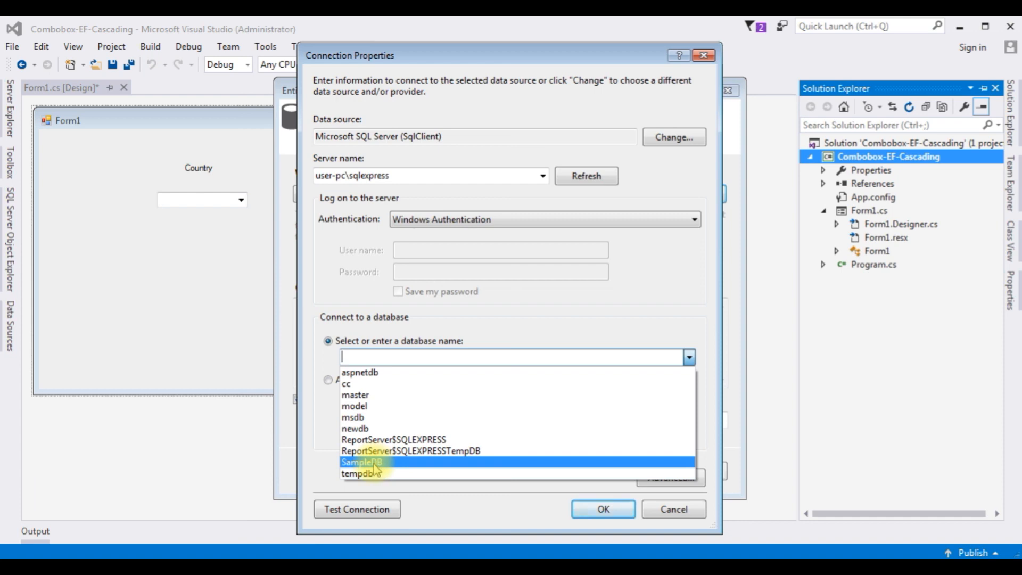
click(362, 462)
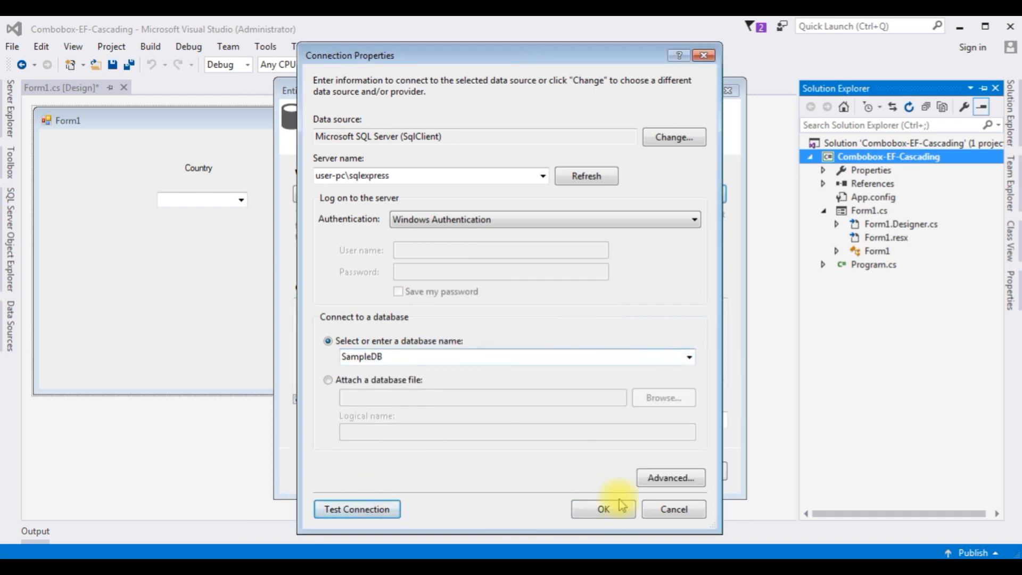
click(602, 509)
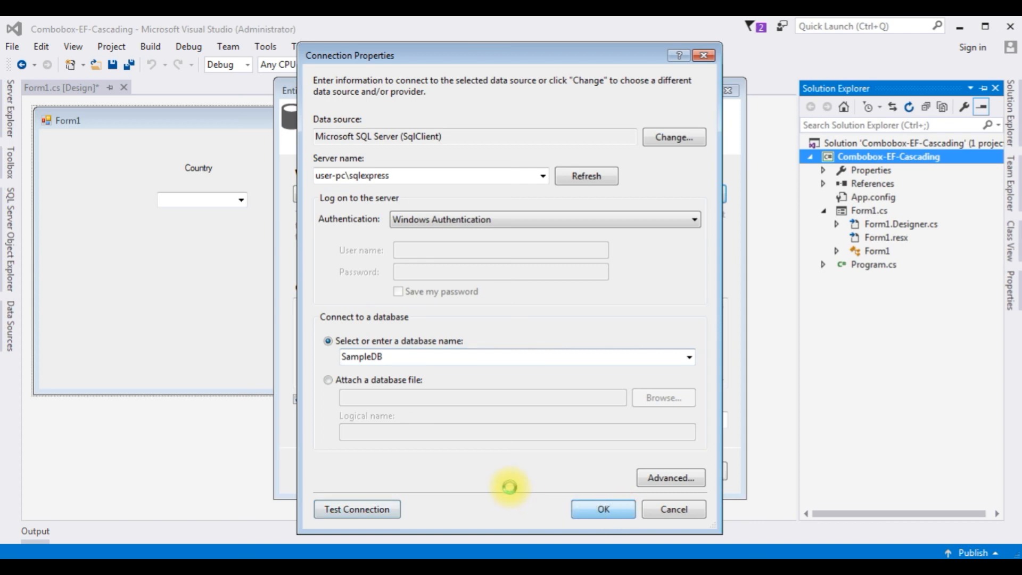
click(601, 509)
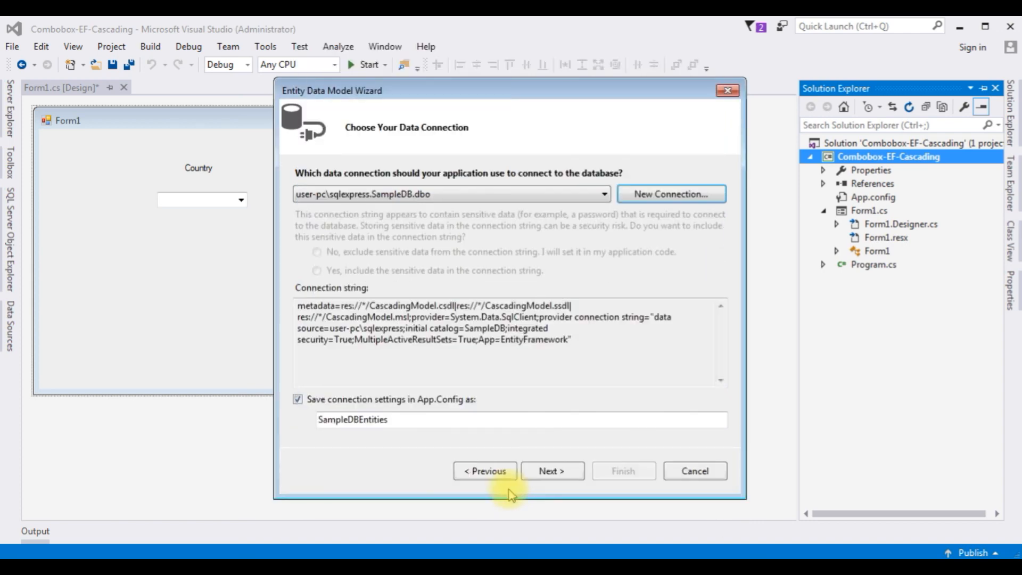
mouse_move(580, 332)
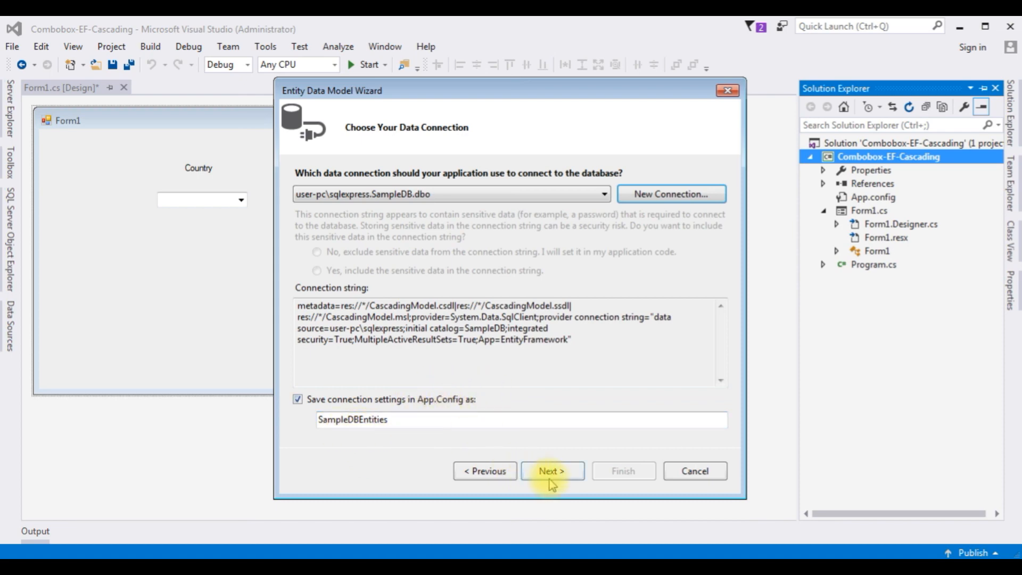
Accept the SampleDB connection and keep Entity Framework 6.x, reaching the database objects page.
click(552, 471)
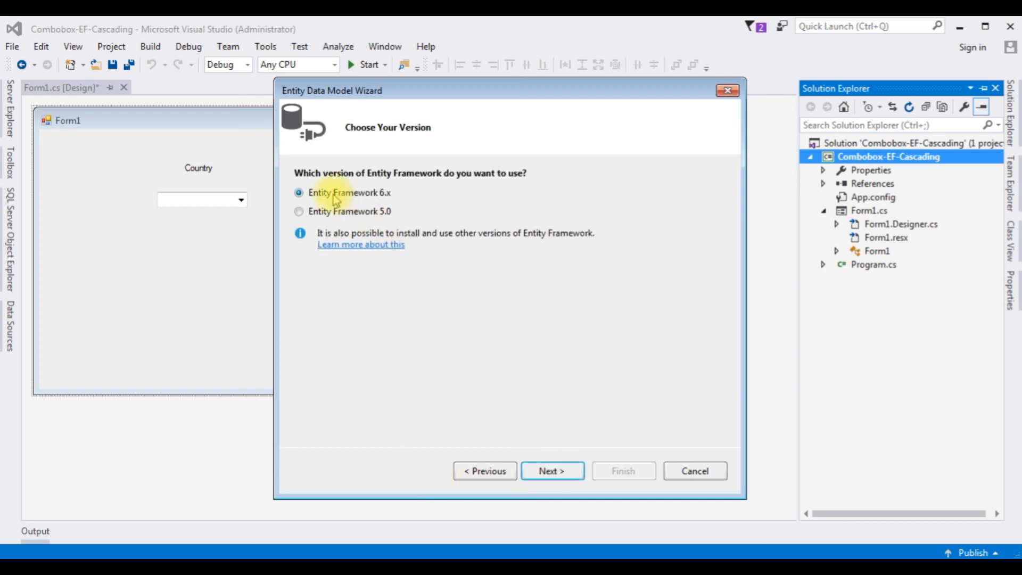
mouse_move(458, 249)
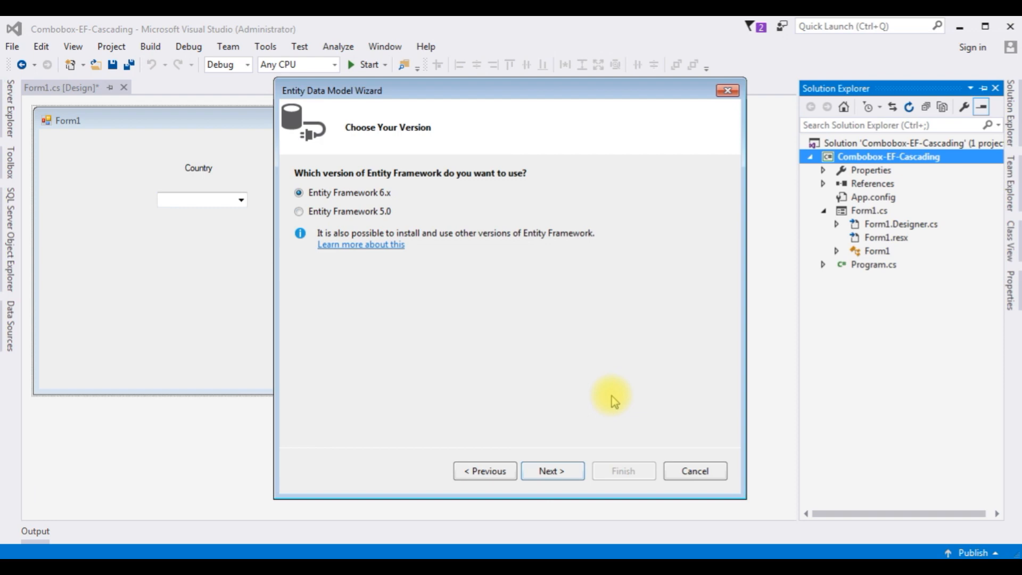
click(551, 471)
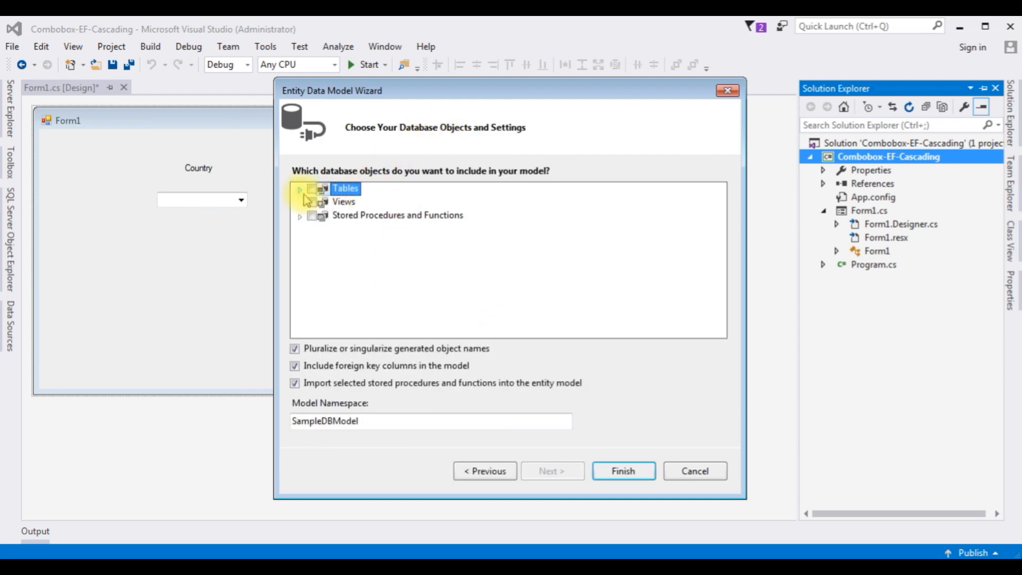
Tick the country and State tables and finish the wizard to generate the model.
click(299, 189)
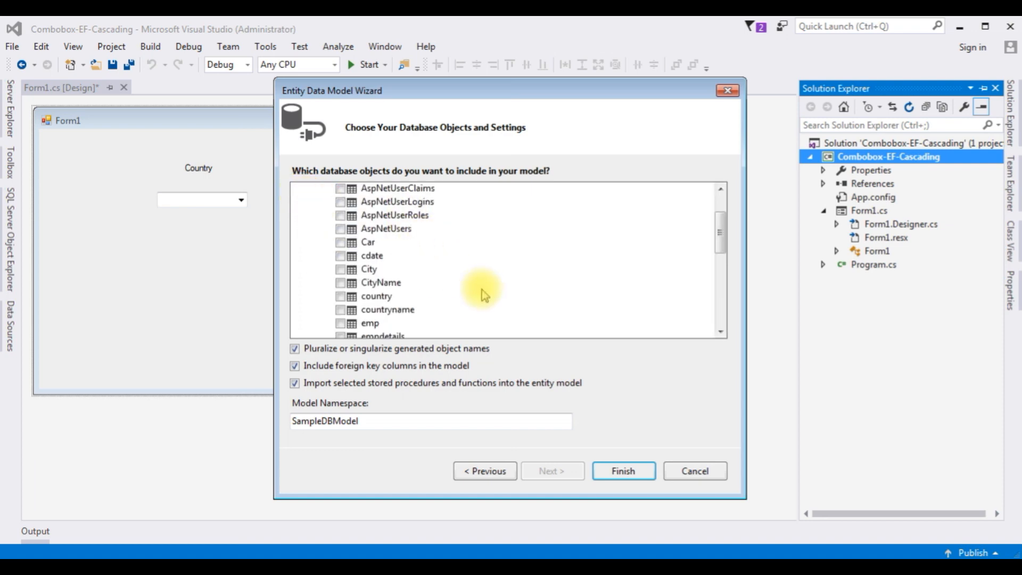
click(341, 296)
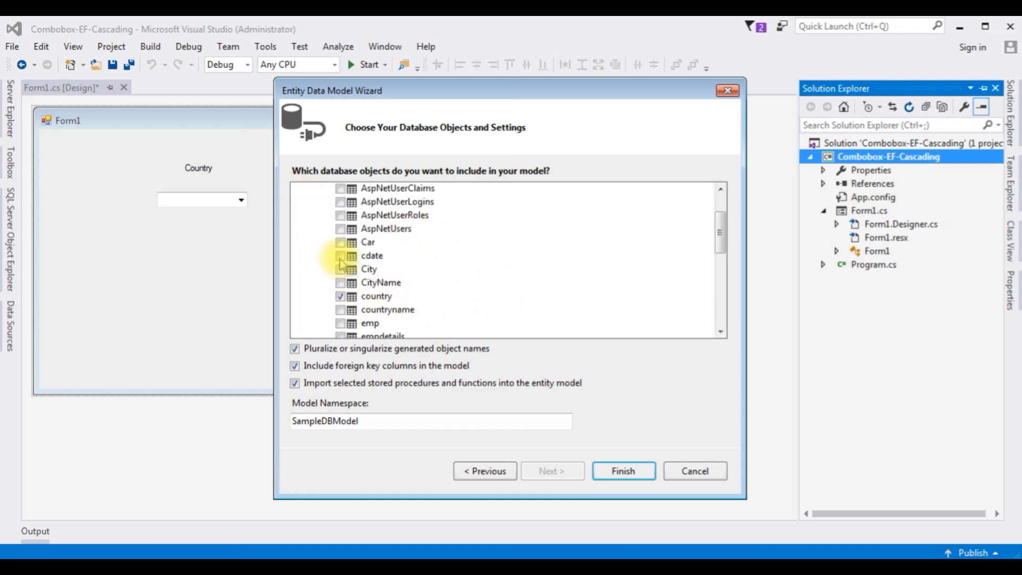
scroll(down, 3)
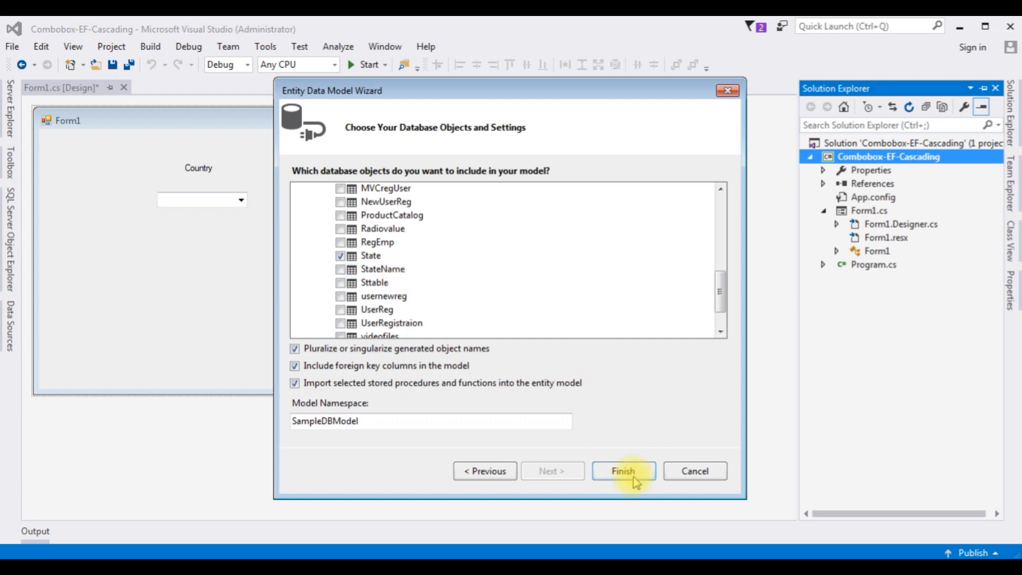
click(622, 471)
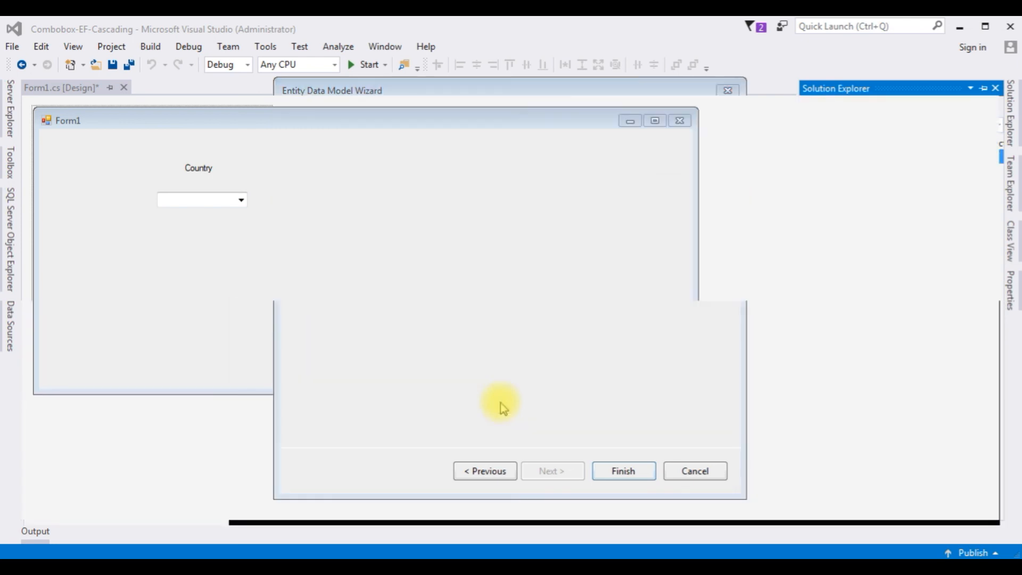
Move the State entity up beside the country entity in the CascadingModel diagram.
click(622, 470)
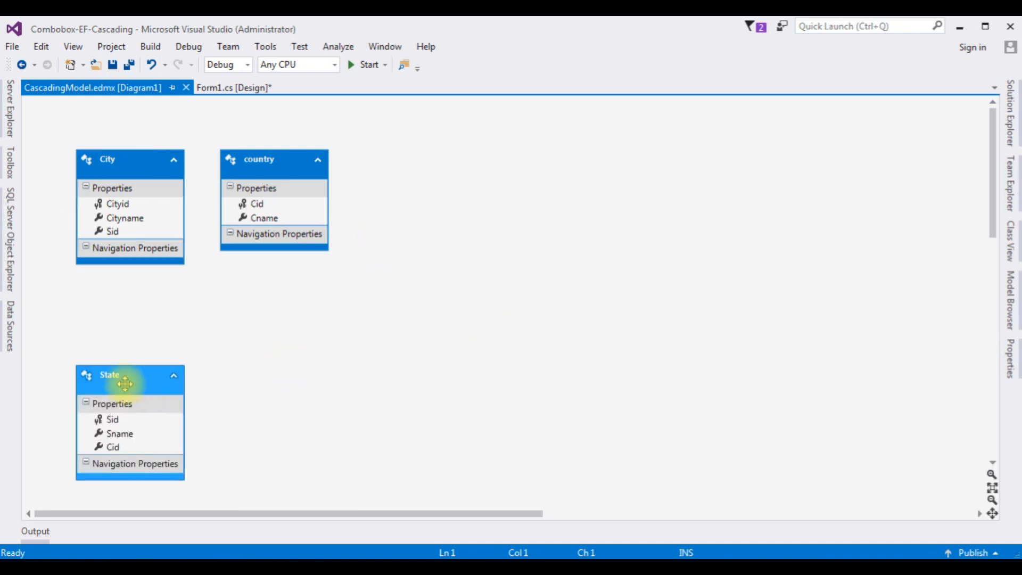
drag(124, 383, 375, 177)
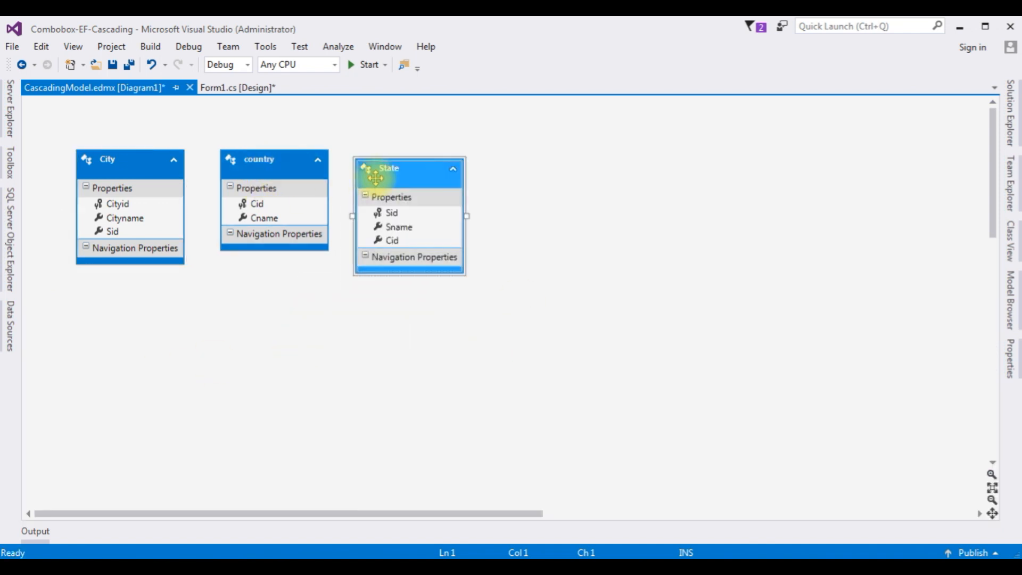
mouse_move(554, 179)
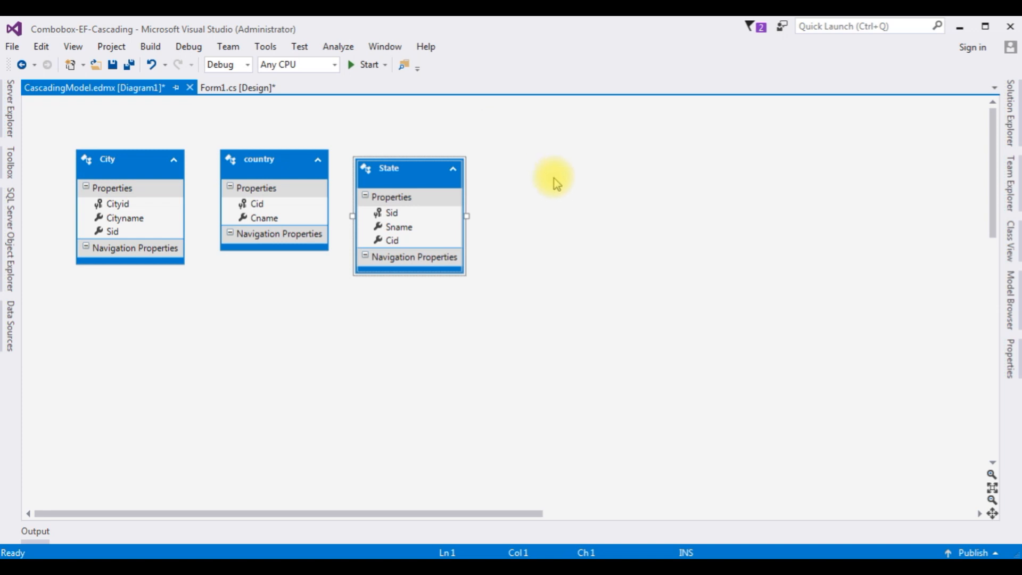
mouse_move(555, 185)
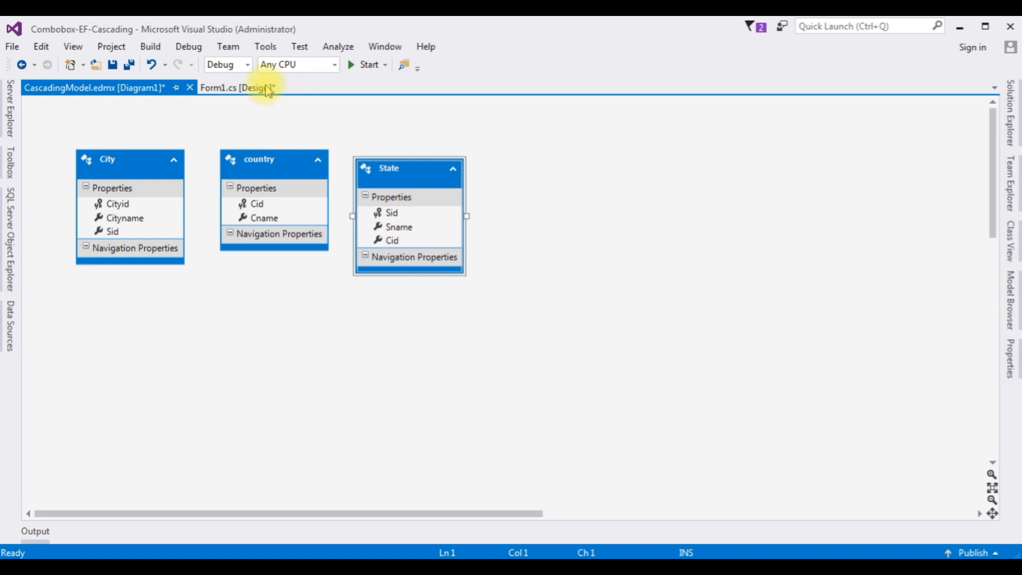
In Form1_Load, create a SampleDBEntities sd and set comboBox1.DataSource to sd.countries.ToList().
click(235, 88)
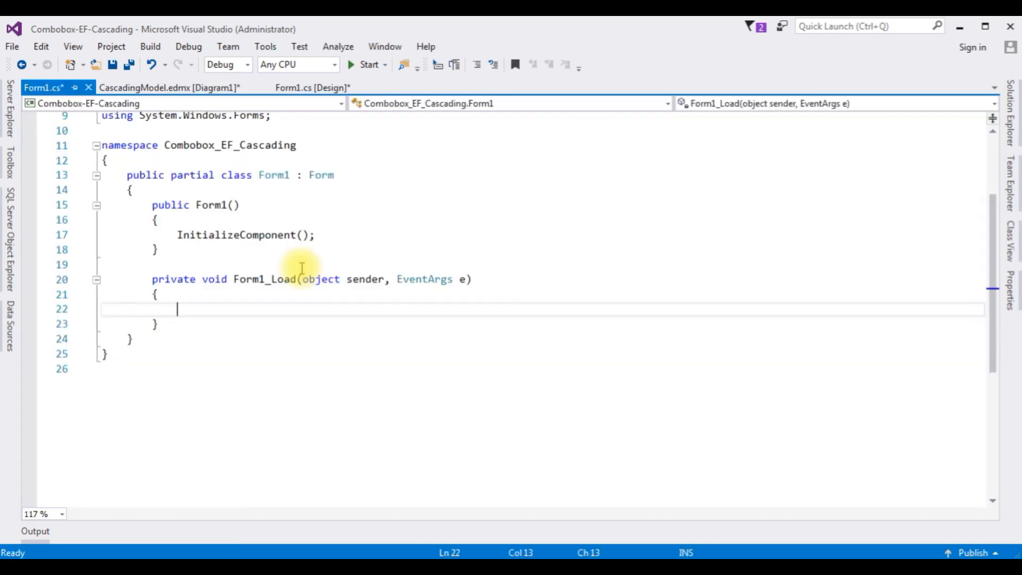
mouse_move(253, 325)
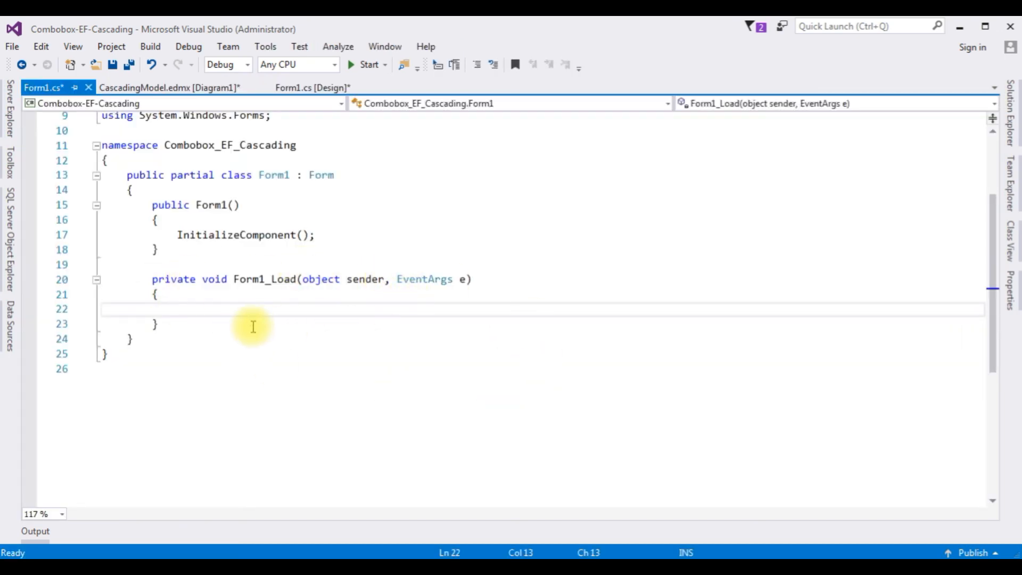
mouse_move(267, 316)
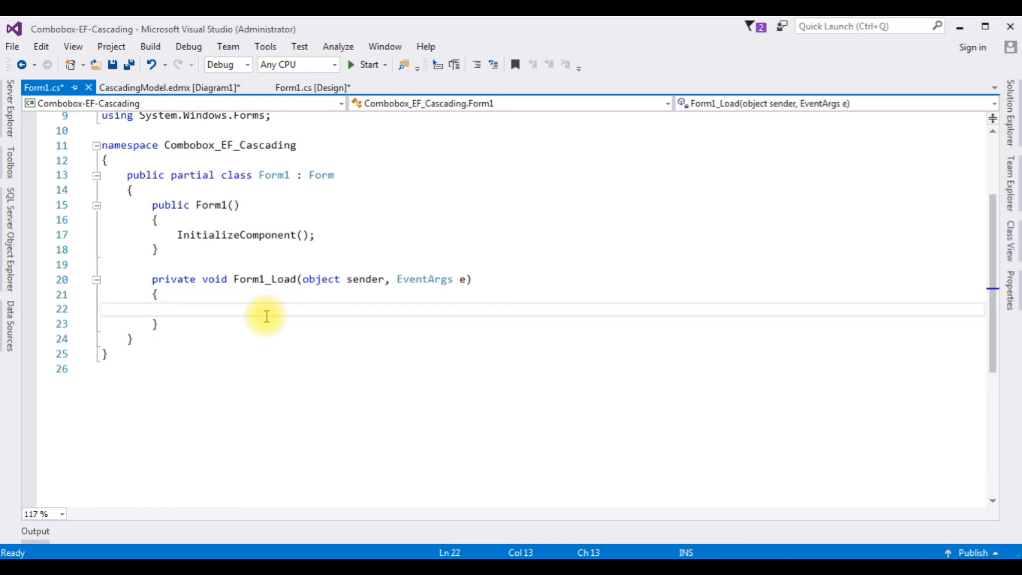
text(sam)
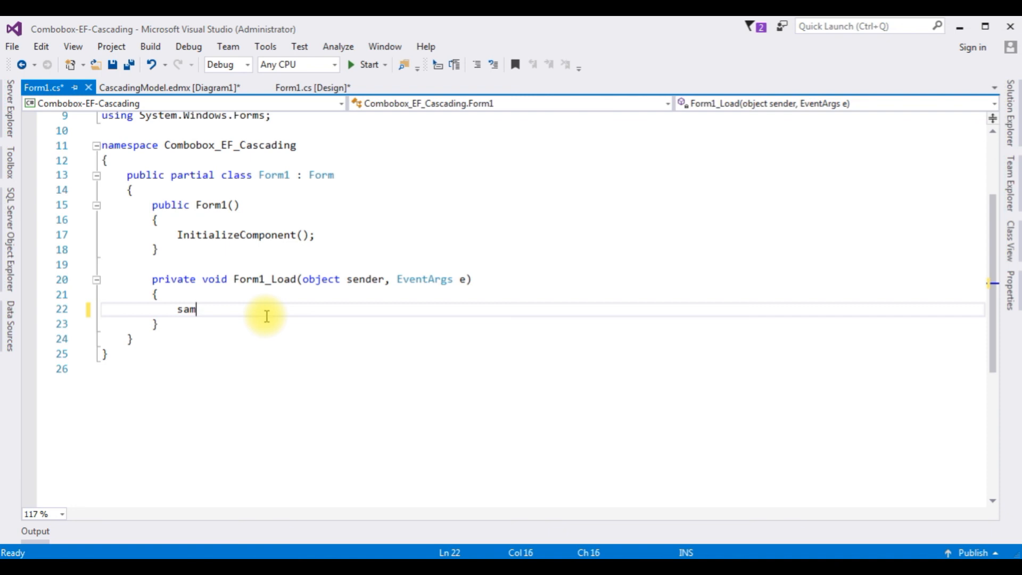
text(SampleDBEntities sd)
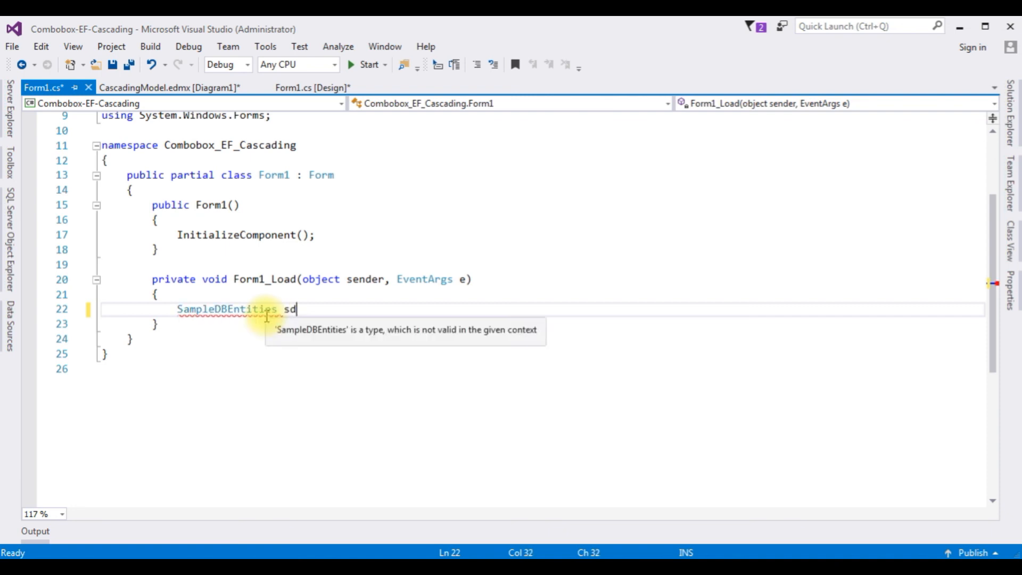
text(=new sa)
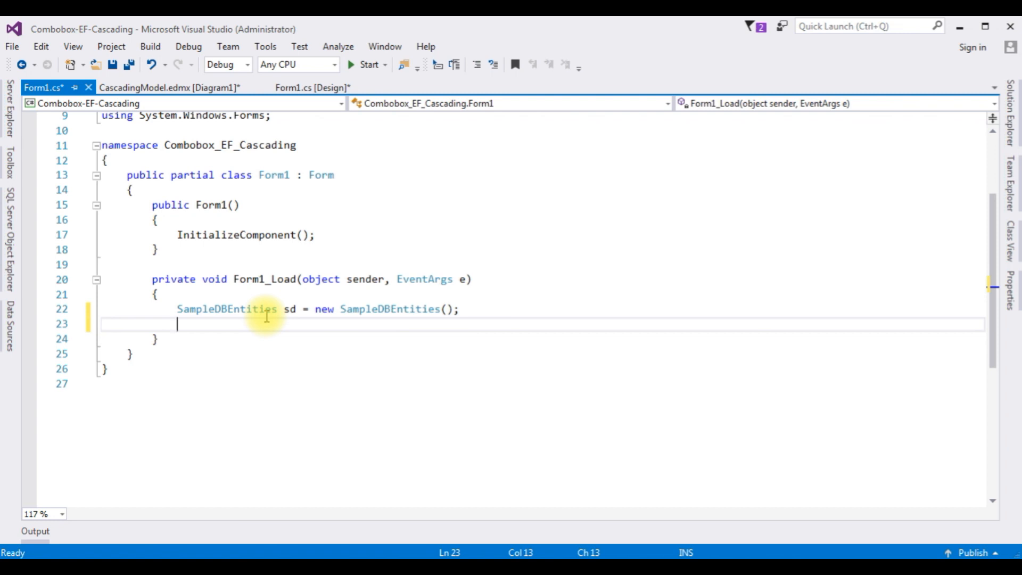
text(comboBox1)
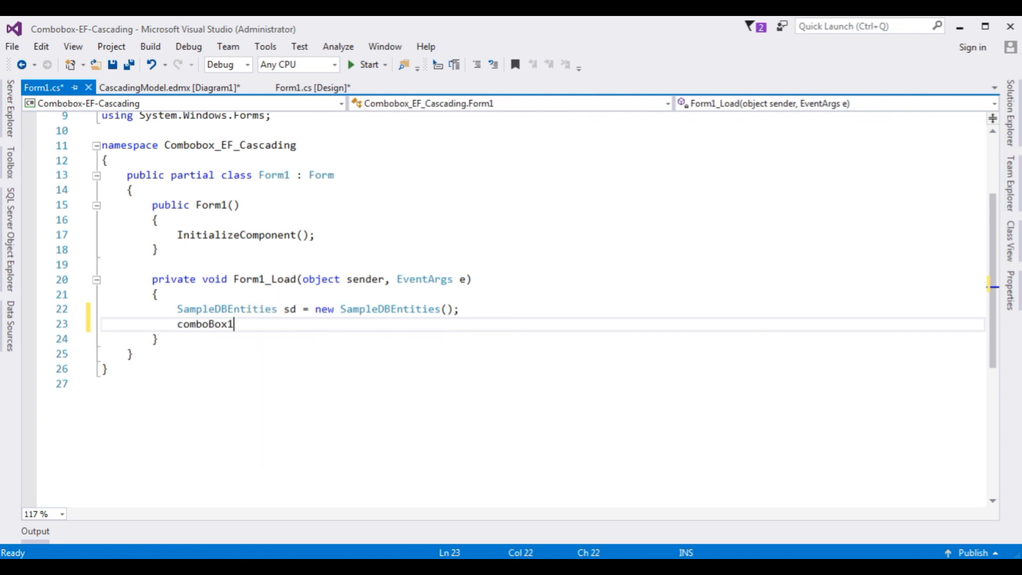
text(.DataSource)
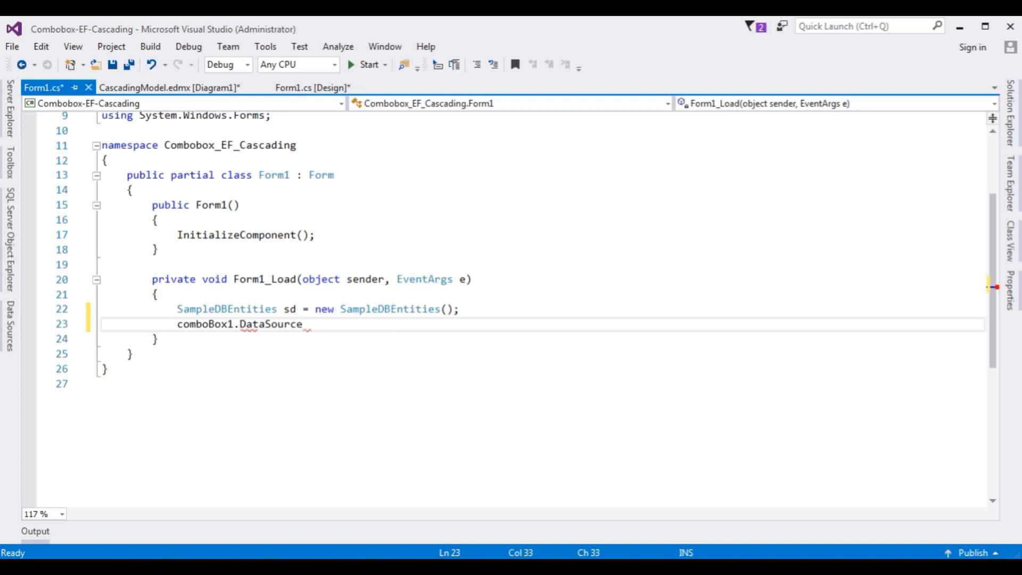
text(=sd.)
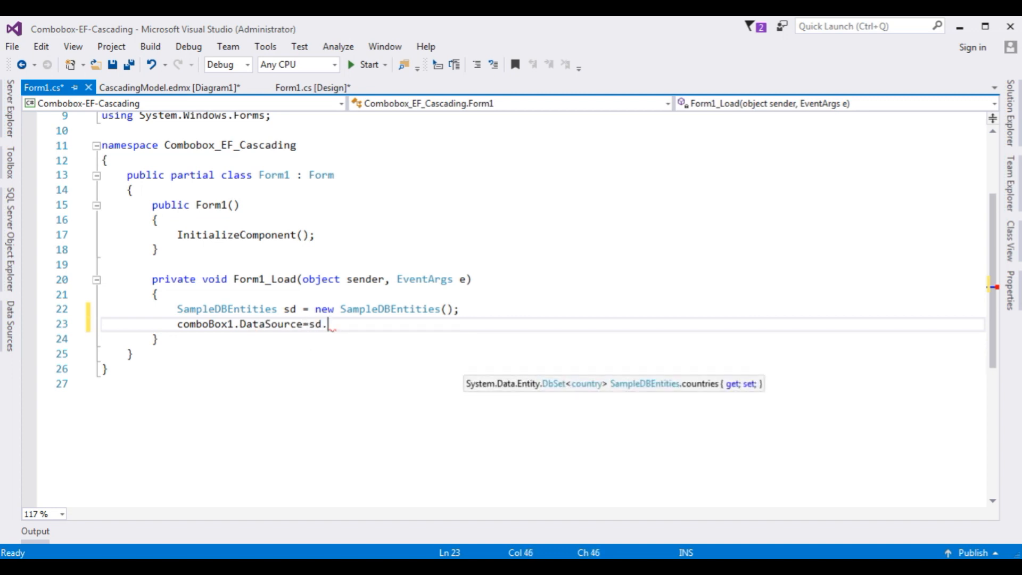
text(countries.ToList)
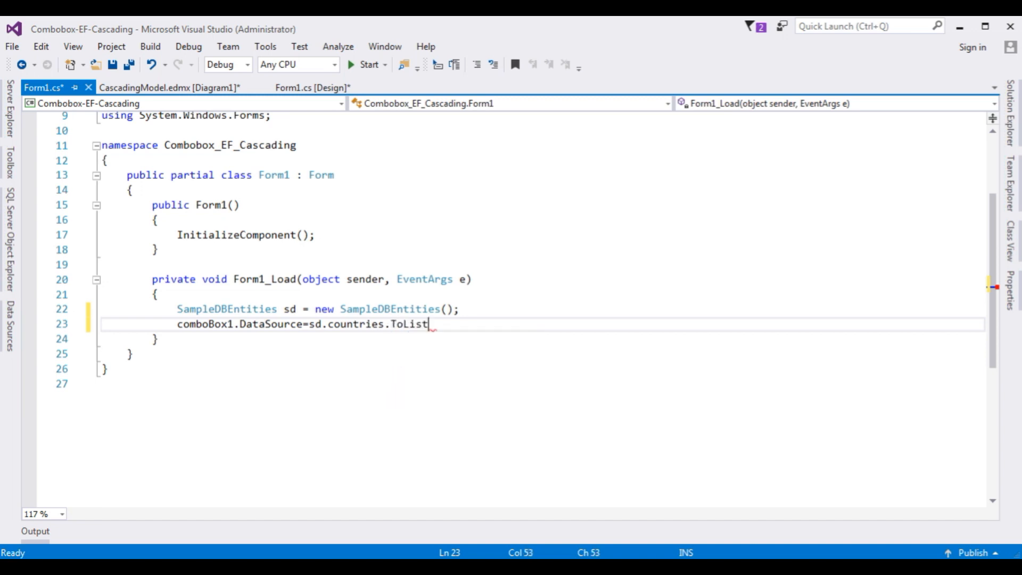
text(();)
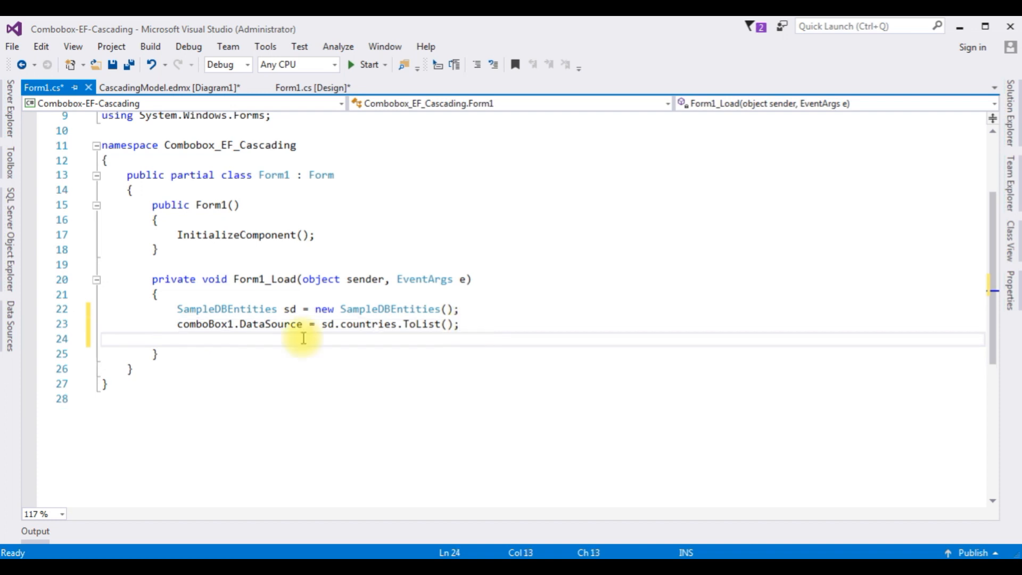
Set comboBox1 DisplayMember to Cname and ValueMember to Cid, then start a build.
text(comboBox1.di)
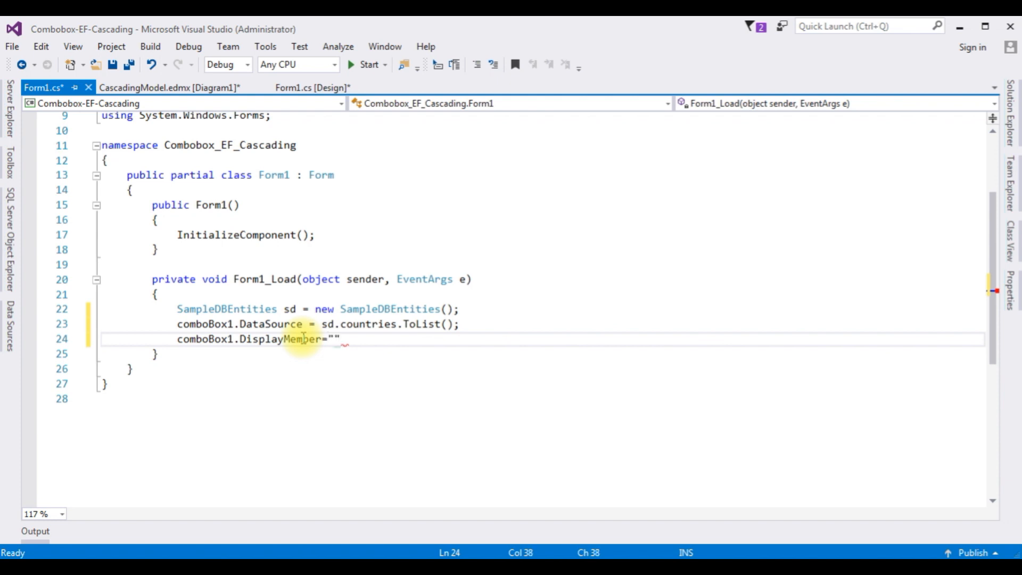
text(Cname)
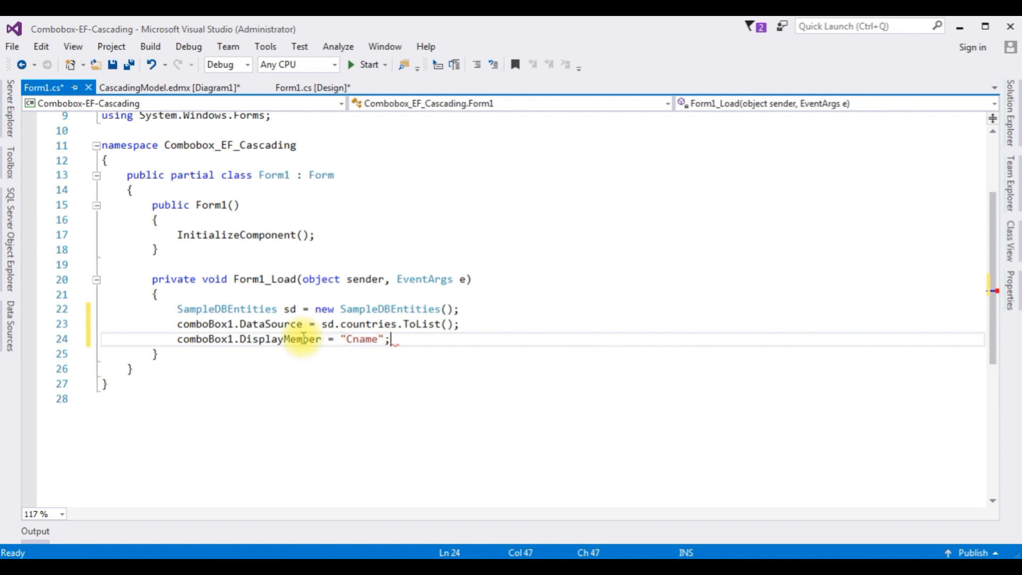
text(co)
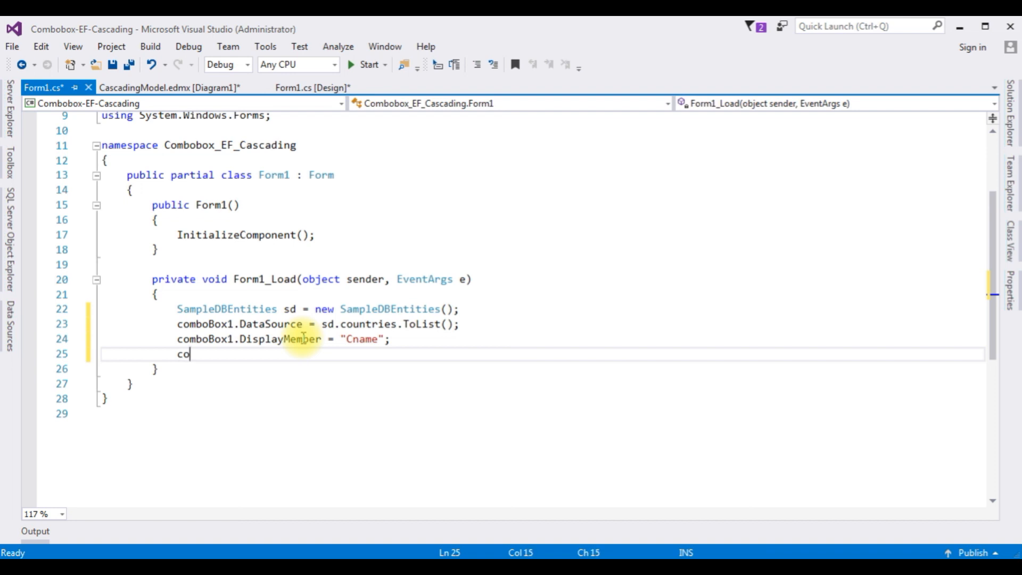
text(mboBox1.va)
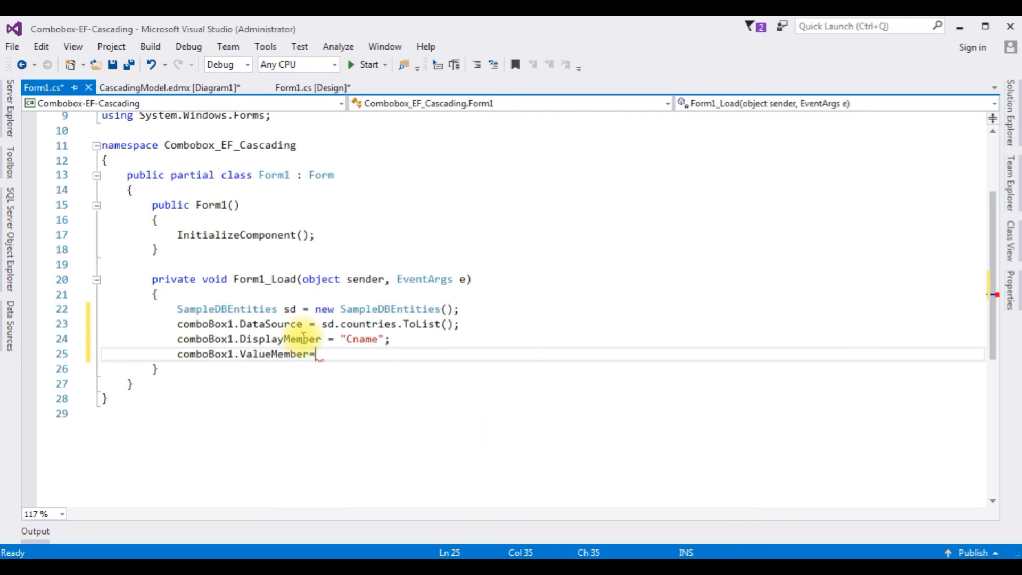
text("")
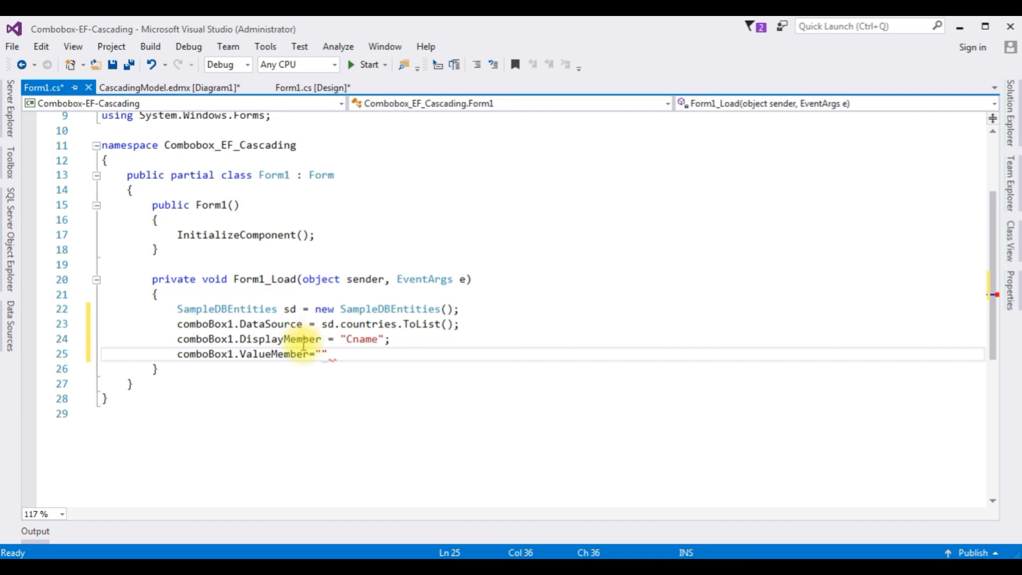
click(166, 87)
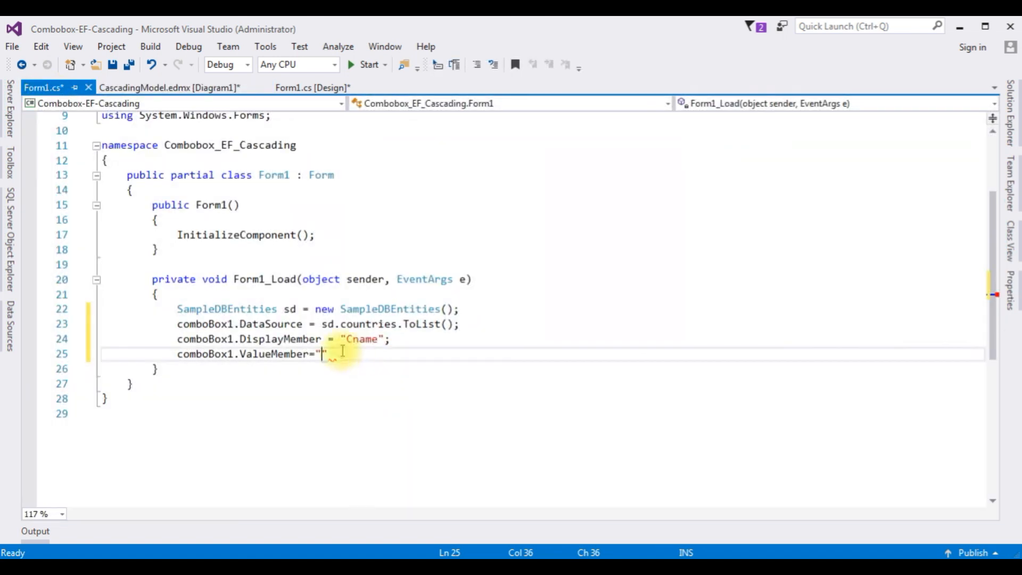
text(Cid";)
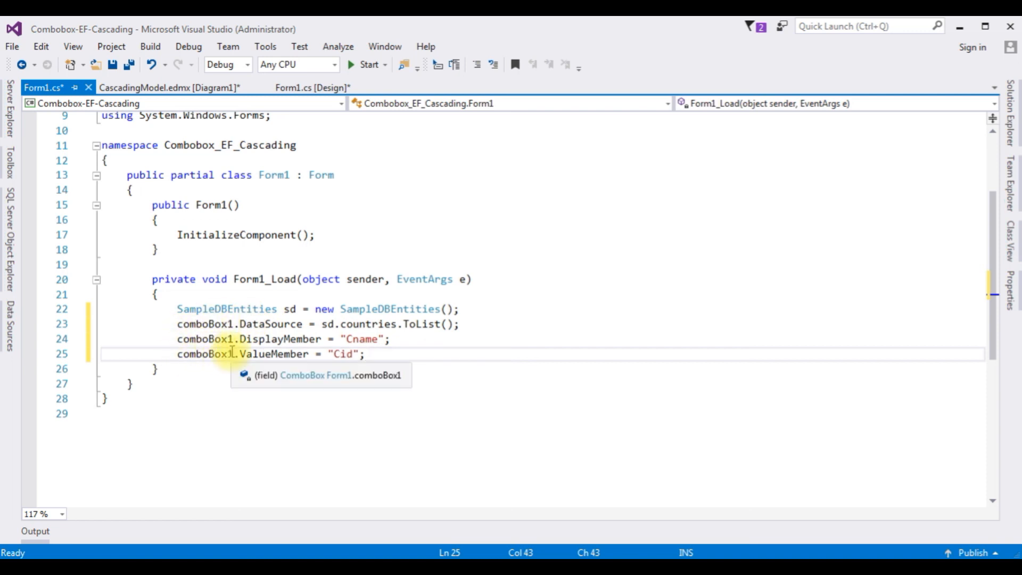
click(363, 64)
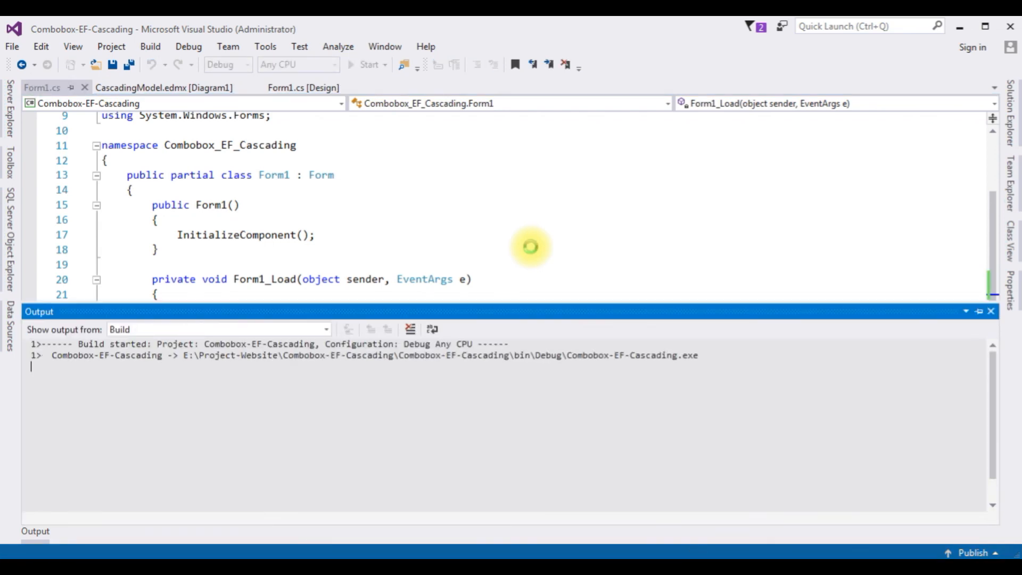
Run the app and confirm the Country box lists India, USA and Australia.
click(367, 64)
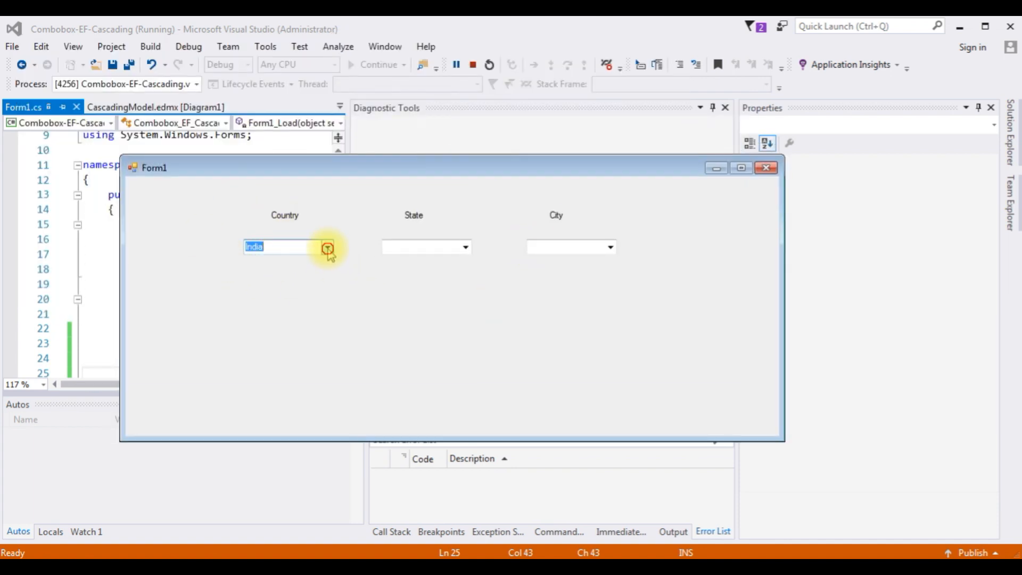
click(326, 247)
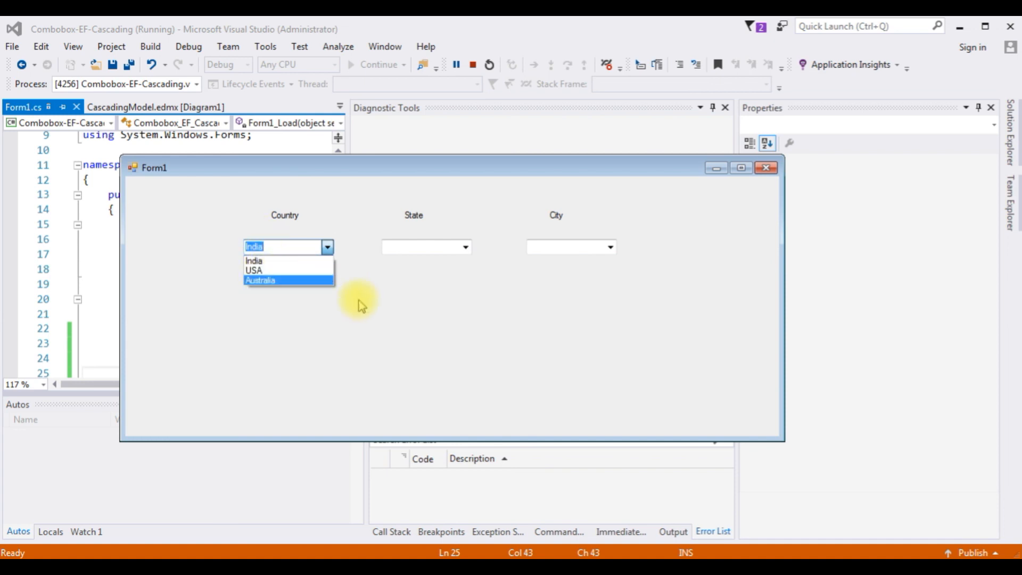
mouse_move(342, 293)
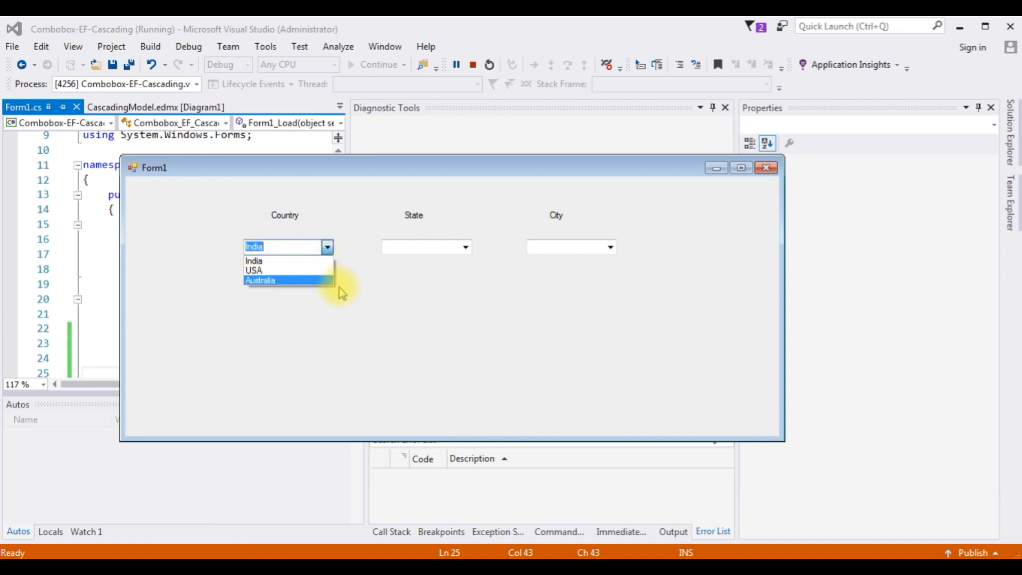
mouse_move(287, 280)
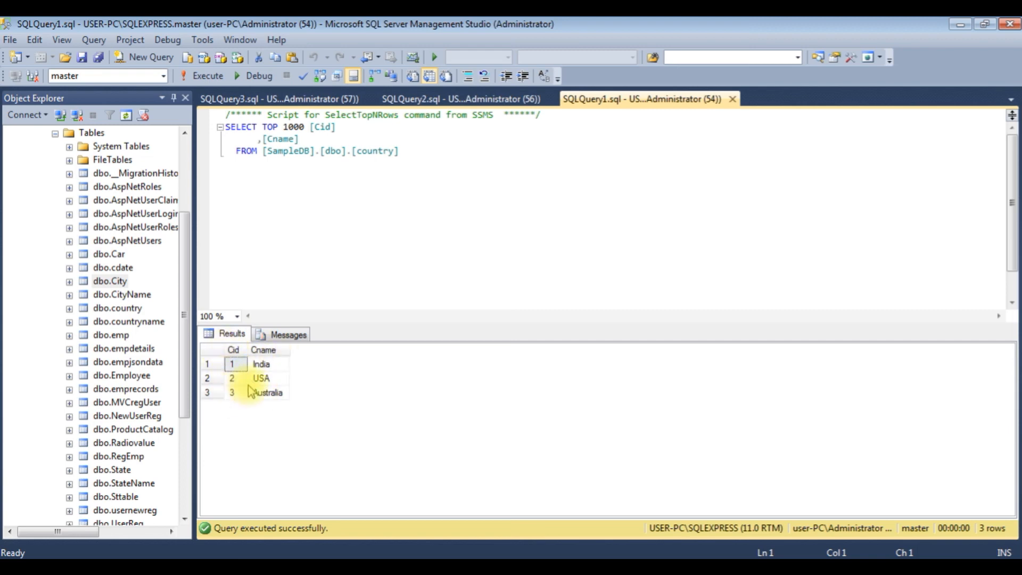
mouse_move(264, 350)
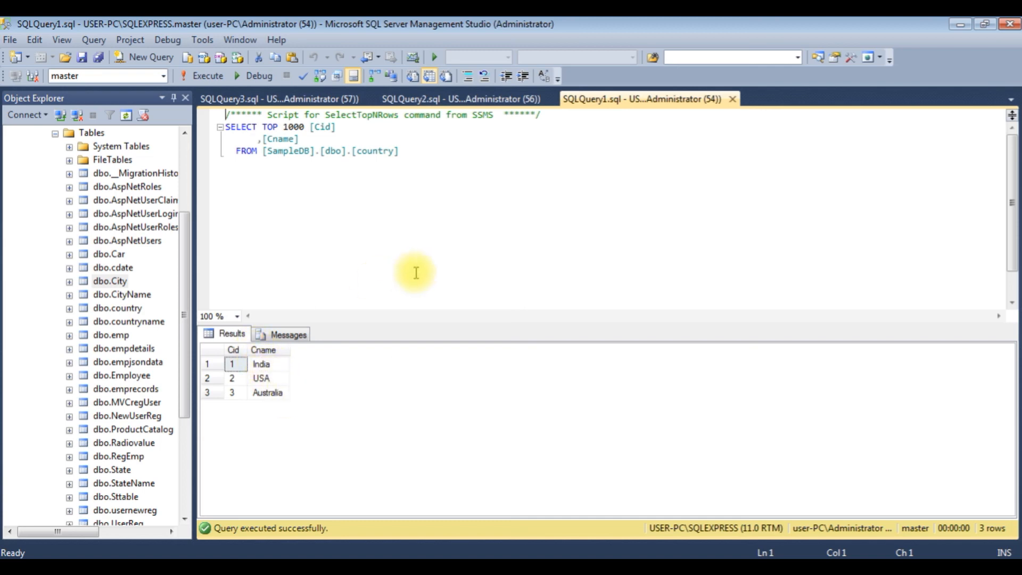
Review the country, State and City table results across the three SSMS query tabs.
click(467, 98)
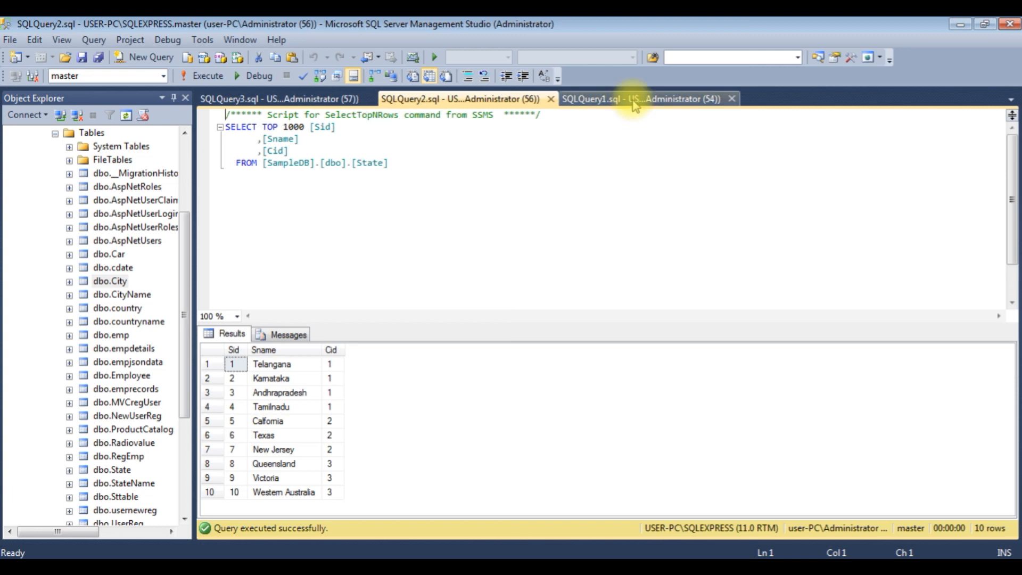
click(639, 99)
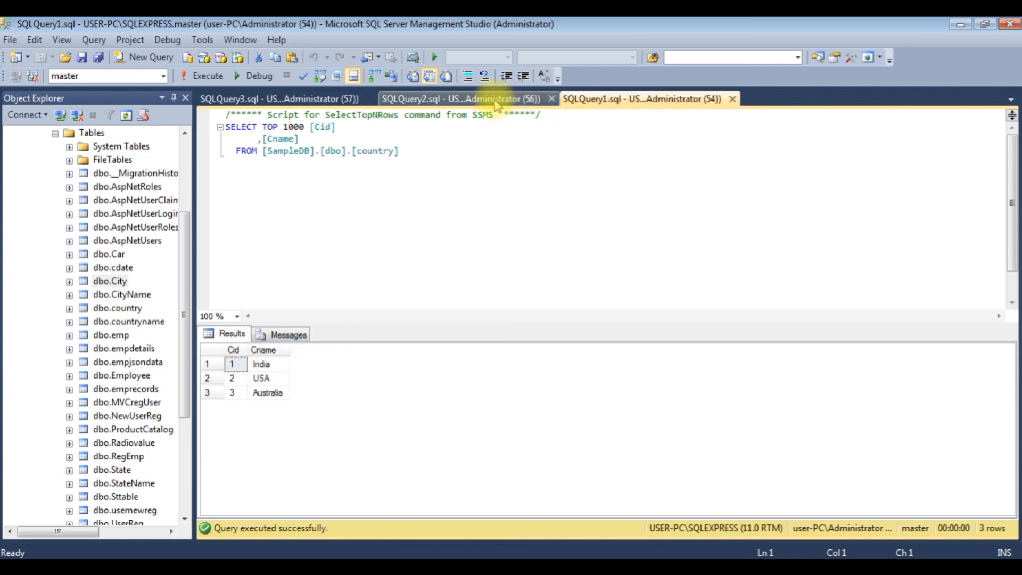
click(462, 98)
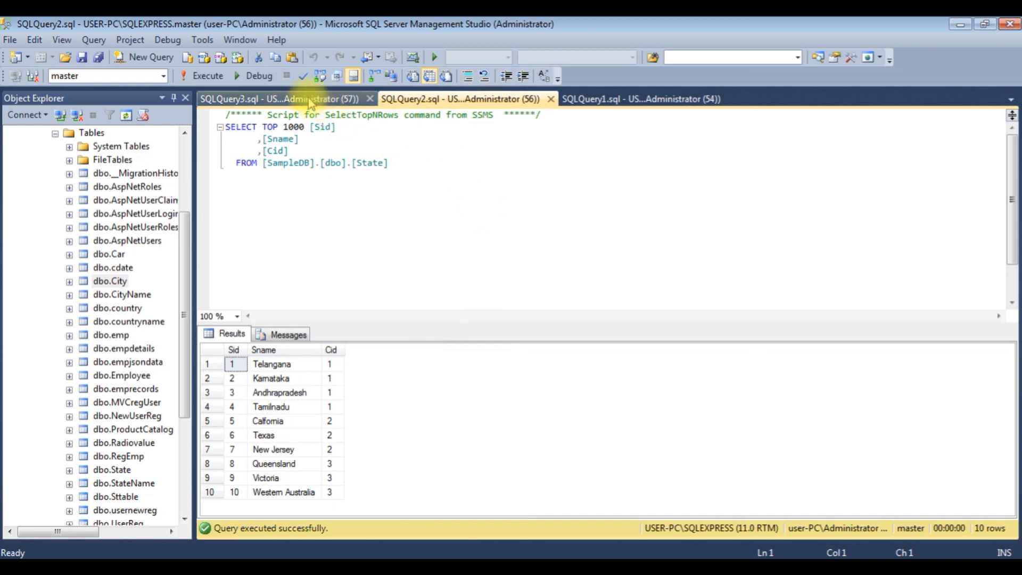
click(281, 99)
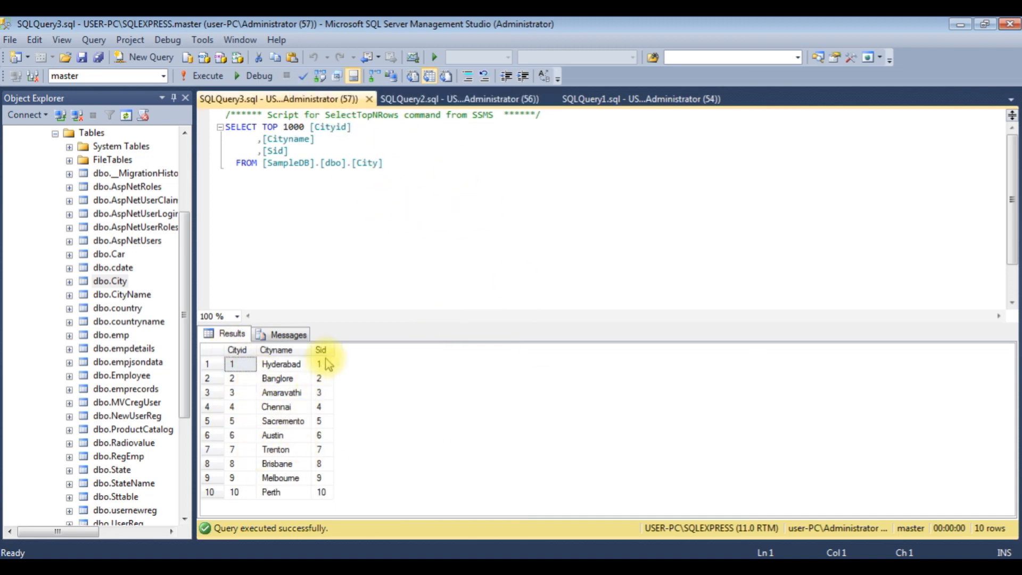
mouse_move(320, 350)
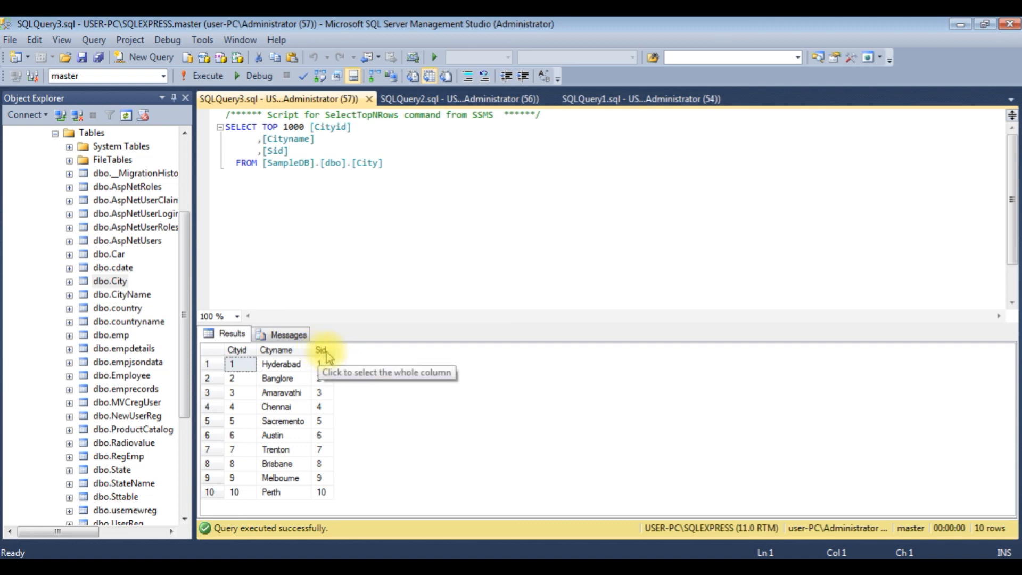
mouse_move(385, 404)
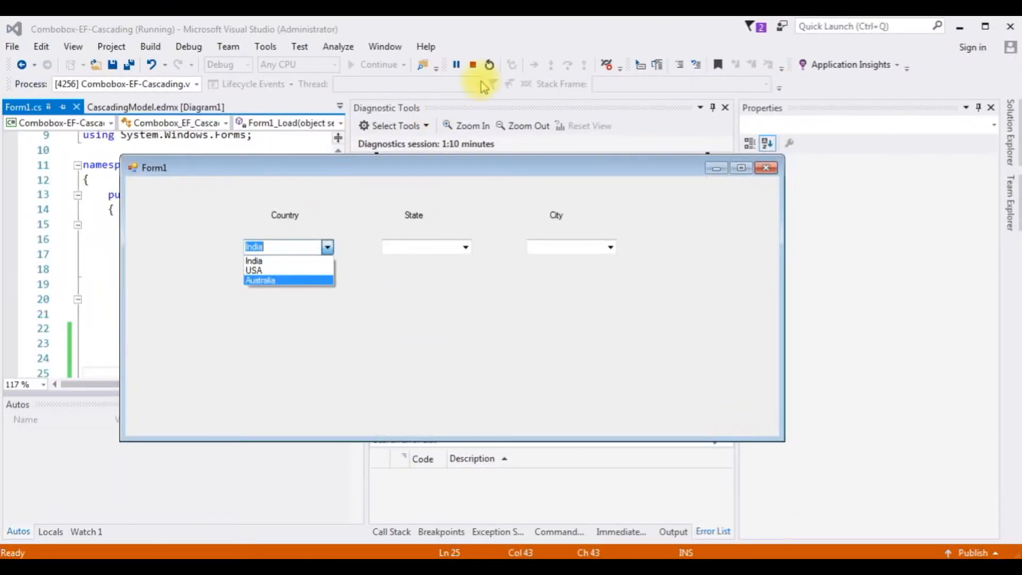
Close the running Form1 window and stop the debugging session.
click(472, 65)
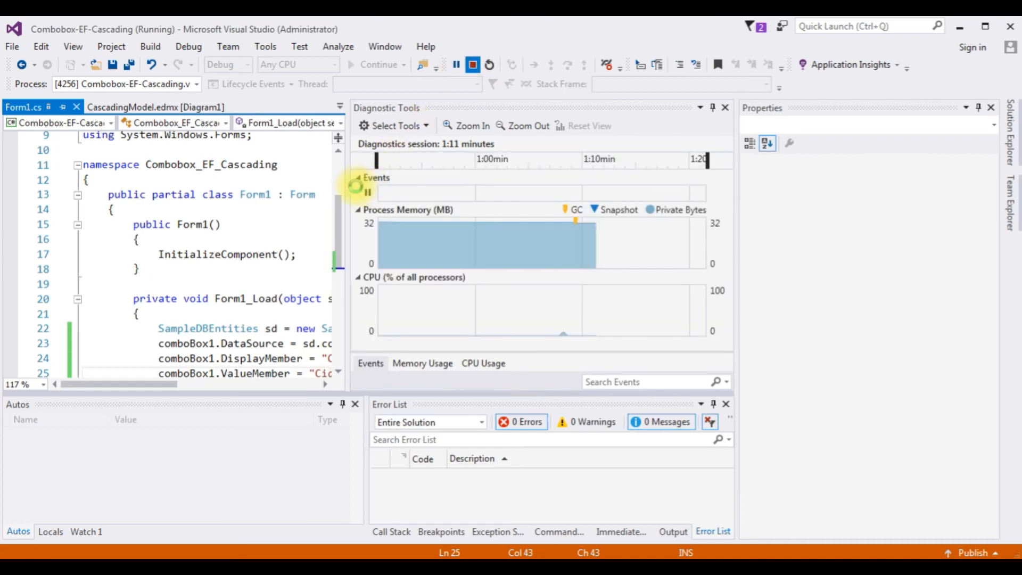
click(472, 64)
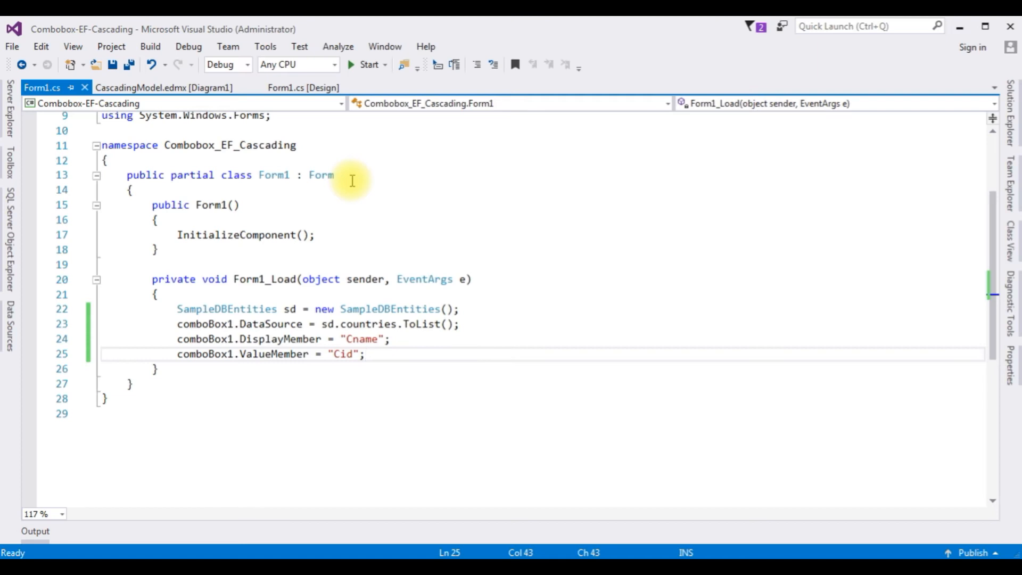
Generate the Country combo box's comboBox1_SelectedIndexChanged handler from the designer.
click(302, 87)
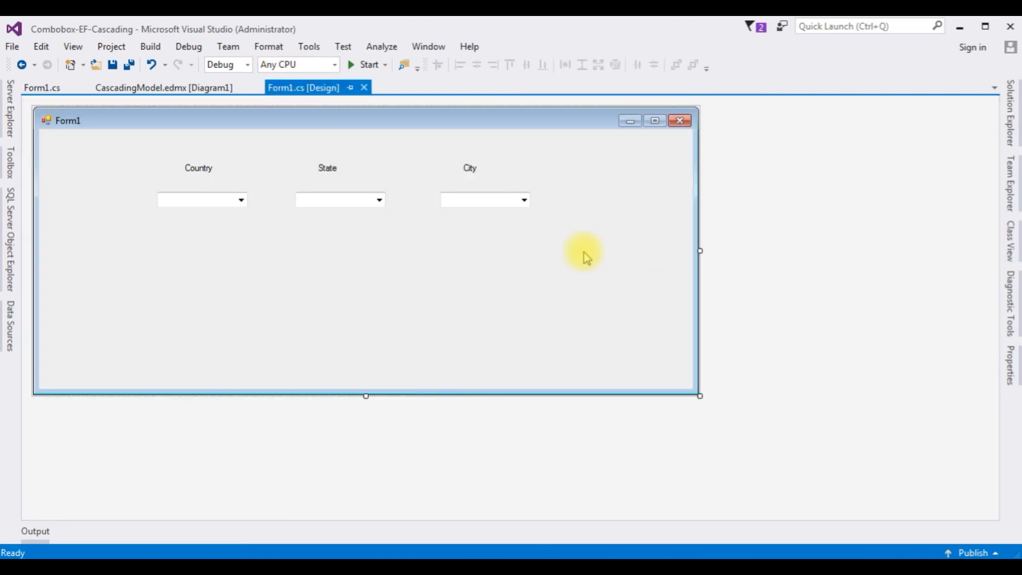
click(198, 201)
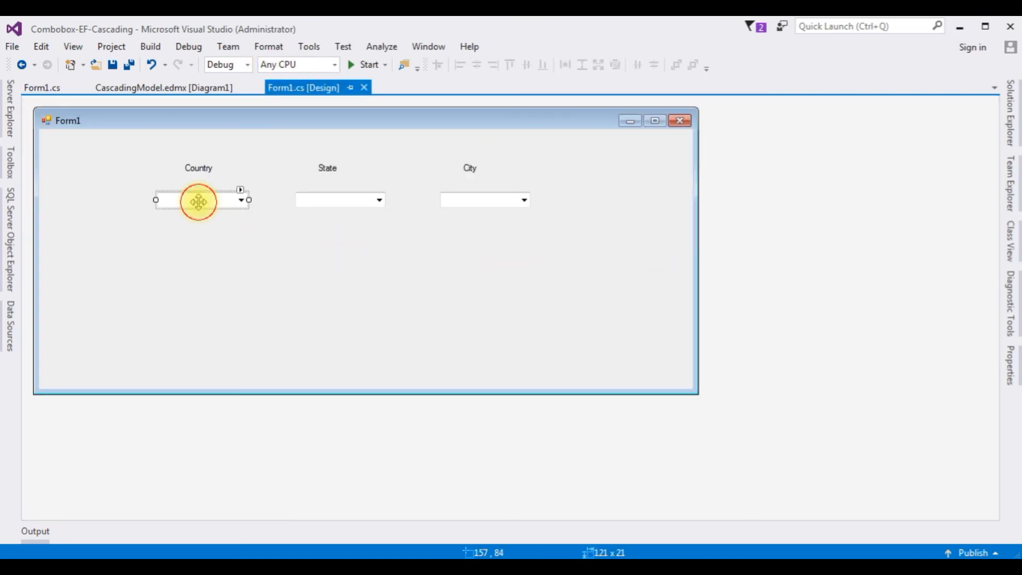
double_click(198, 200)
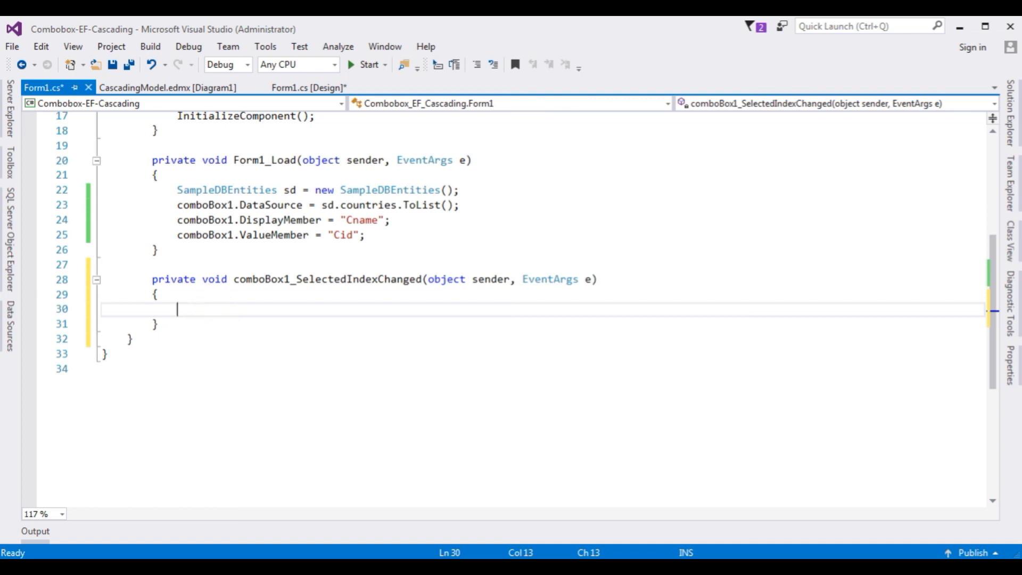
Declare int cid; and begin bool parseok = Int32.TryParse in the Country handler.
text(int)
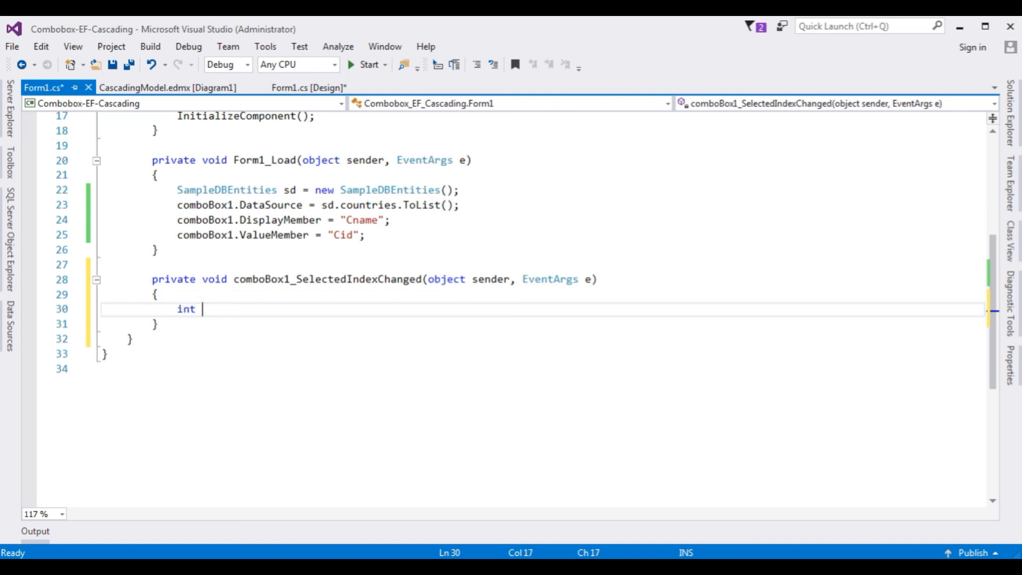
text(cid;)
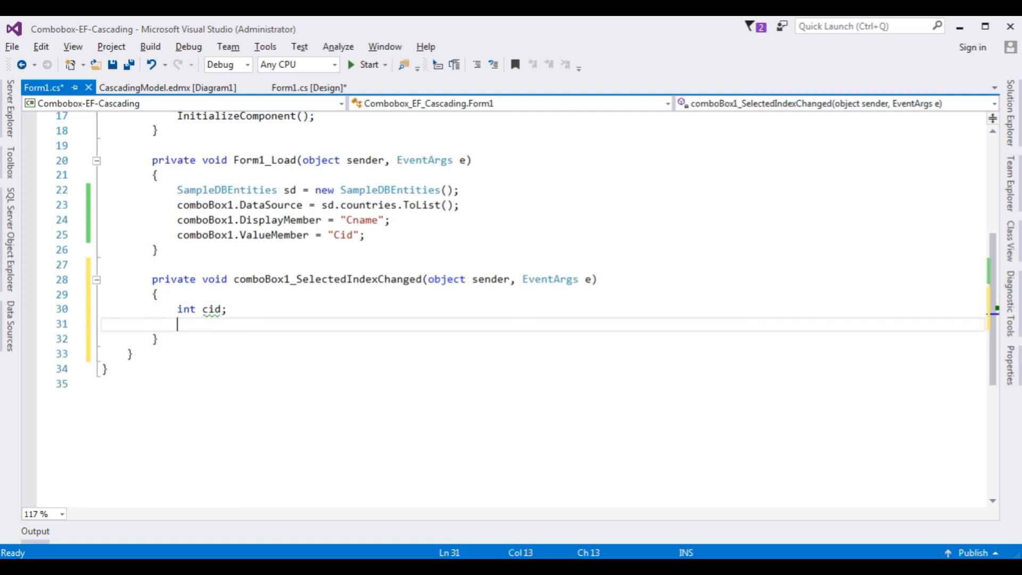
text(bool)
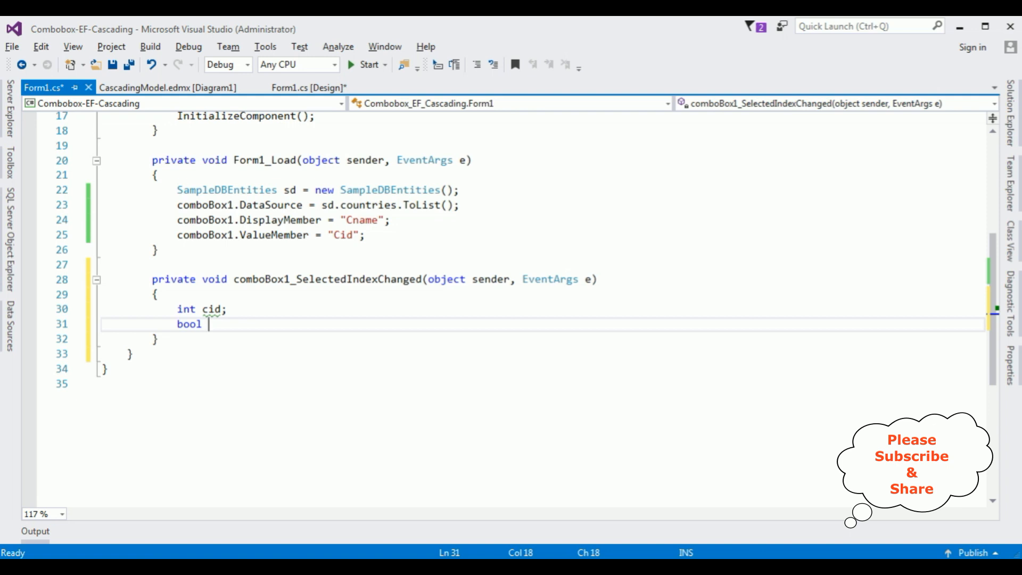
text(pars)
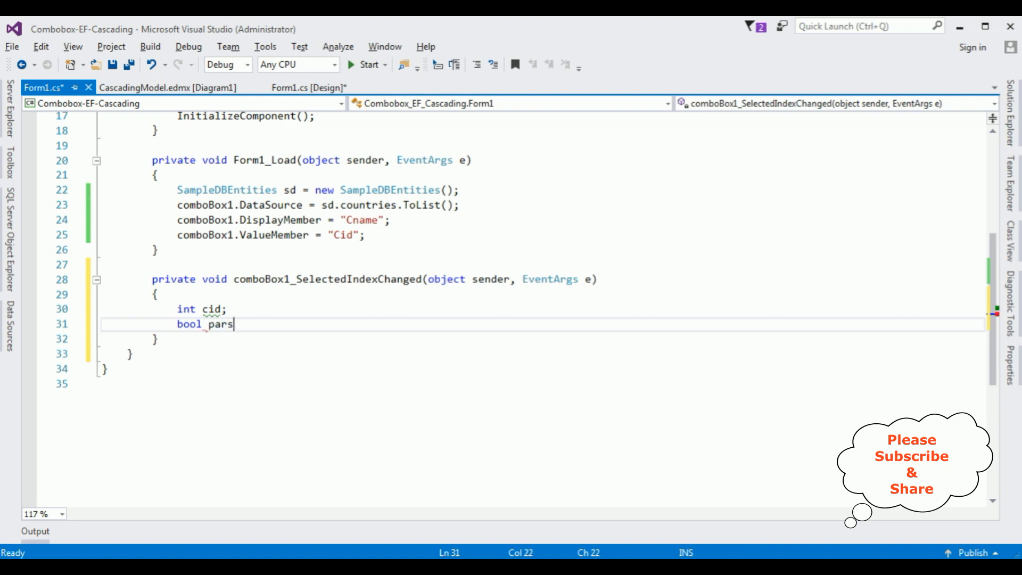
text(eok=)
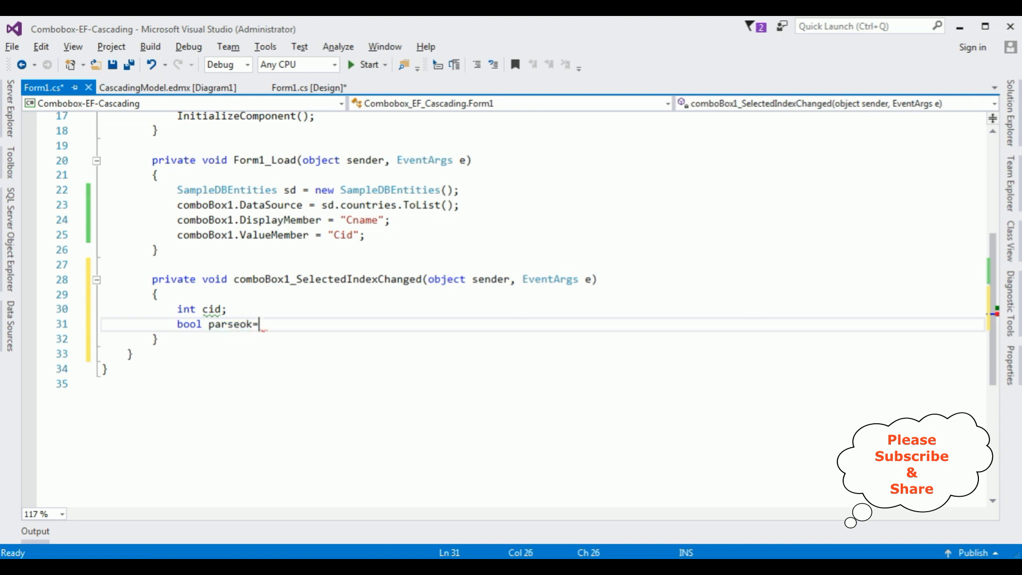
text(int)
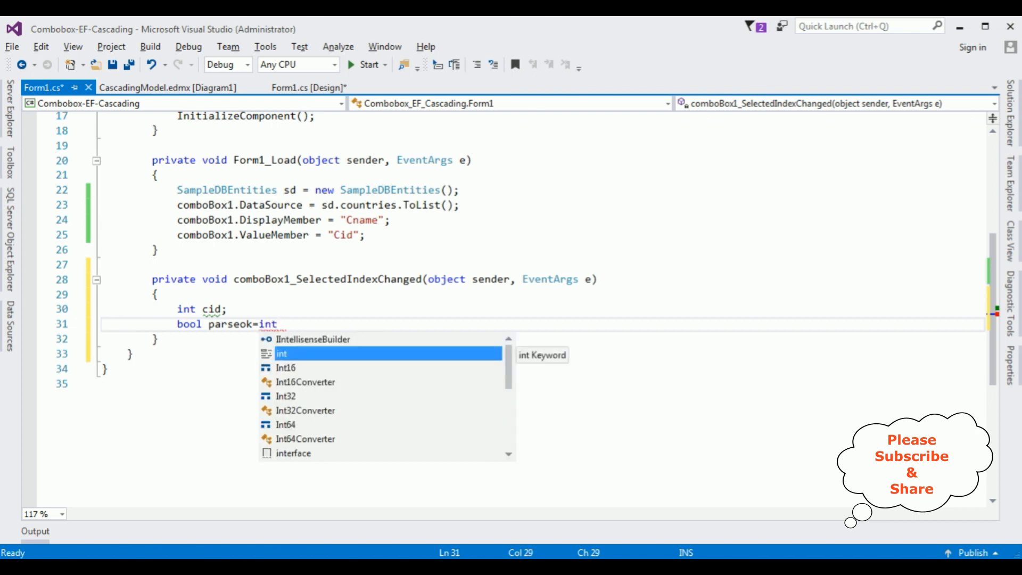
text(32.tryParse()
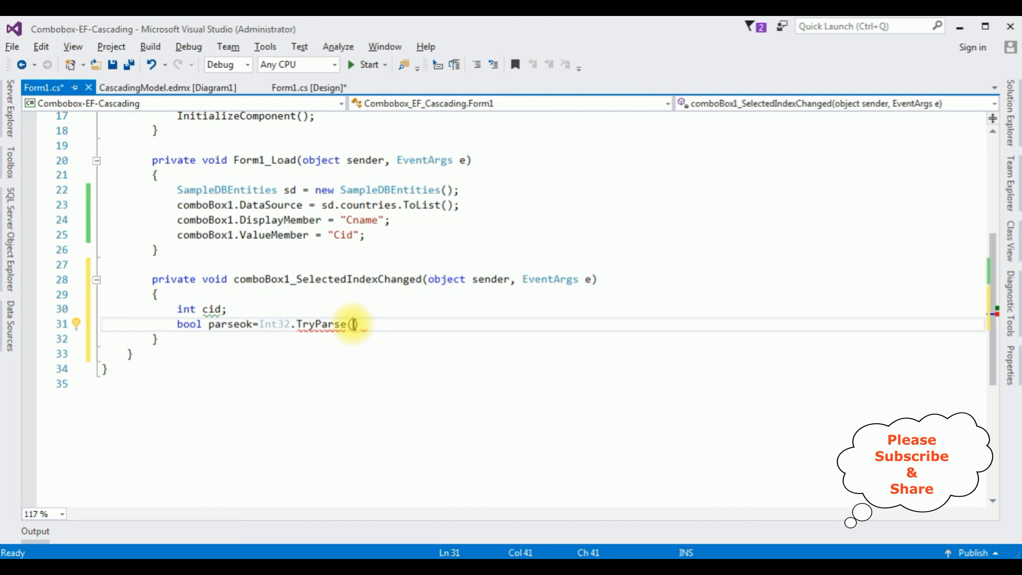
Complete the TryParse call on comboBox1.SelectedValue.ToString() with out cid.
text(cd)
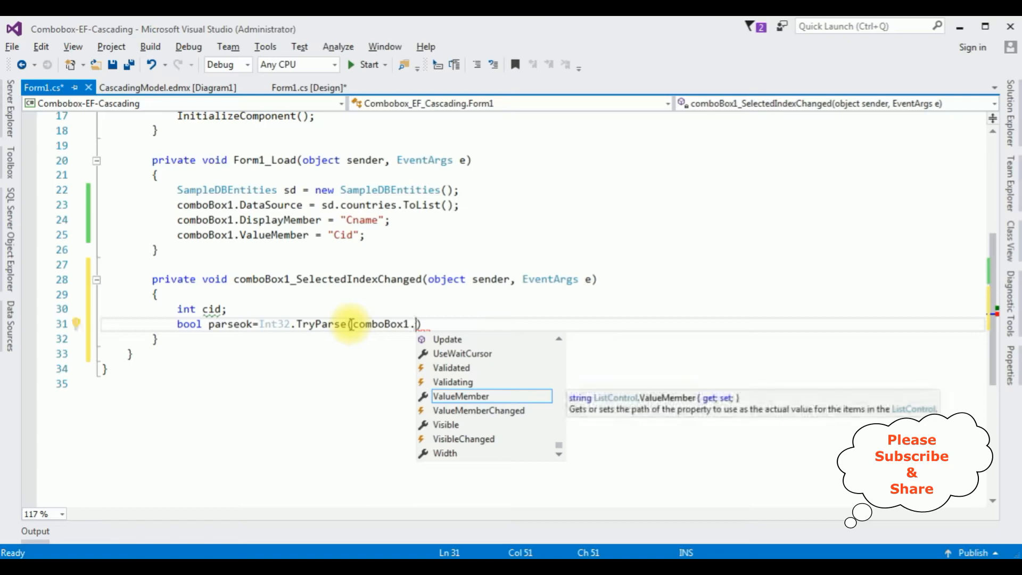
text(se)
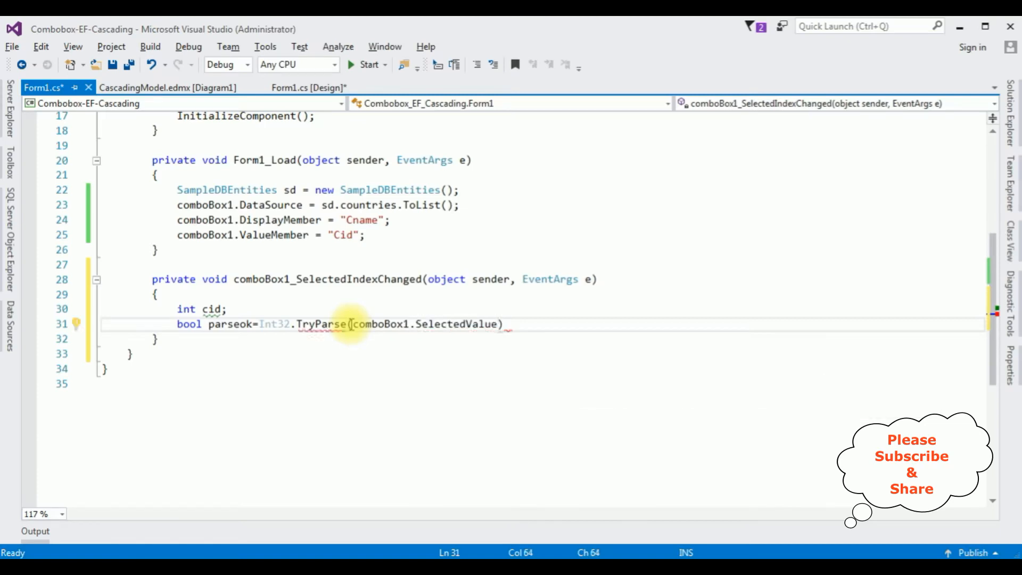
text(.ToString)
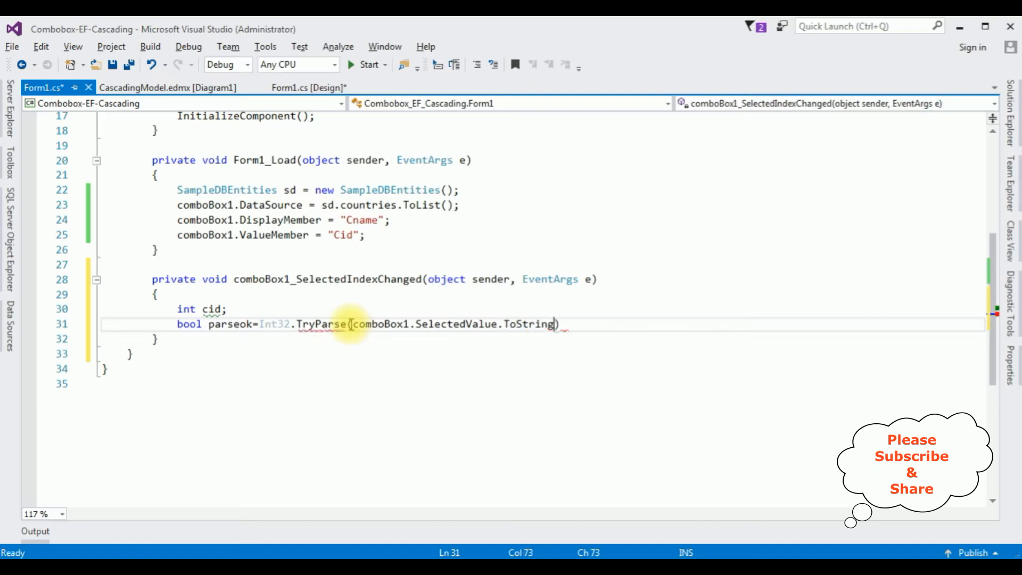
text((),))
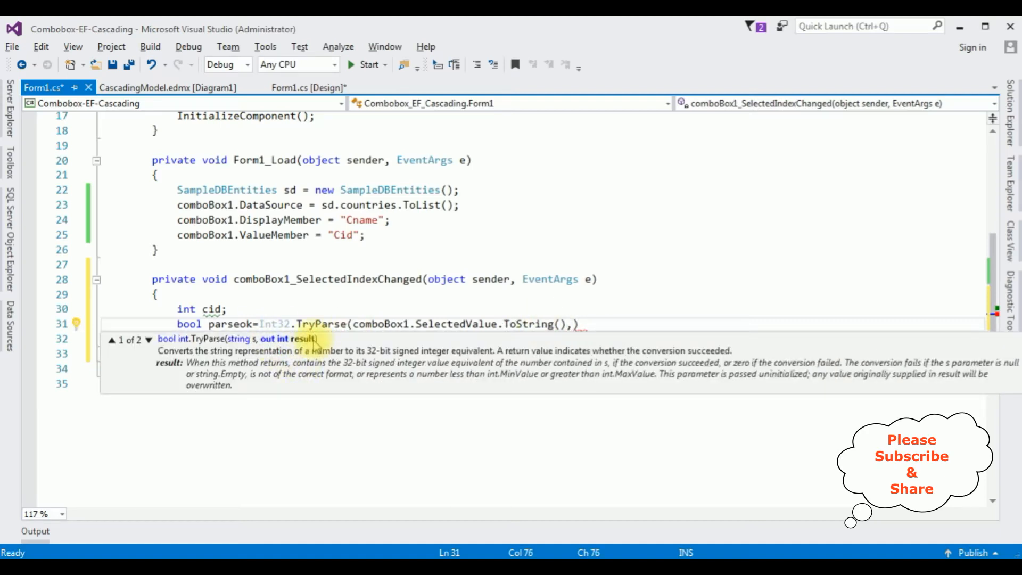
text(out)
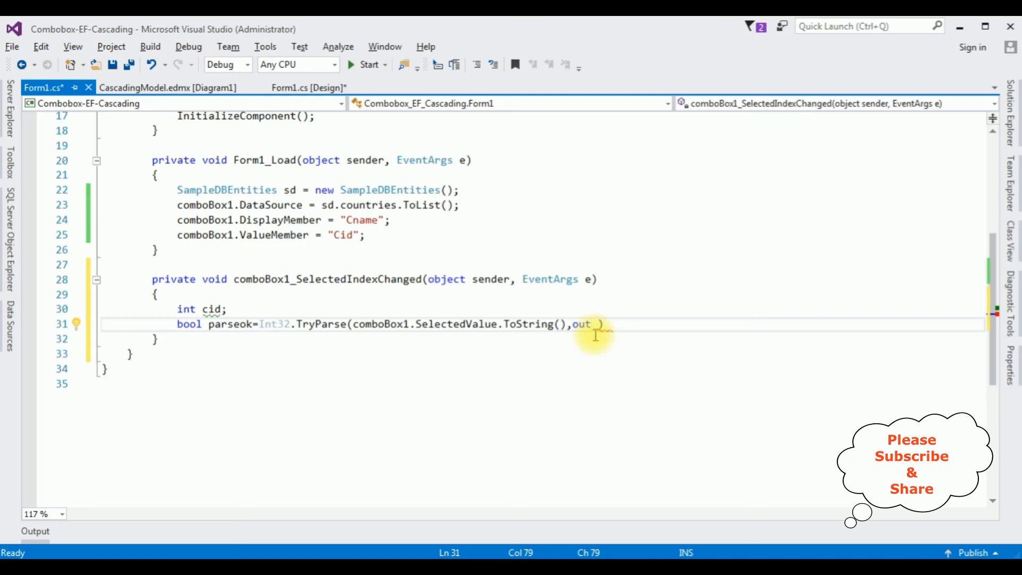
text(cid)
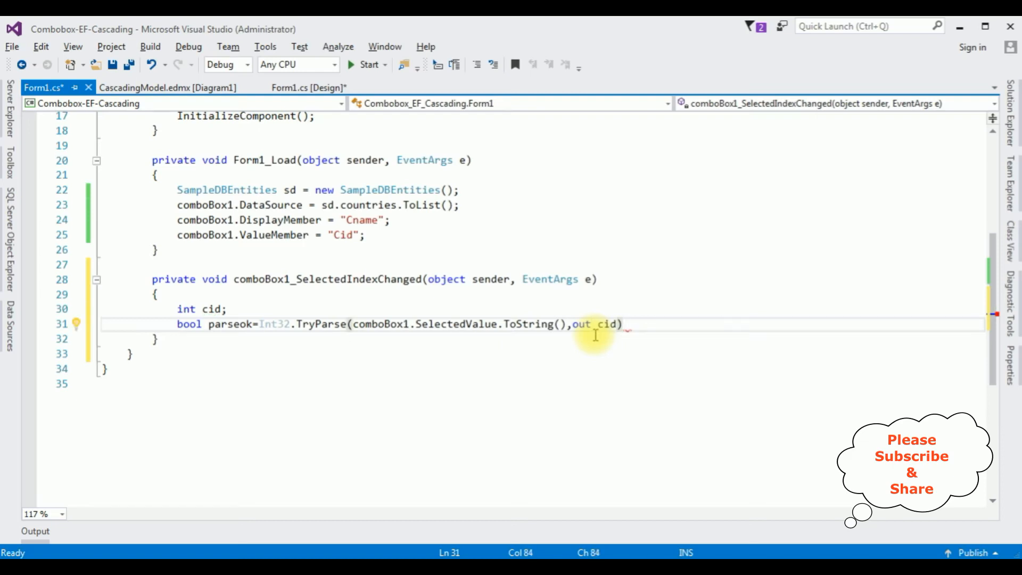
key(enter)
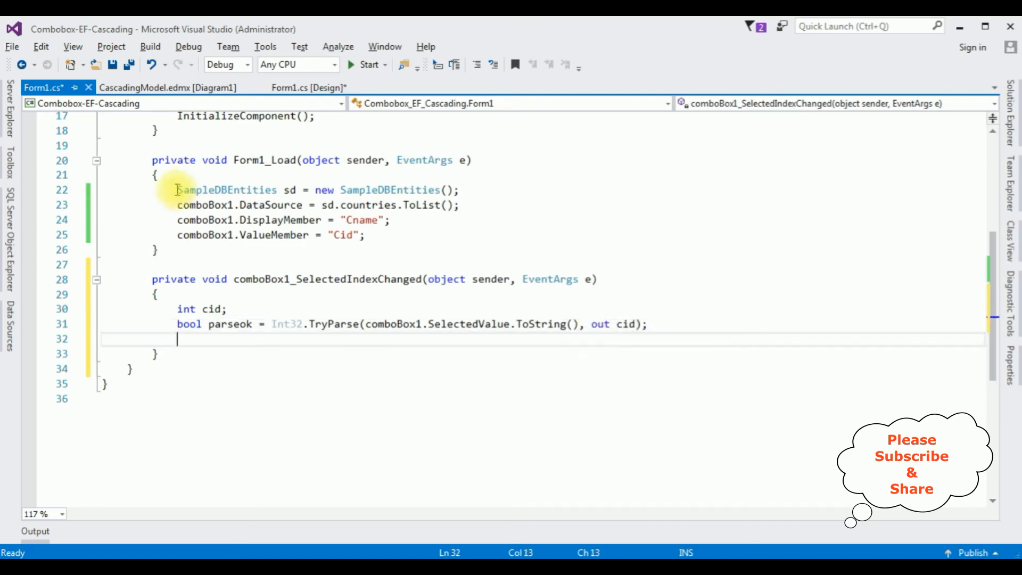
Move the SampleDBEntities sd declaration out of Form1_Load to class level.
drag(177, 189, 459, 190)
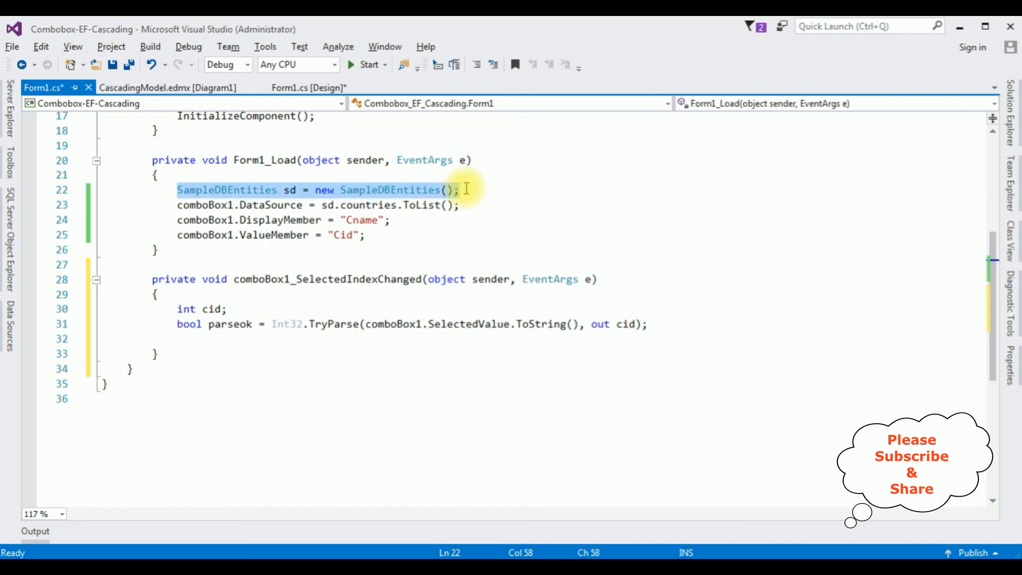
key(Delete)
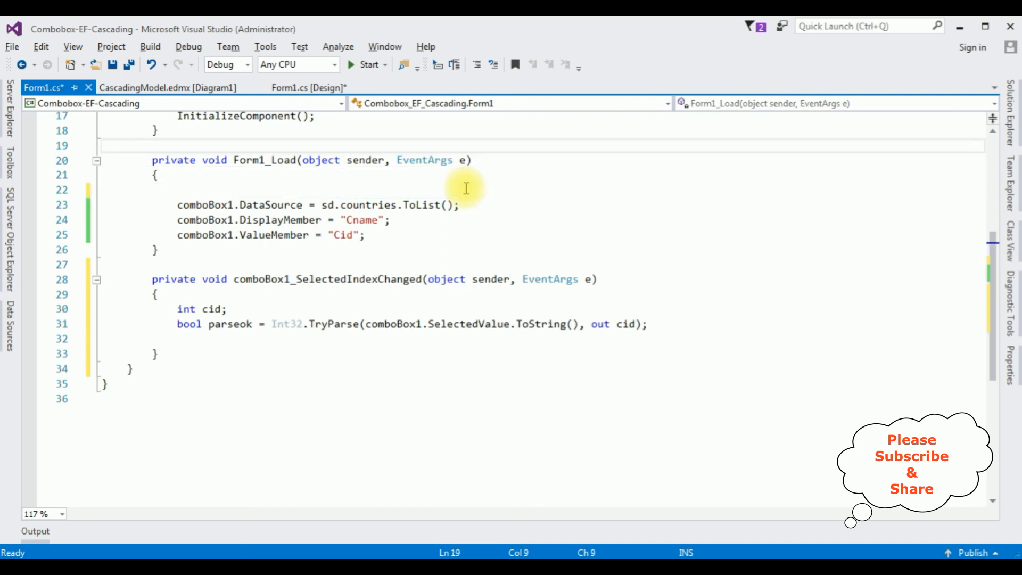
text(SampleDBEntities sd = new SampleDBEntities();)
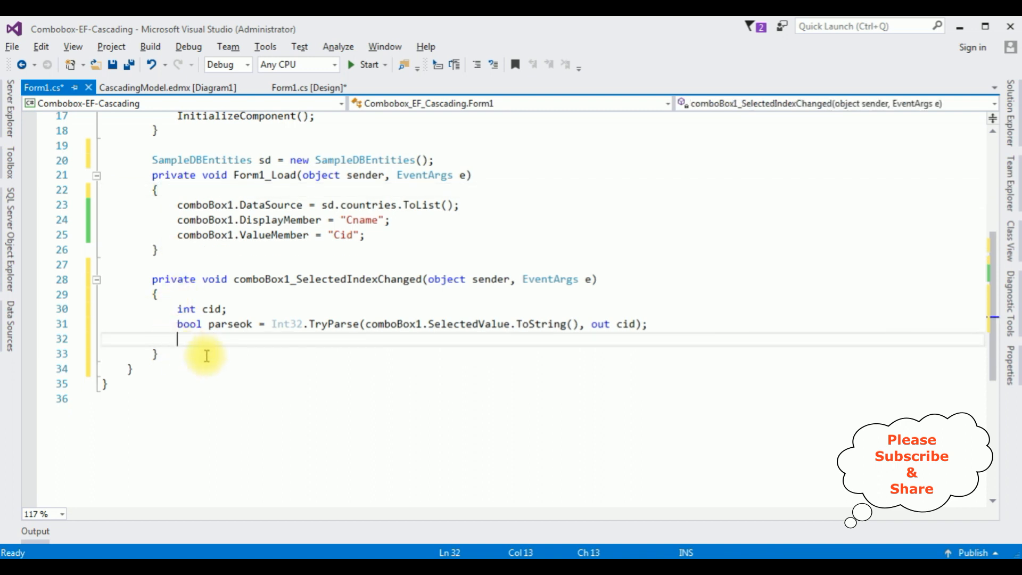
Write the statename LINQ query over sd.States where st.cid.Value.Equals(cid).
text(var stat)
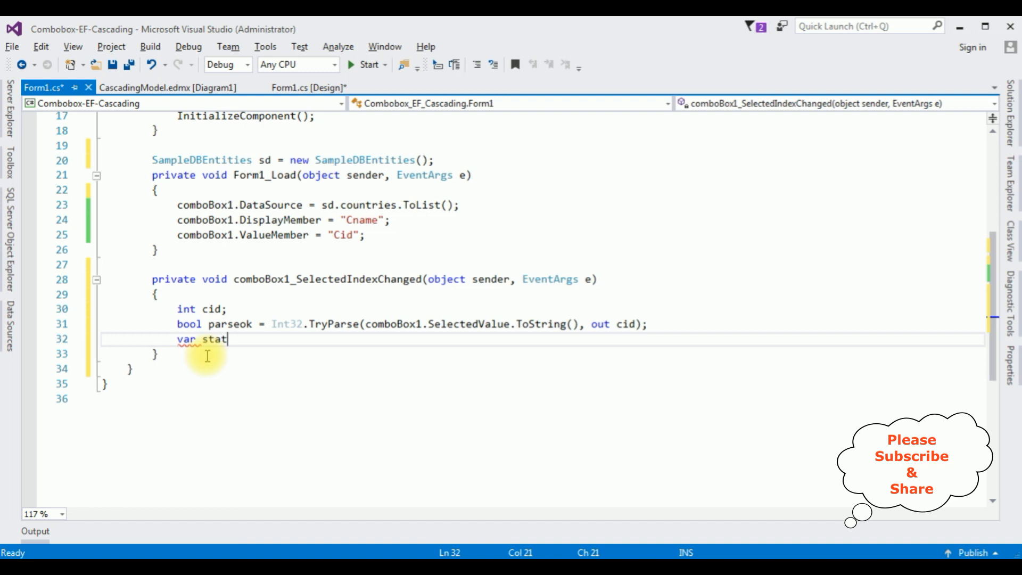
text(ename=)
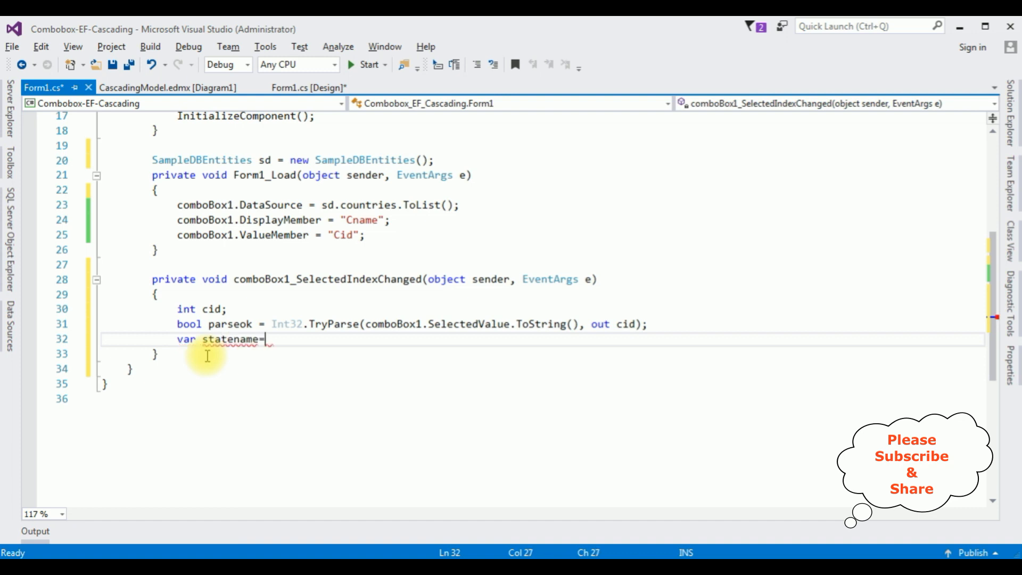
text(from st in)
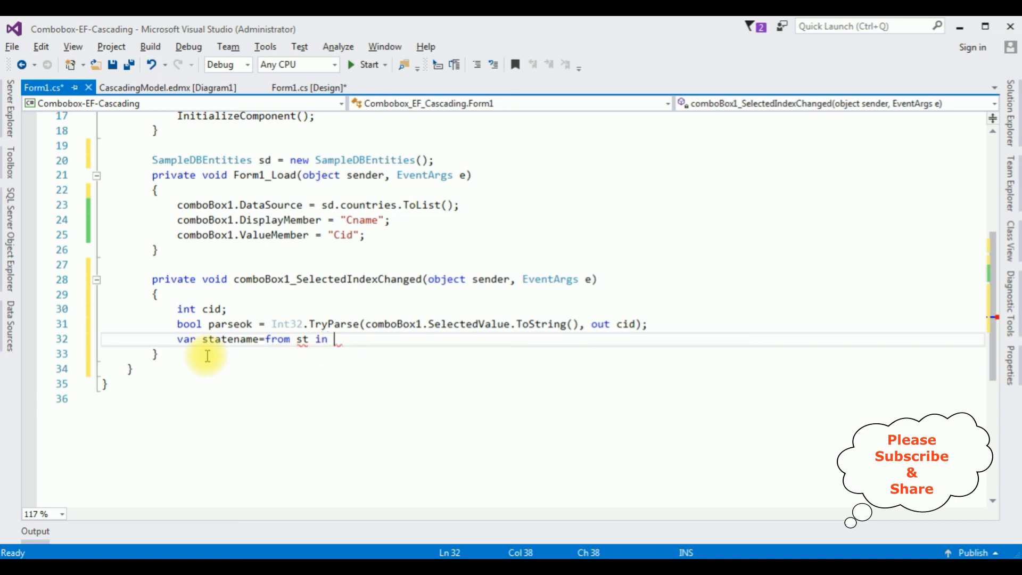
text(sd.s)
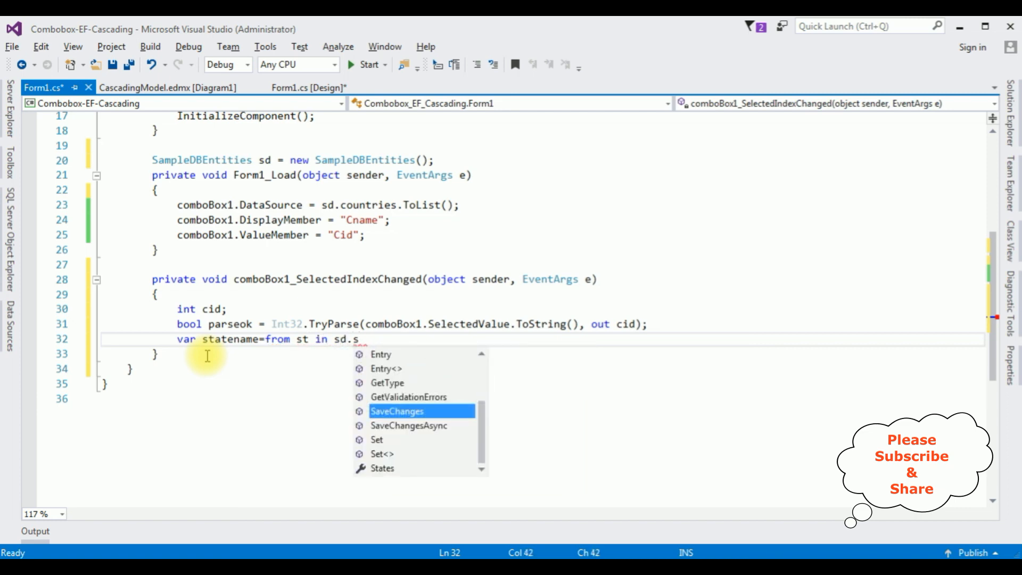
text(States)
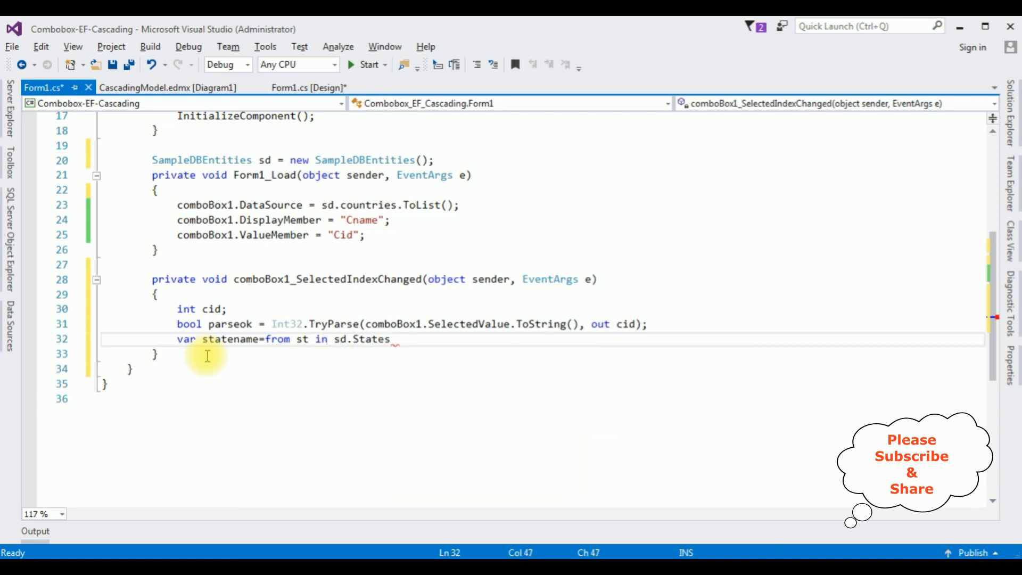
text(where)
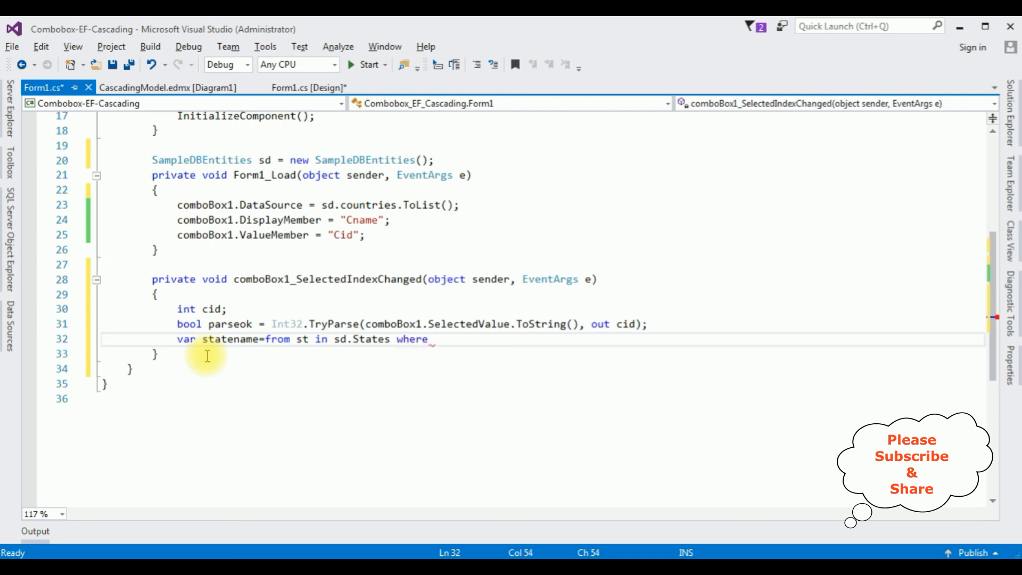
text(st.c)
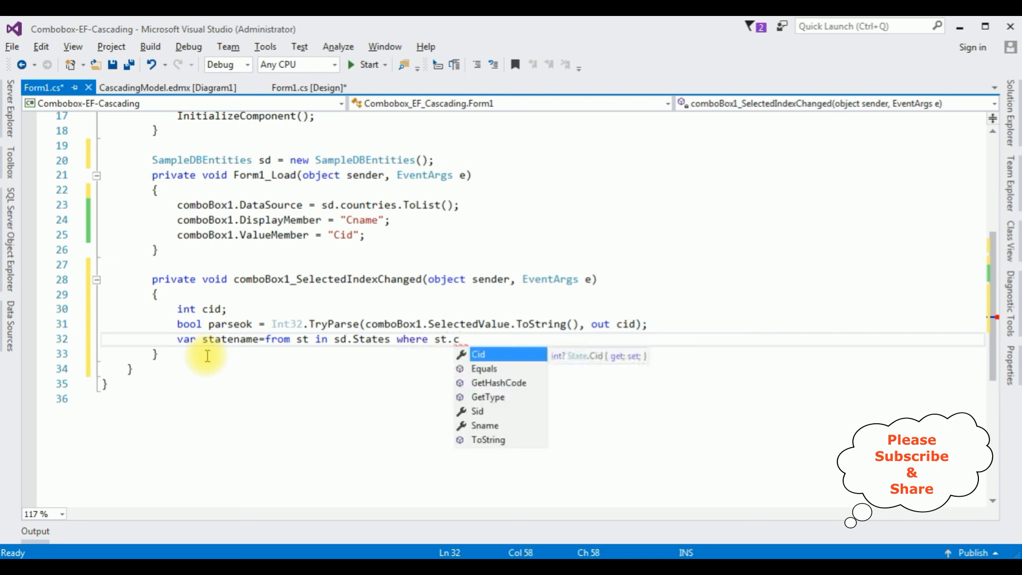
text(id.)
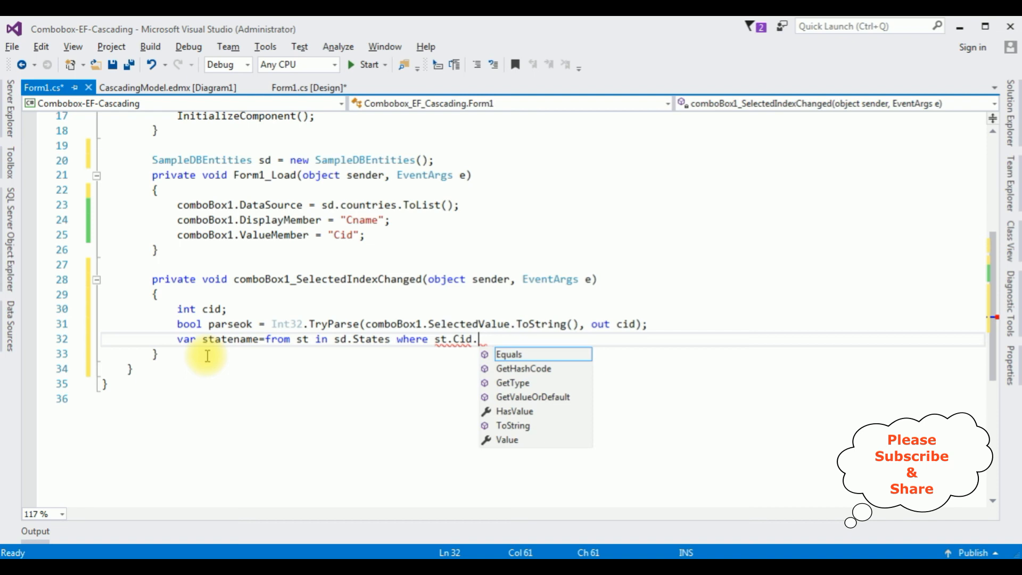
text(Value.Equals)
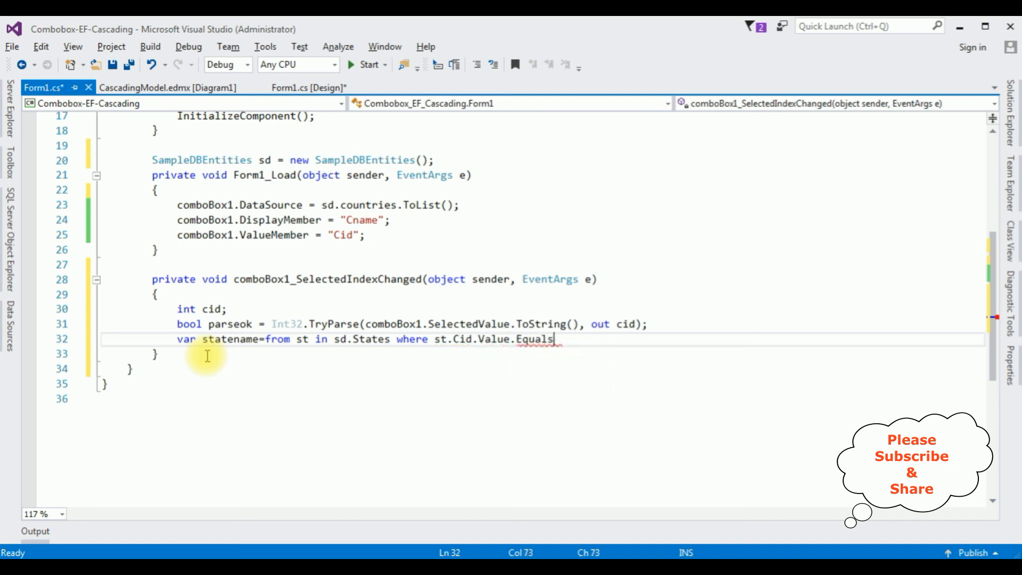
text(()
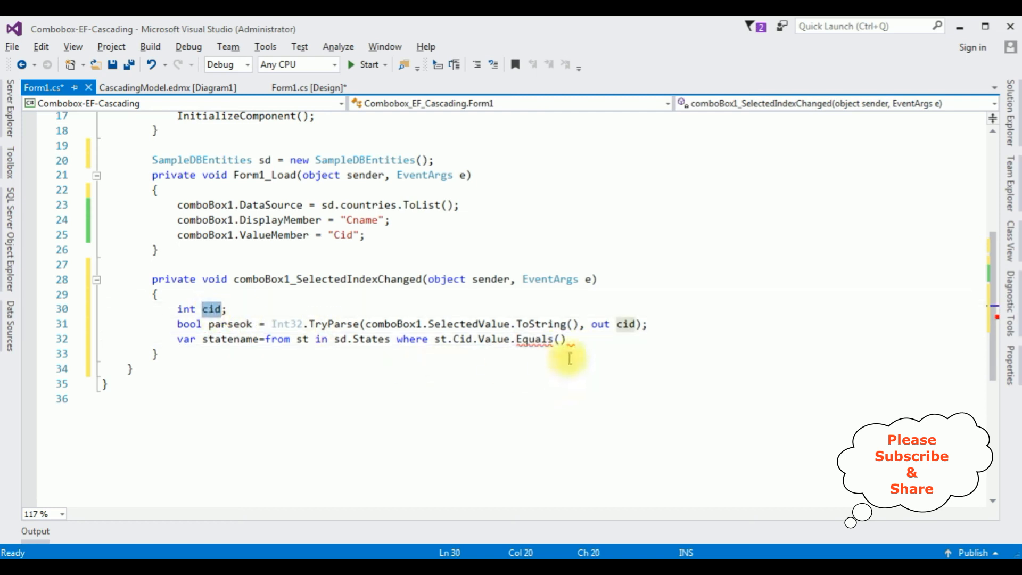
text(cid)
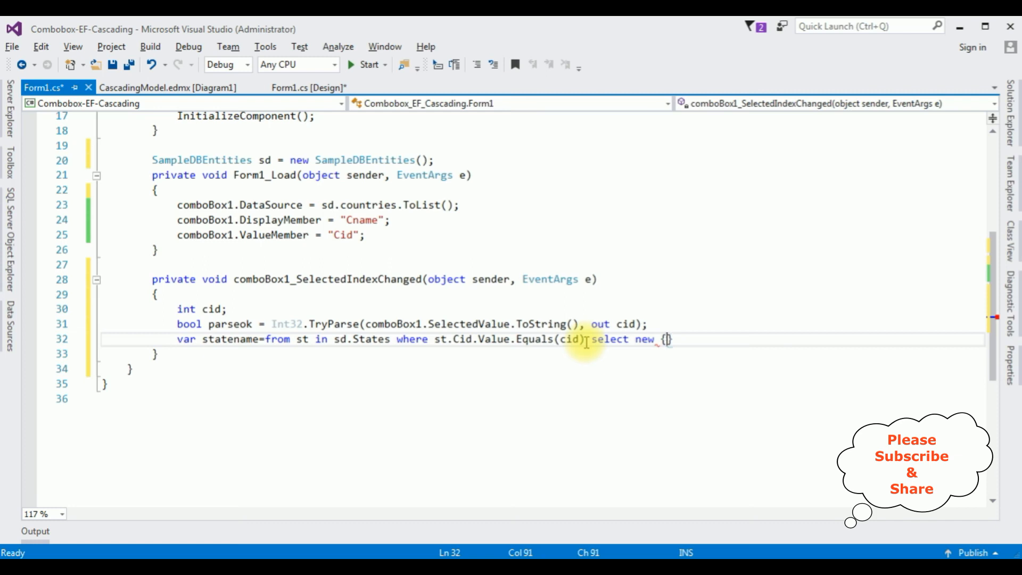
text(st.Sid, st.Sname)
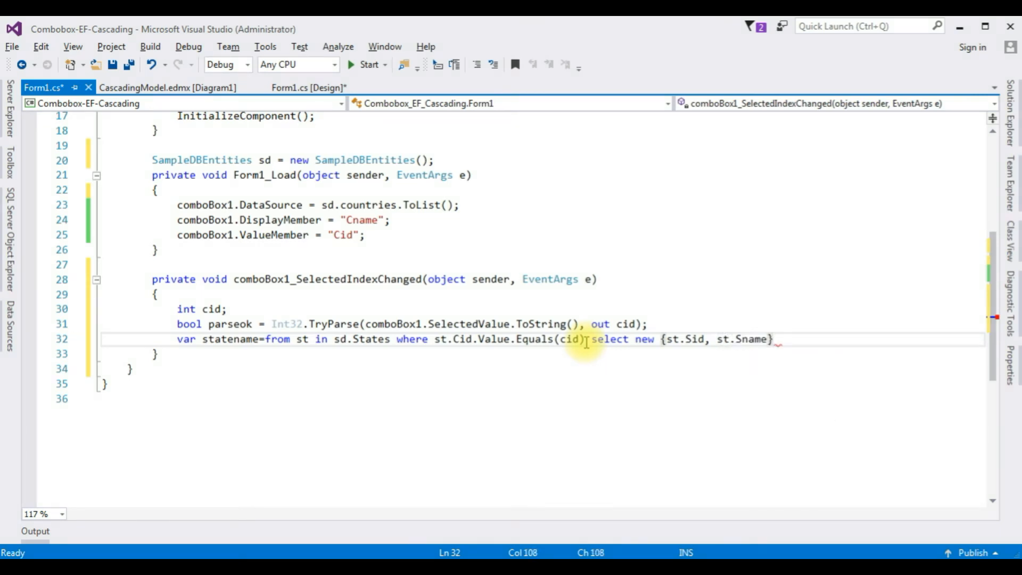
key(enter)
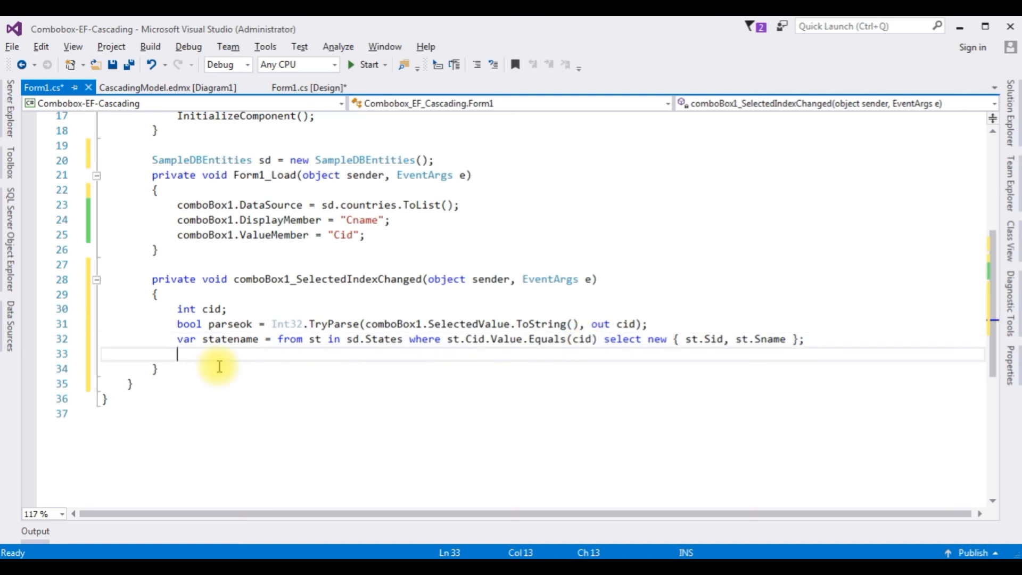
Build var combostate = statename.ToList() and an if block checking Count>0.
text(var combo)
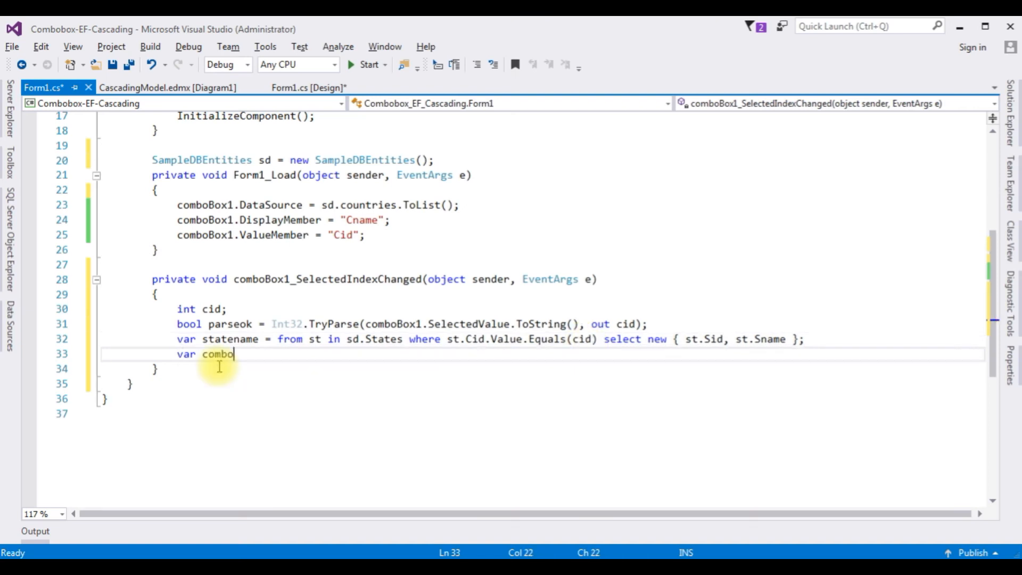
text(state=)
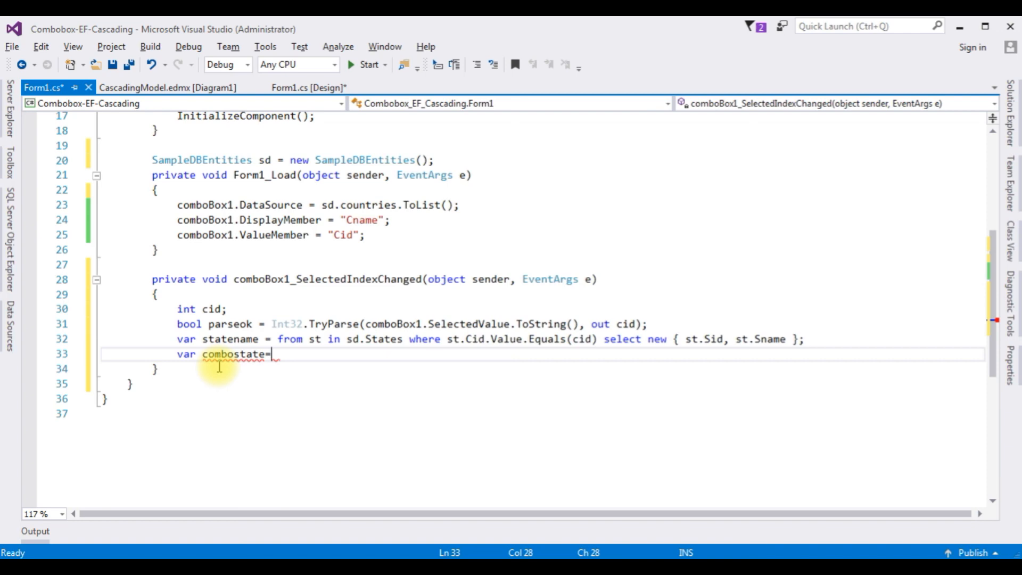
text(statename.)
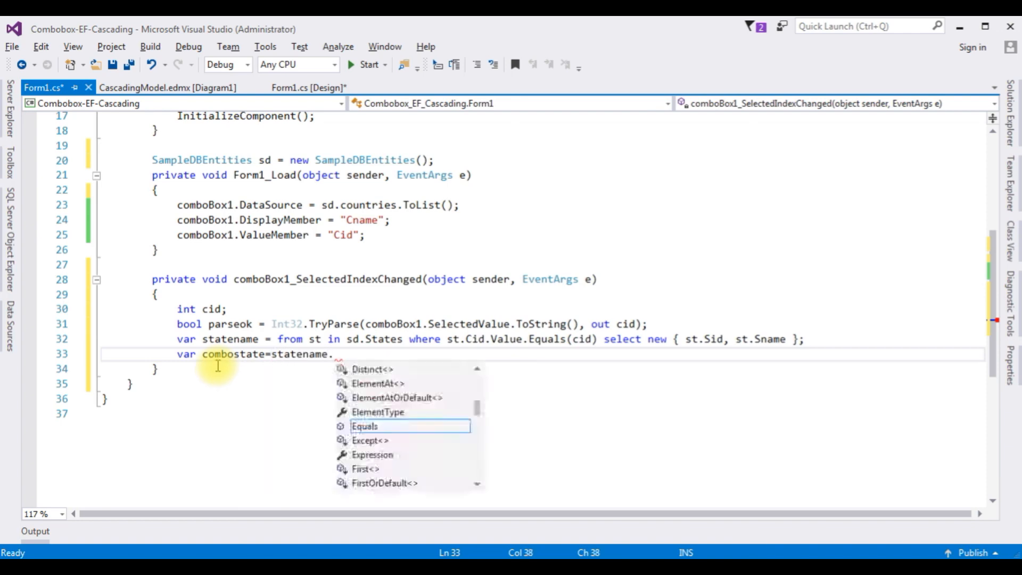
text(ToA)
text(i)
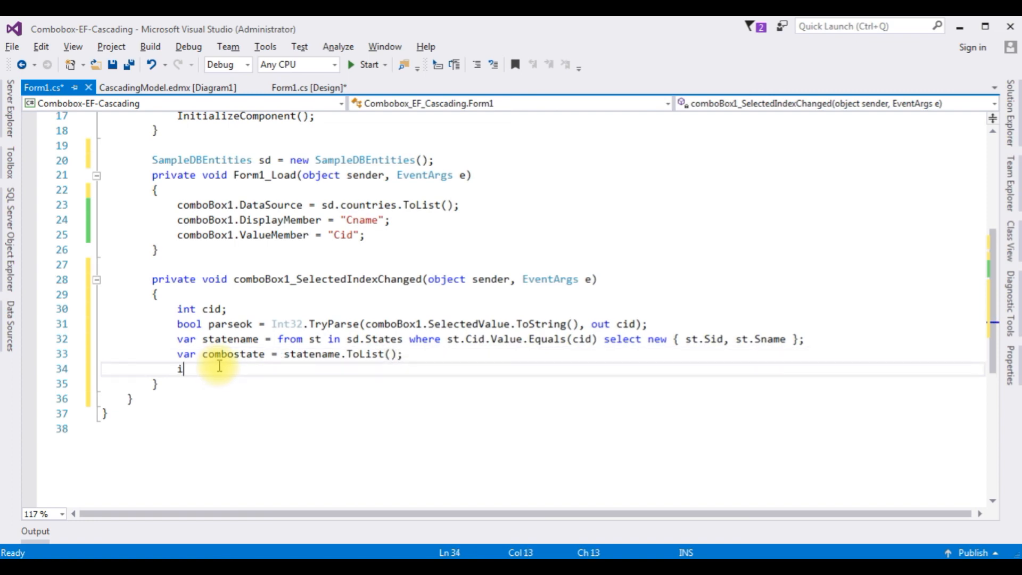
text(f(com)
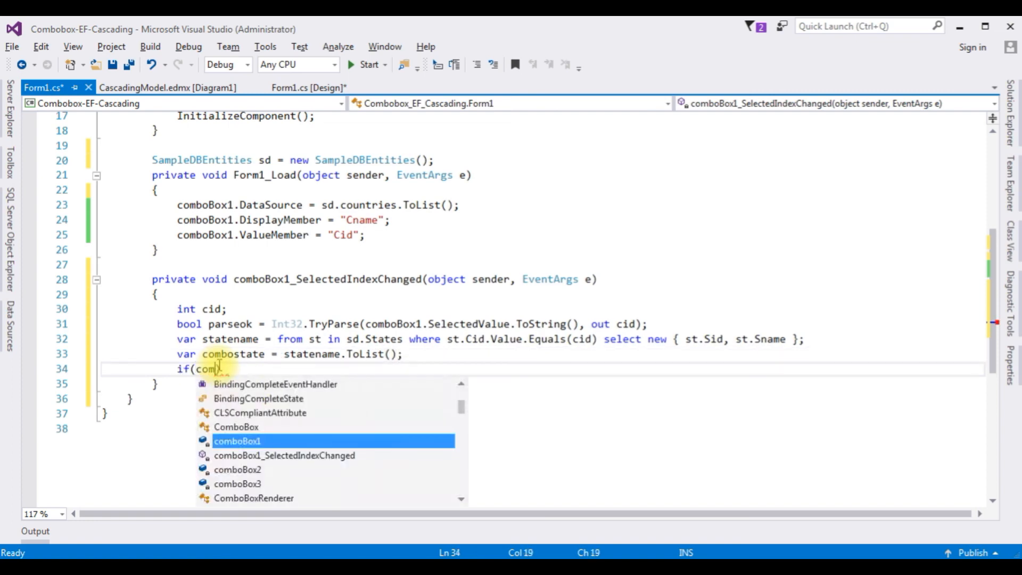
text(bostate)
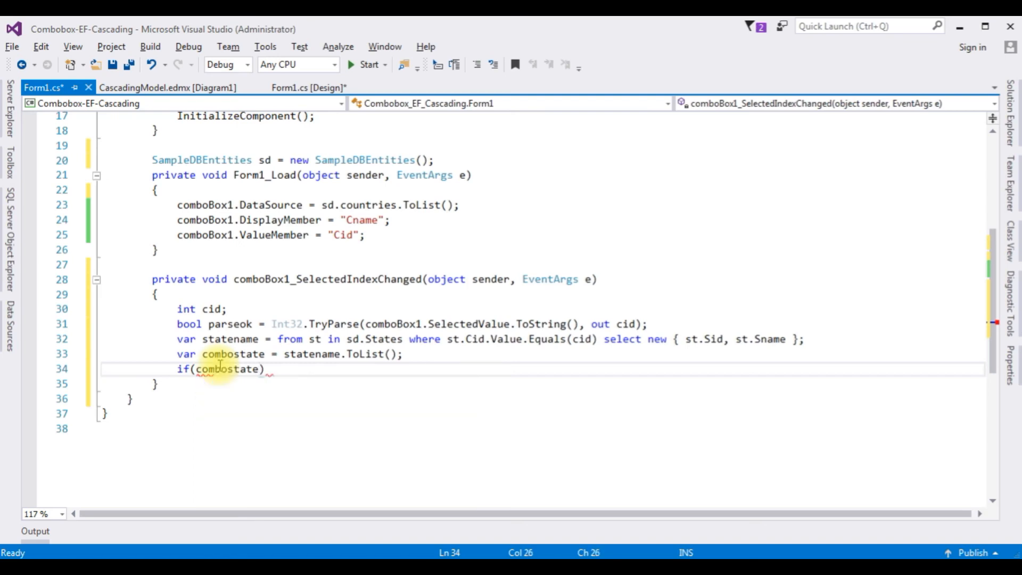
text(.cou)
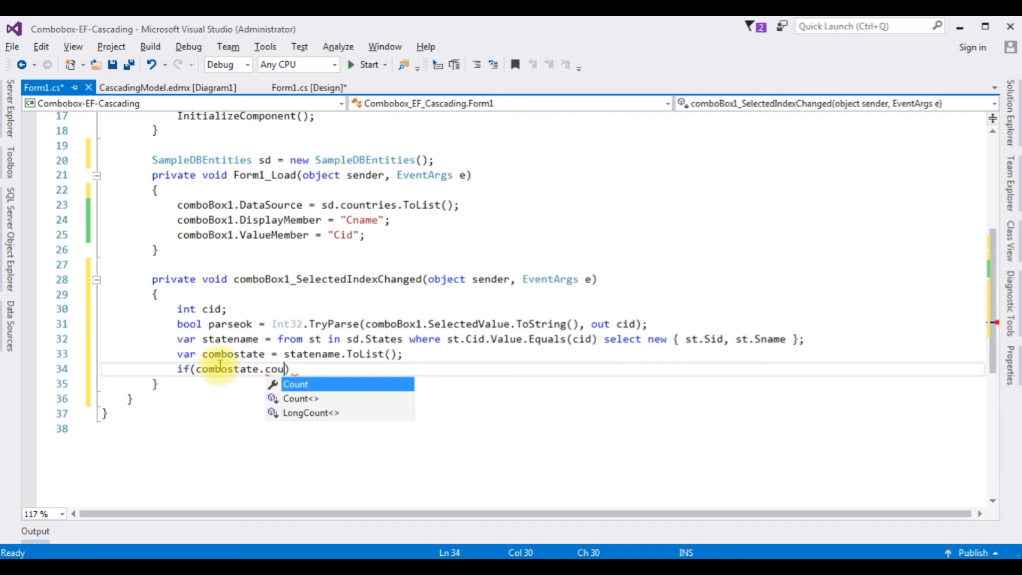
text(Count>0)
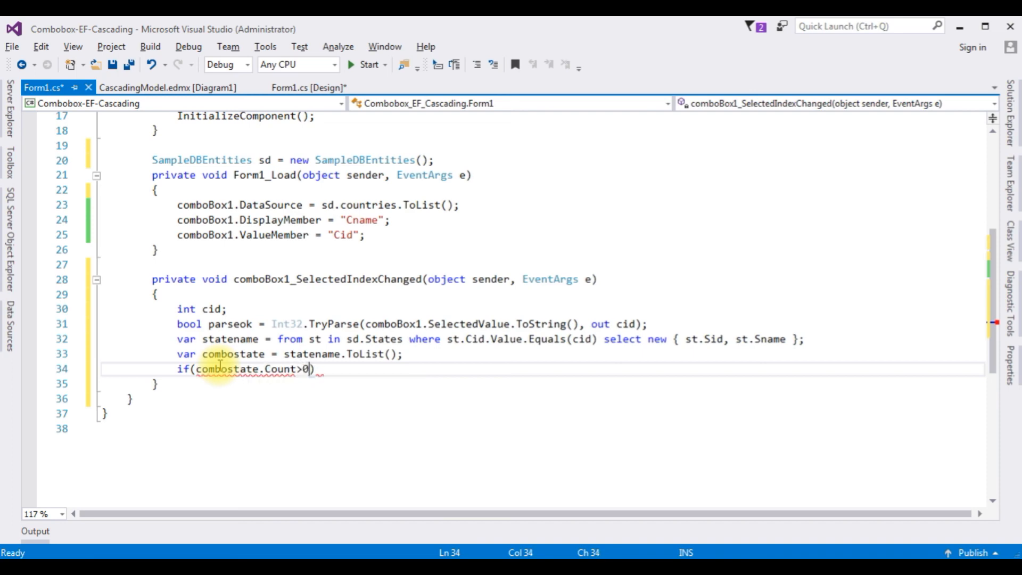
key(enter)
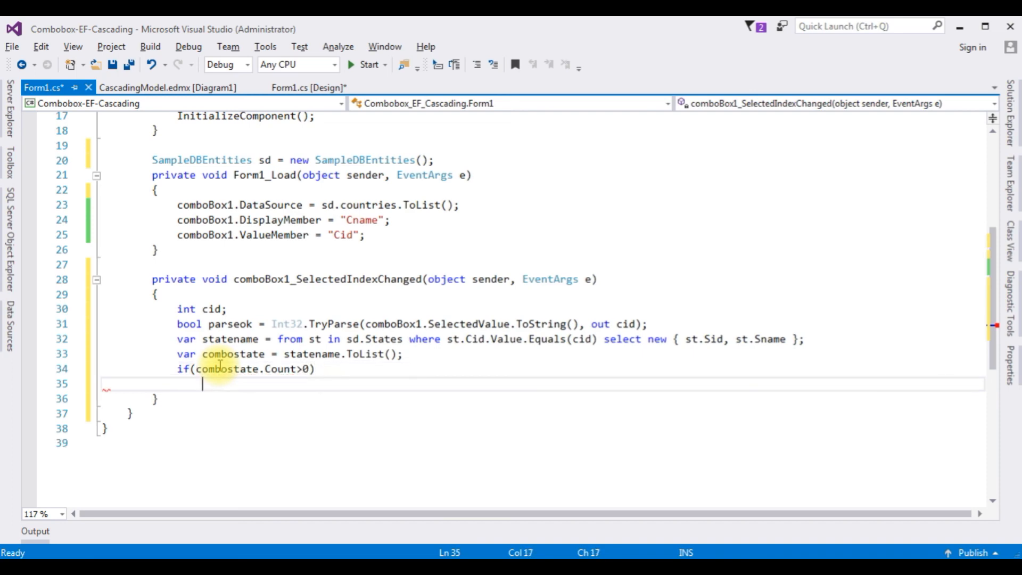
text({)
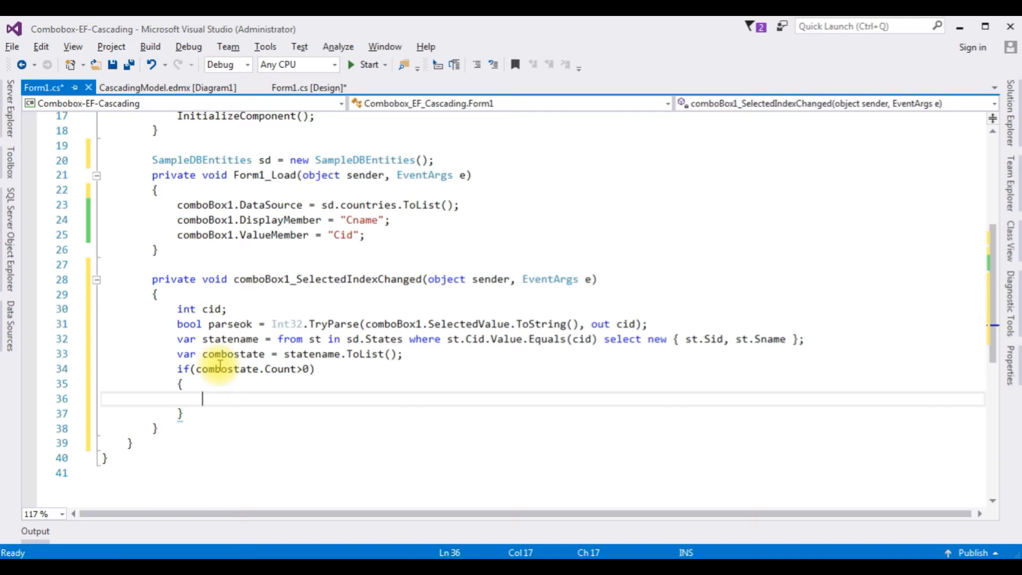
mouse_move(225, 354)
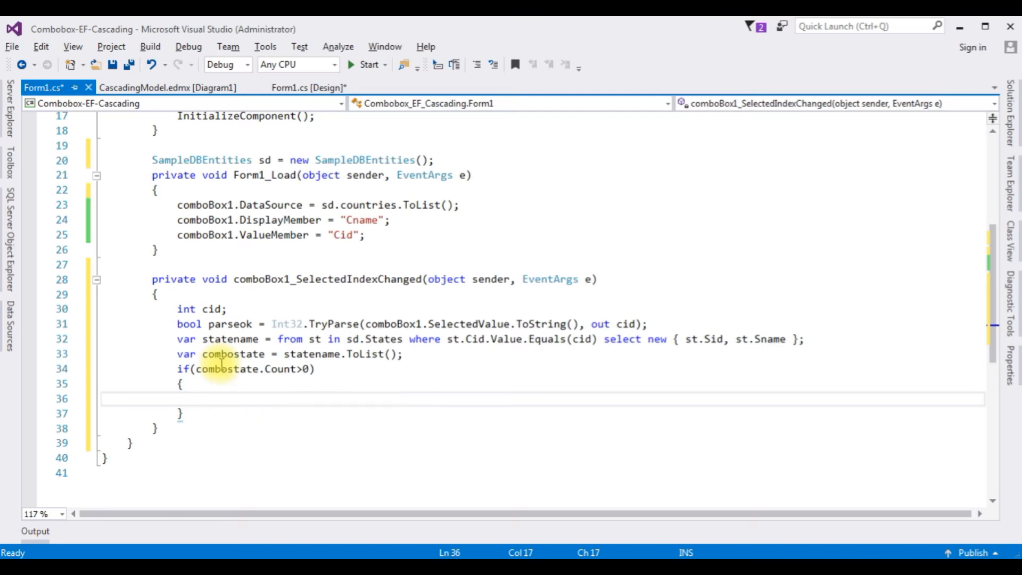
Bind comboBox2 to combostate with DisplayMember "Sname" and ValueMember "Sid".
text(comboBox2.)
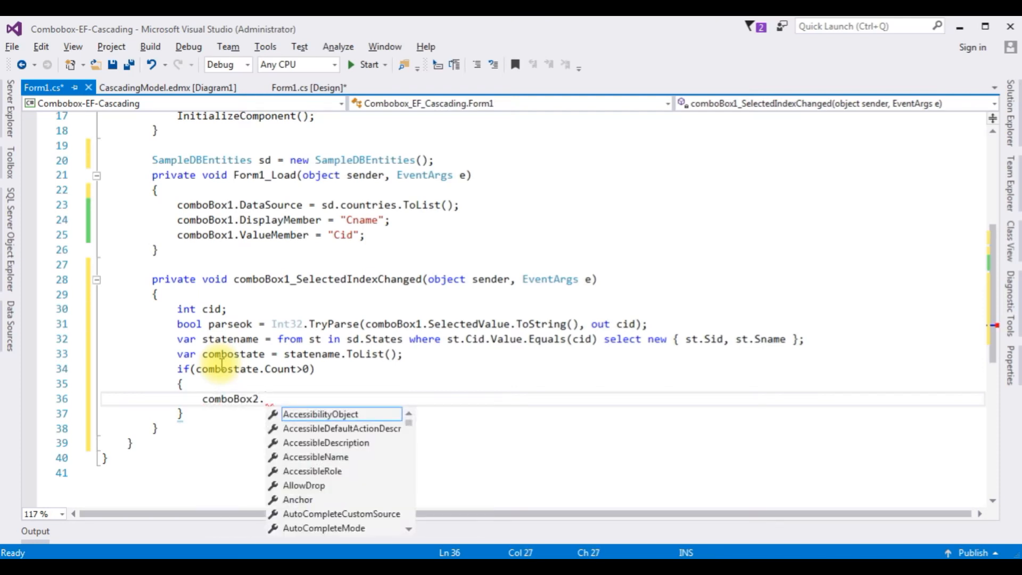
text(datas)
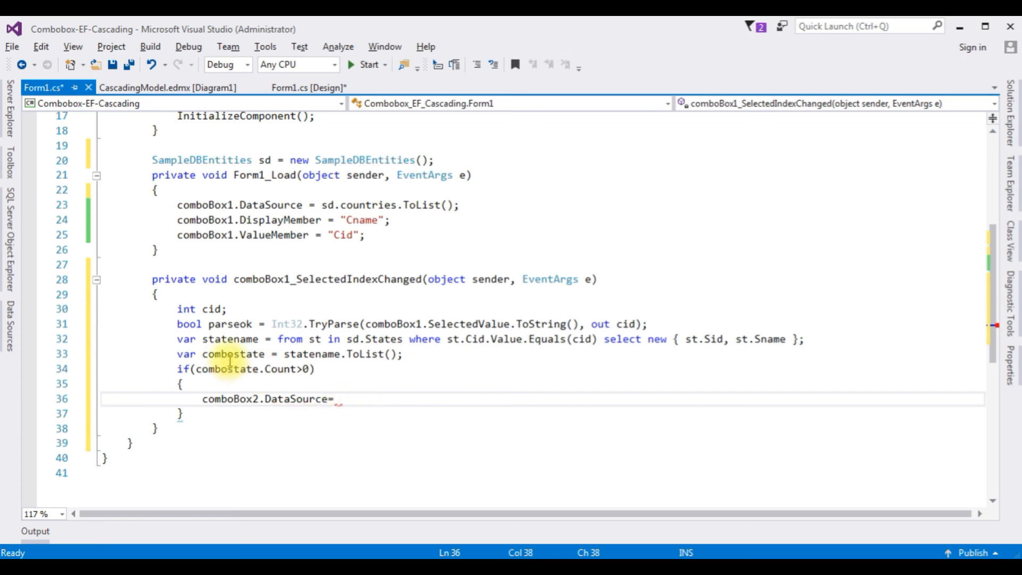
double_click(233, 353)
text( combostate)
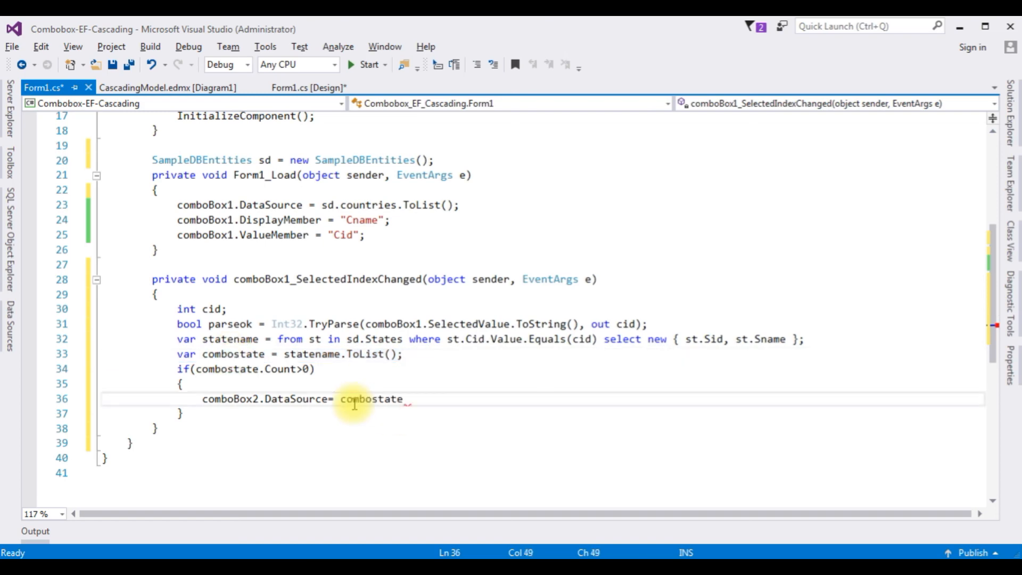
key(enter)
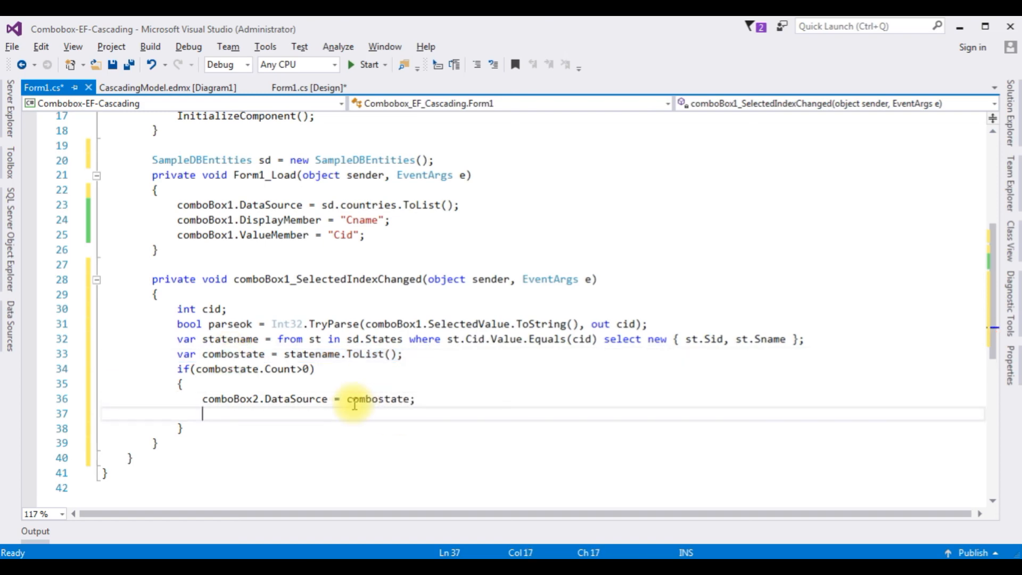
text(comboBox2.)
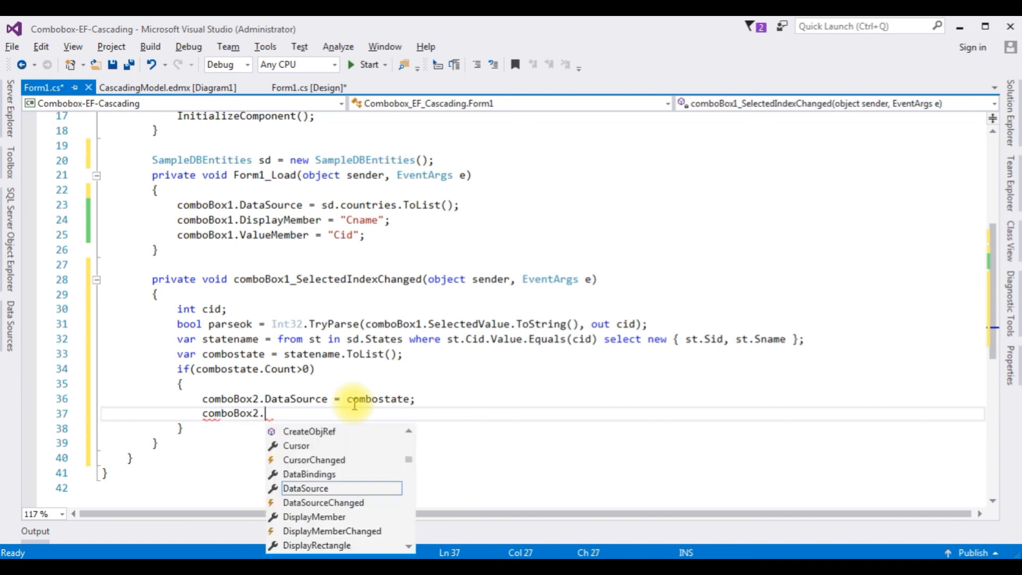
text(DisplayMember)
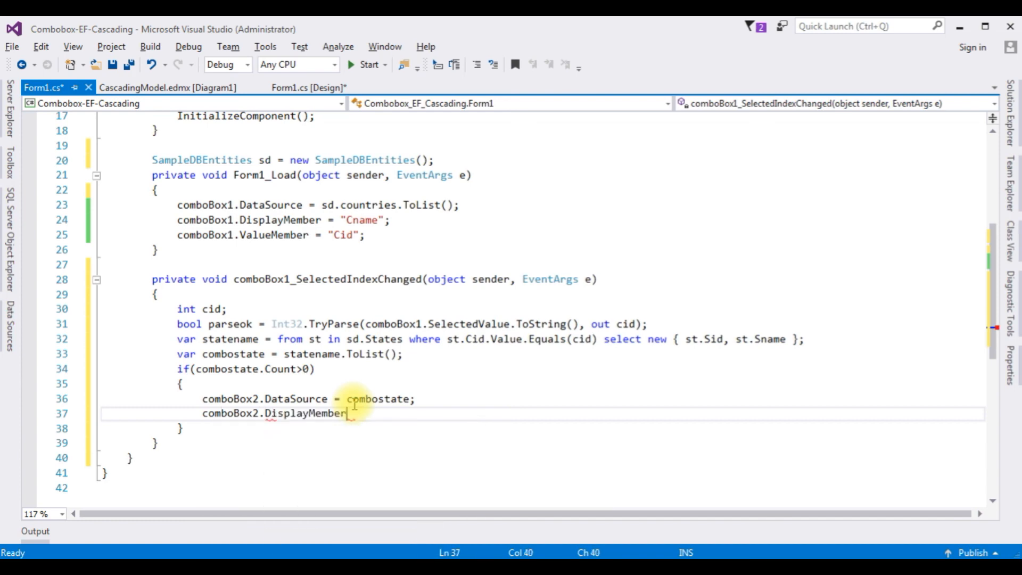
text(= "";)
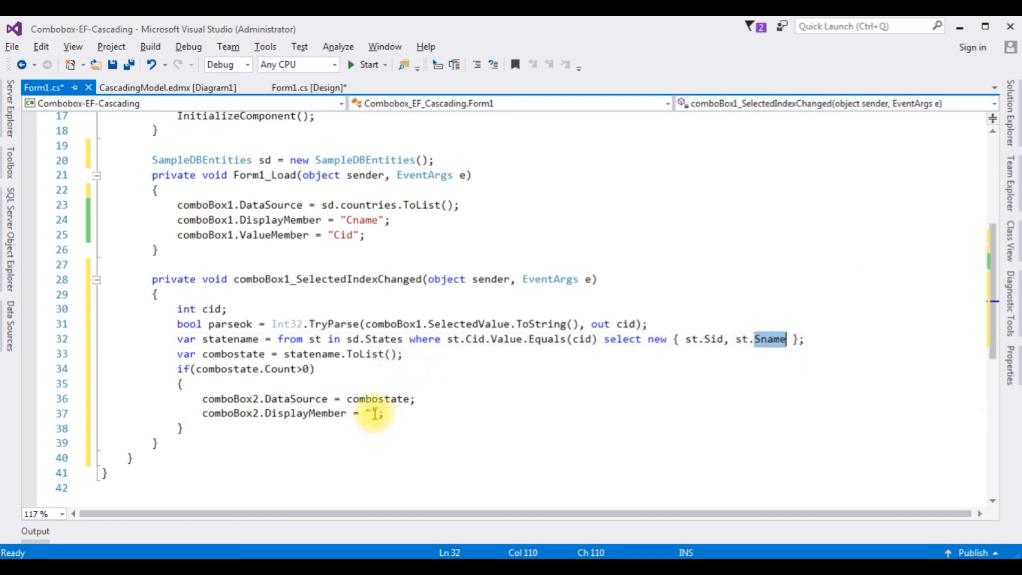
text(Sname)
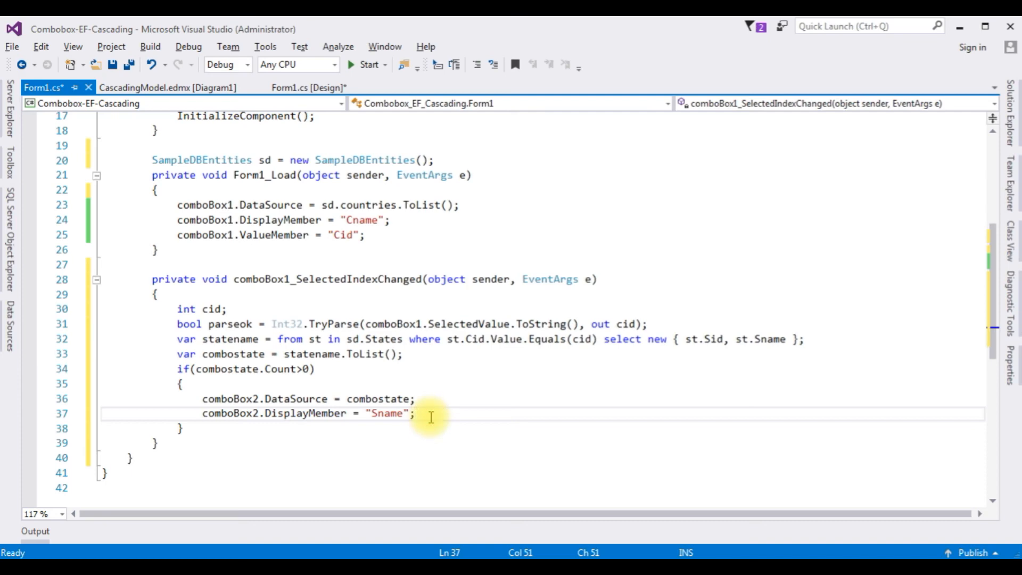
text(comboBox2.ValueMember=)
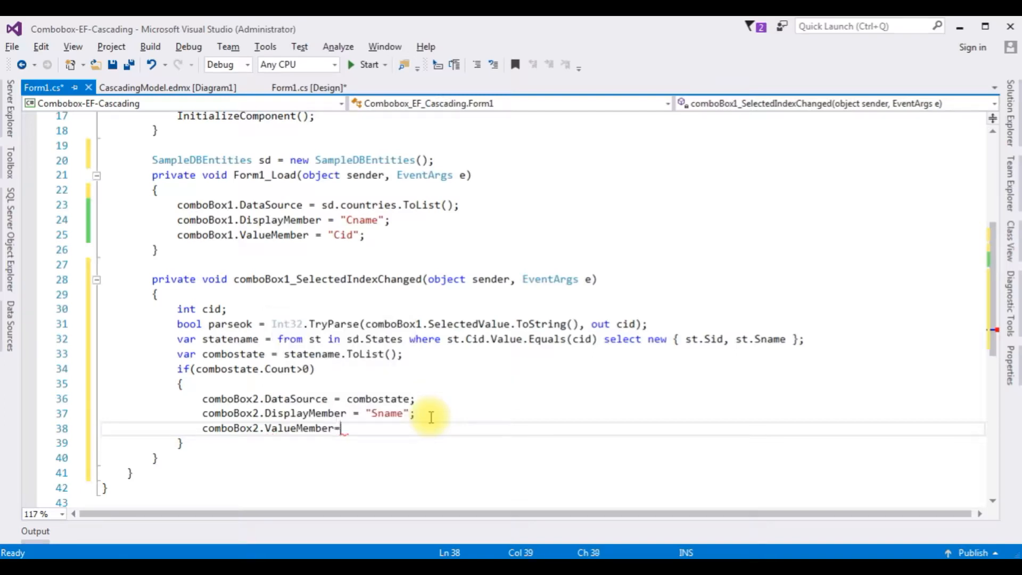
text(")
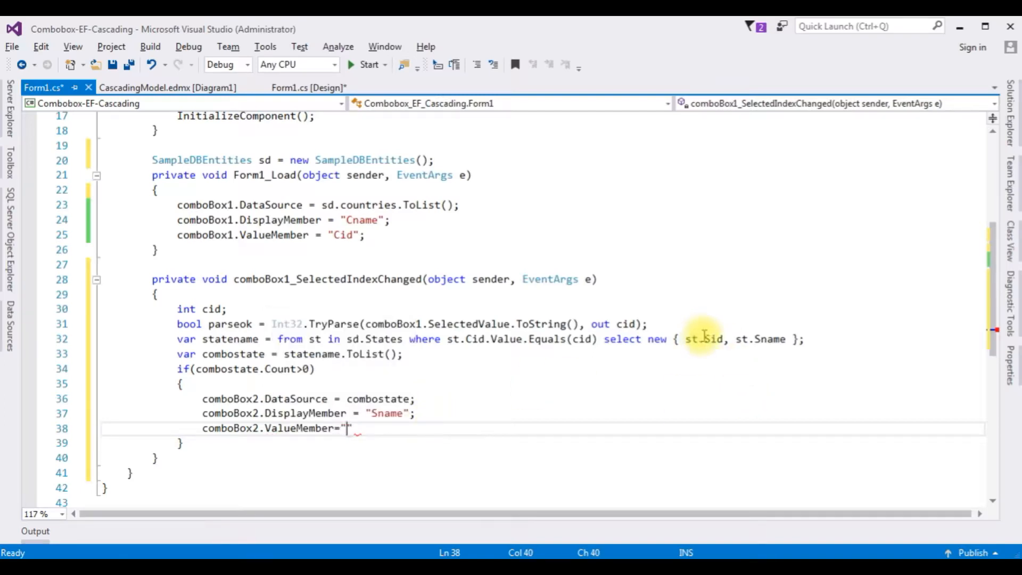
double_click(713, 338)
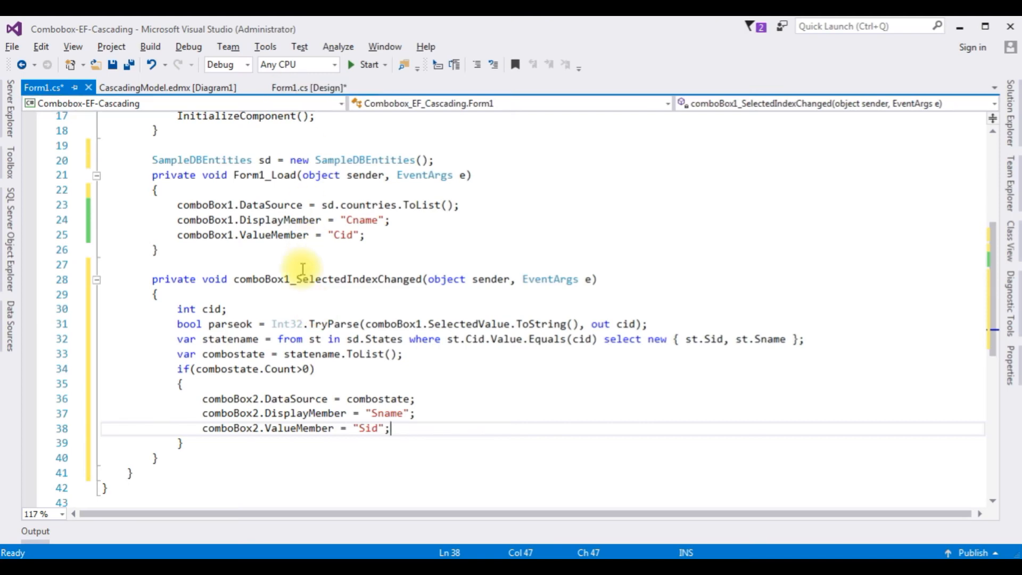
Create comboBox2_SelectedIndexChanged from the designer and copy the state-loading code into it.
click(307, 87)
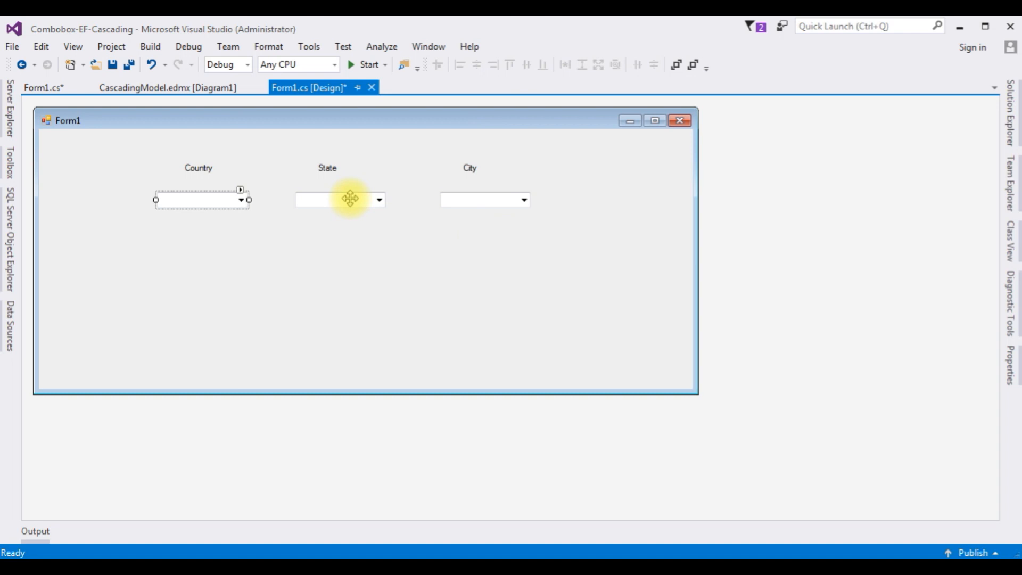
click(44, 87)
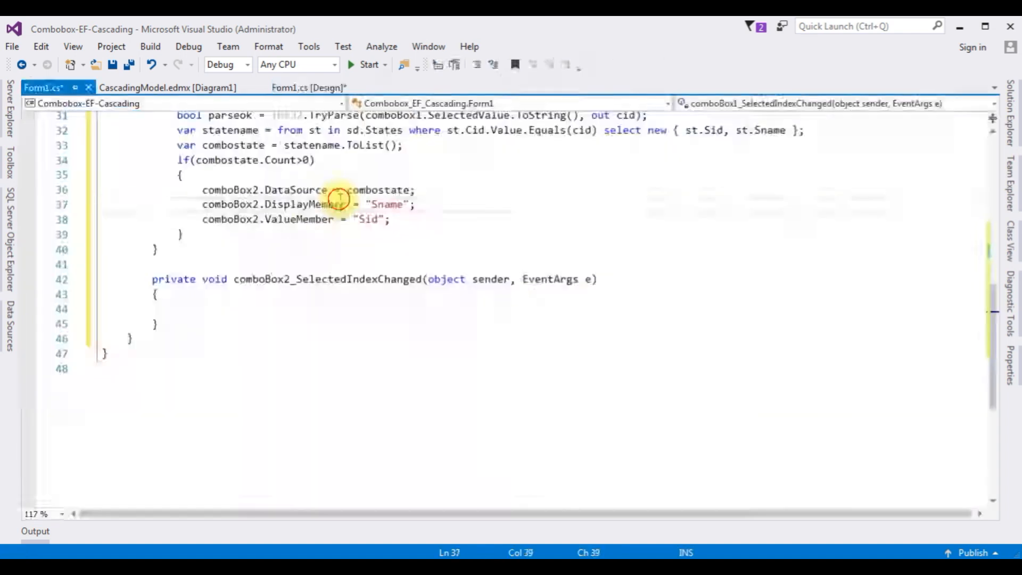
click(357, 308)
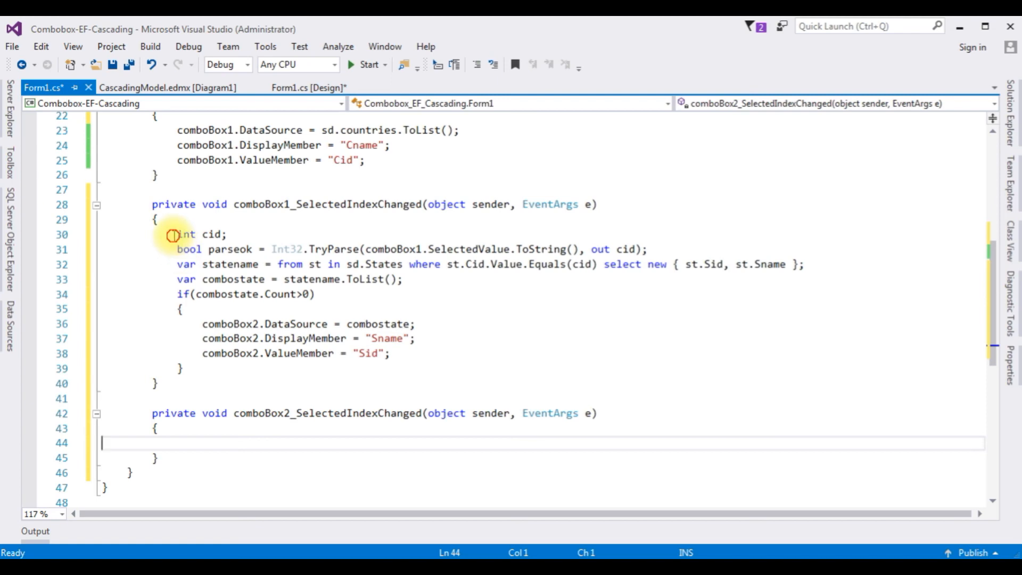
drag(174, 235, 185, 368)
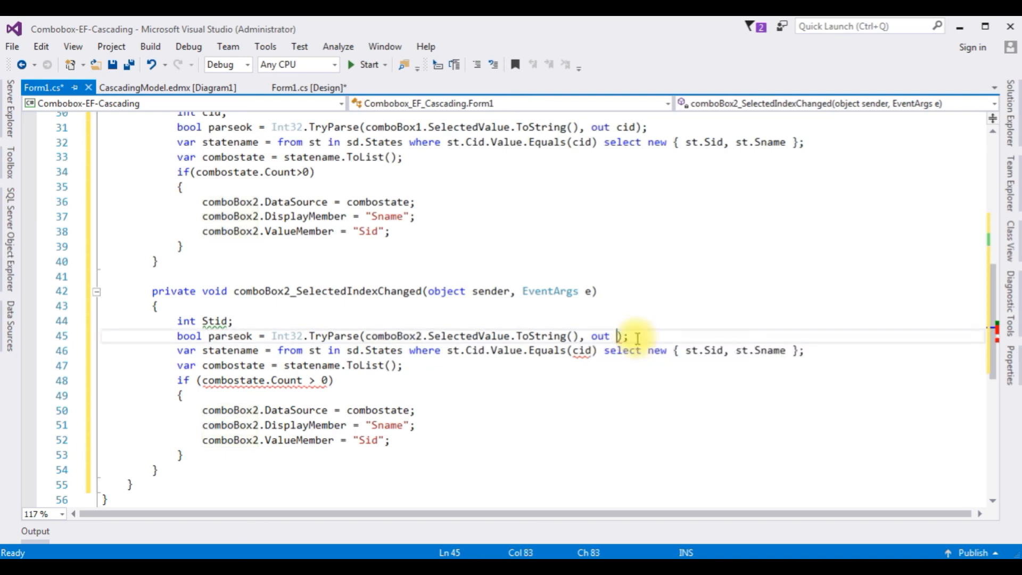
Parse Stid and query sd.Cities by Sid, selecting ct.Cityid and ct.Cityname.
text(Stid)
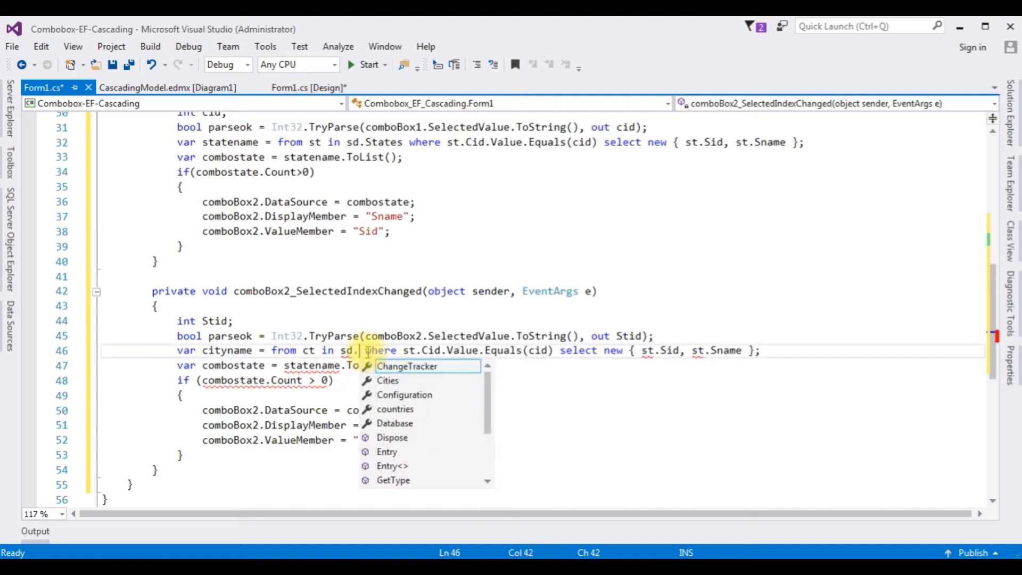
double_click(387, 381)
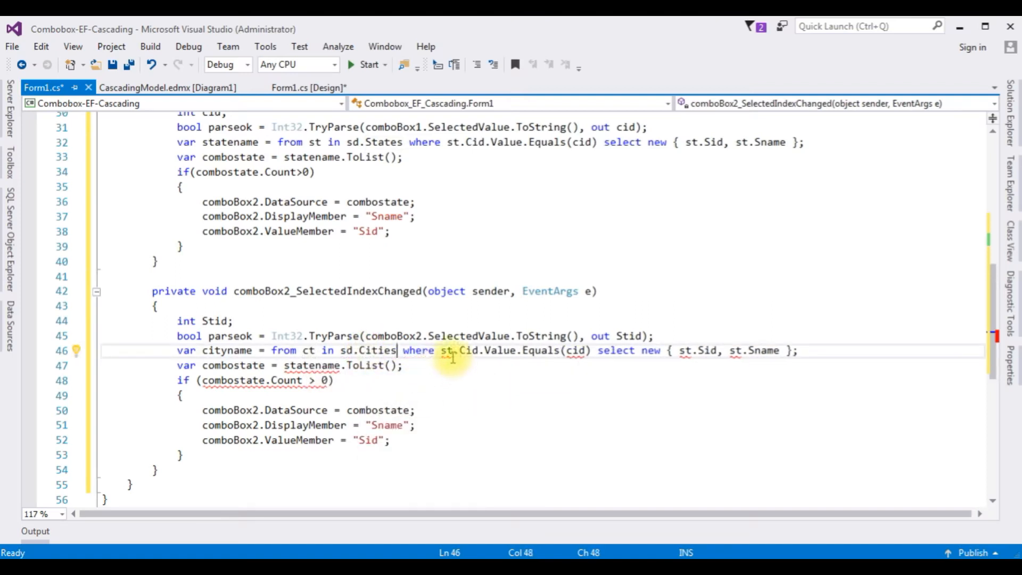
click(449, 350)
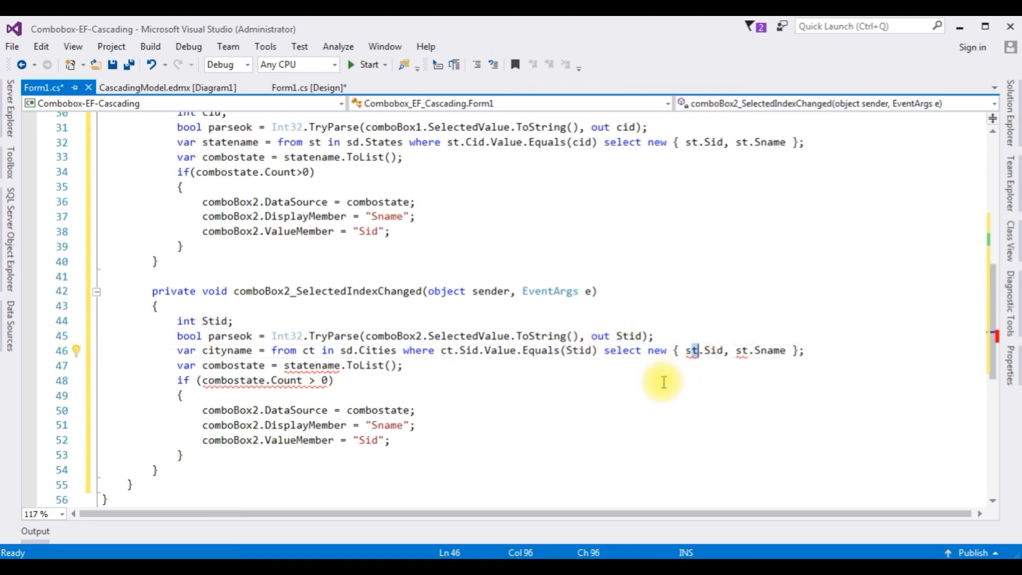
text(ct)
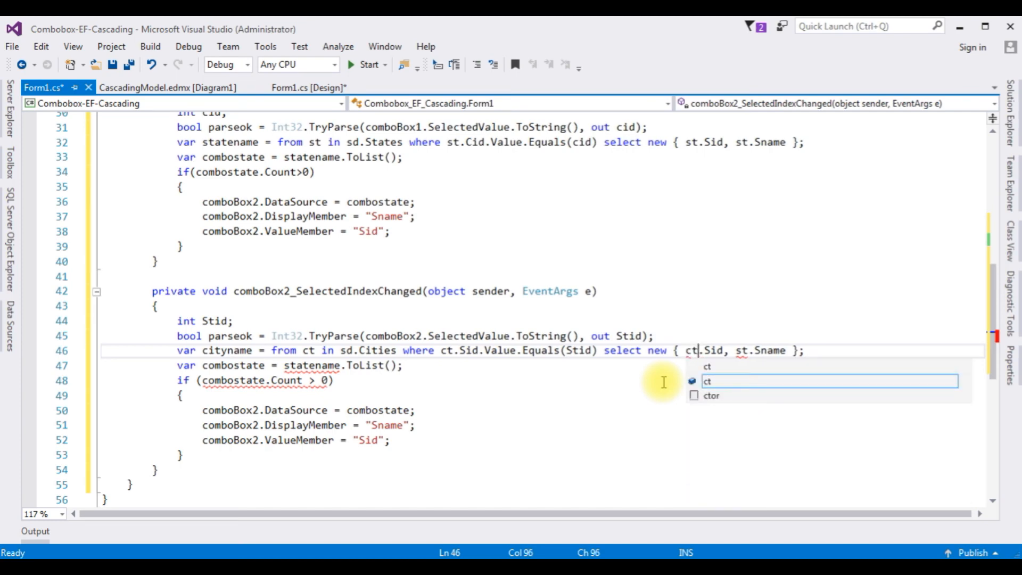
text(.)
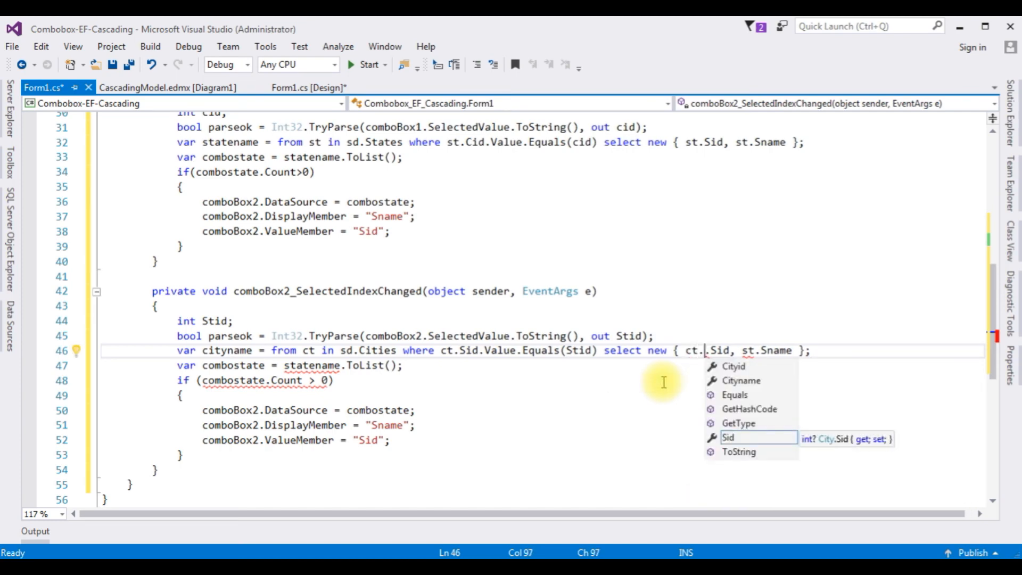
text(Cityid)
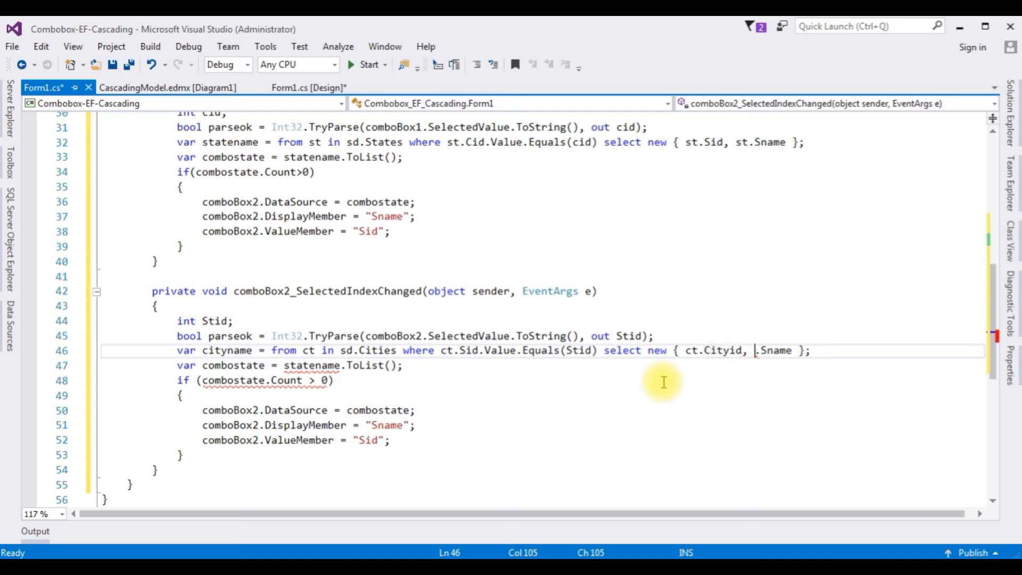
text(ct.)
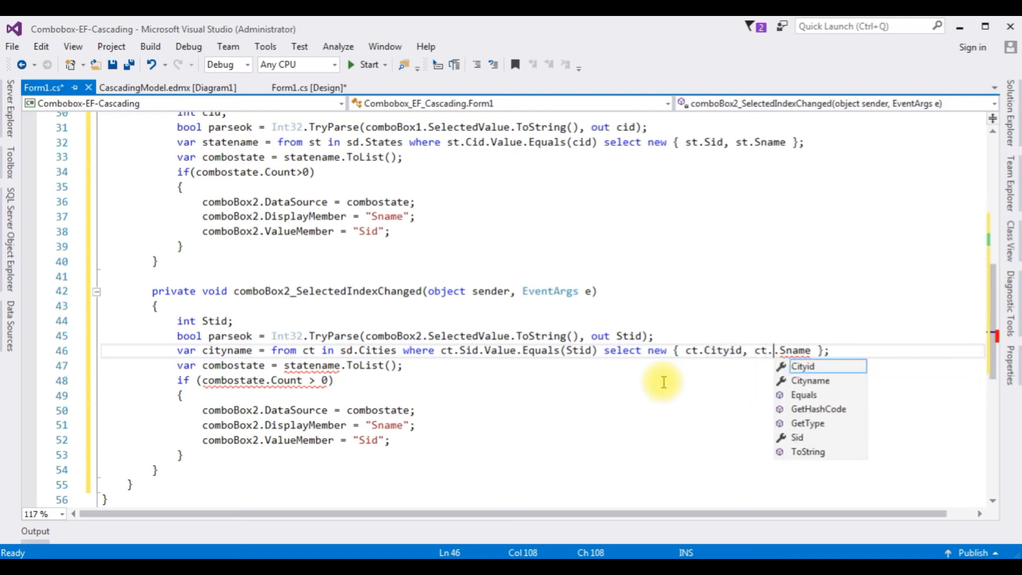
text(Cityname)
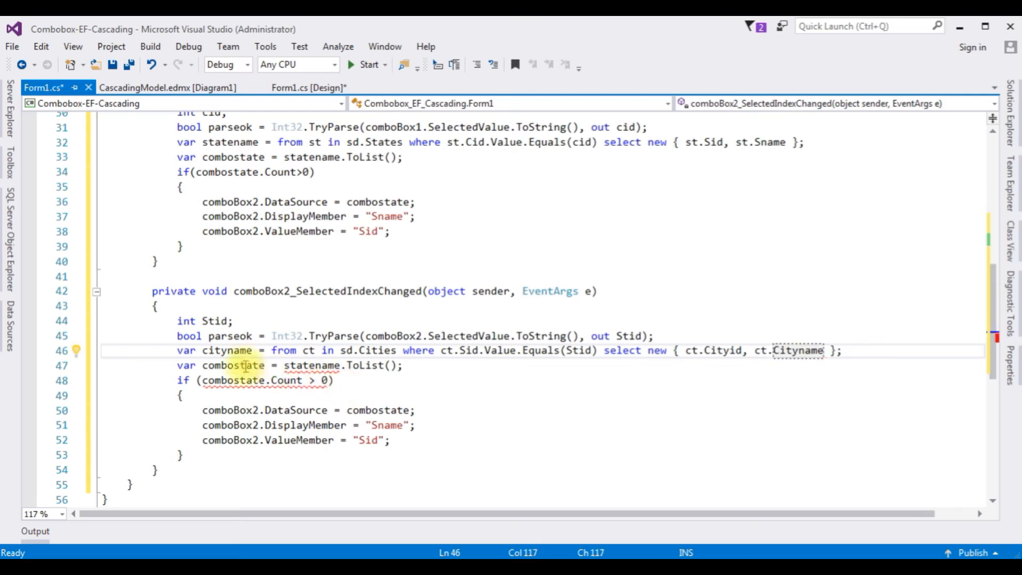
Start renaming the combostate and query variables for the city list.
double_click(233, 365)
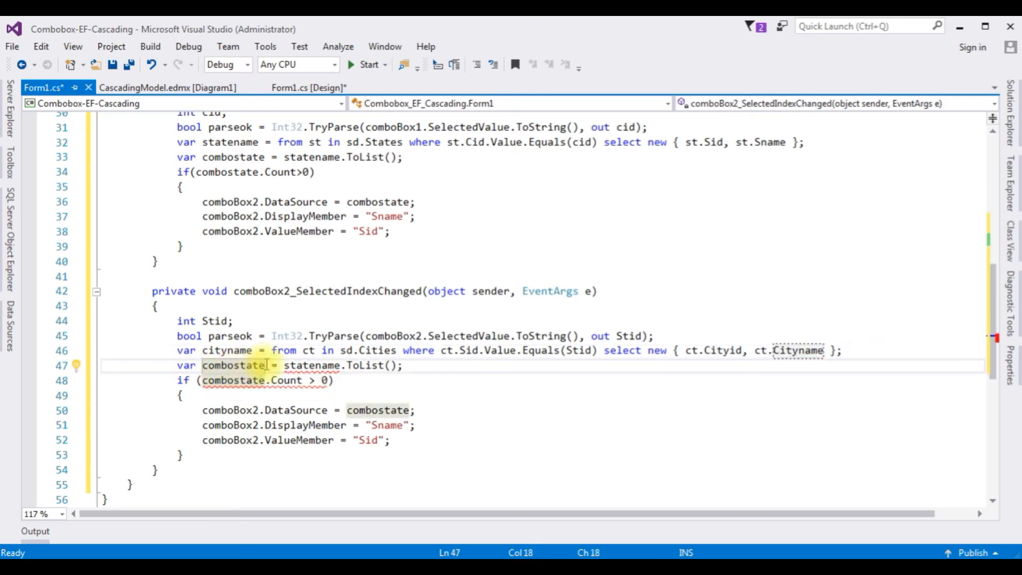
double_click(233, 365)
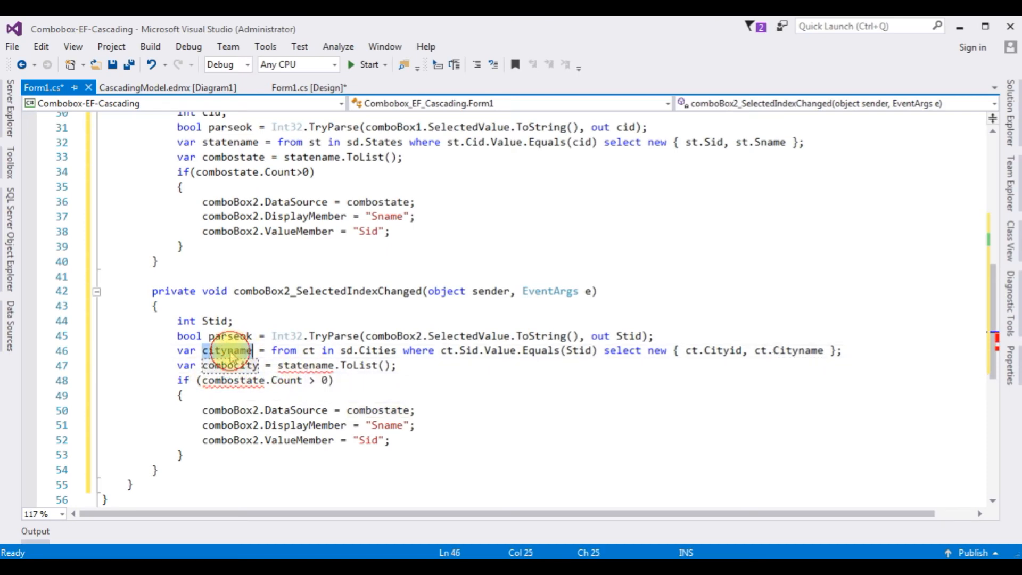
Build combocity from cityname and bind comboBox3 with Cityname display and Cityid value.
text(cityname)
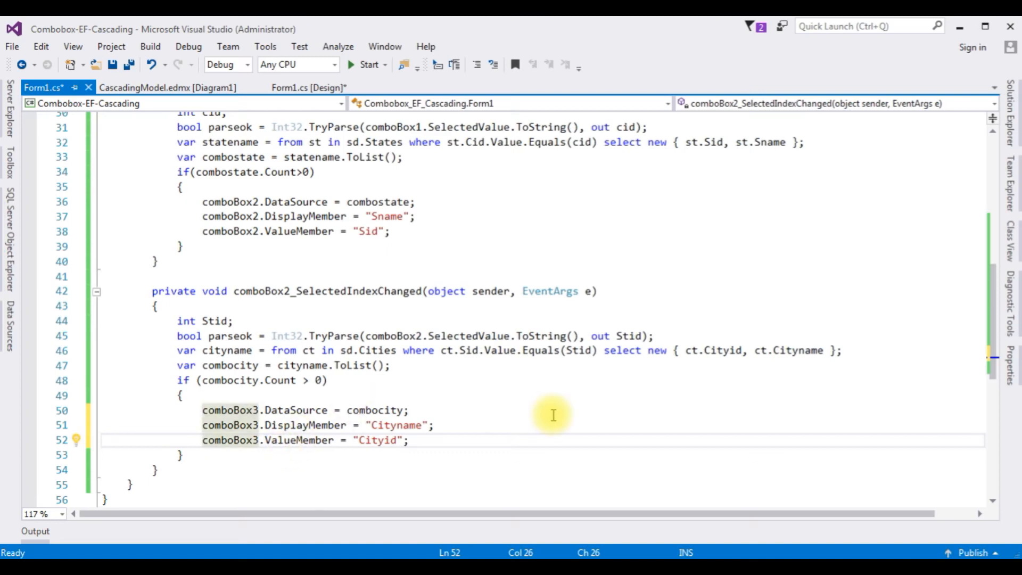
mouse_move(547, 241)
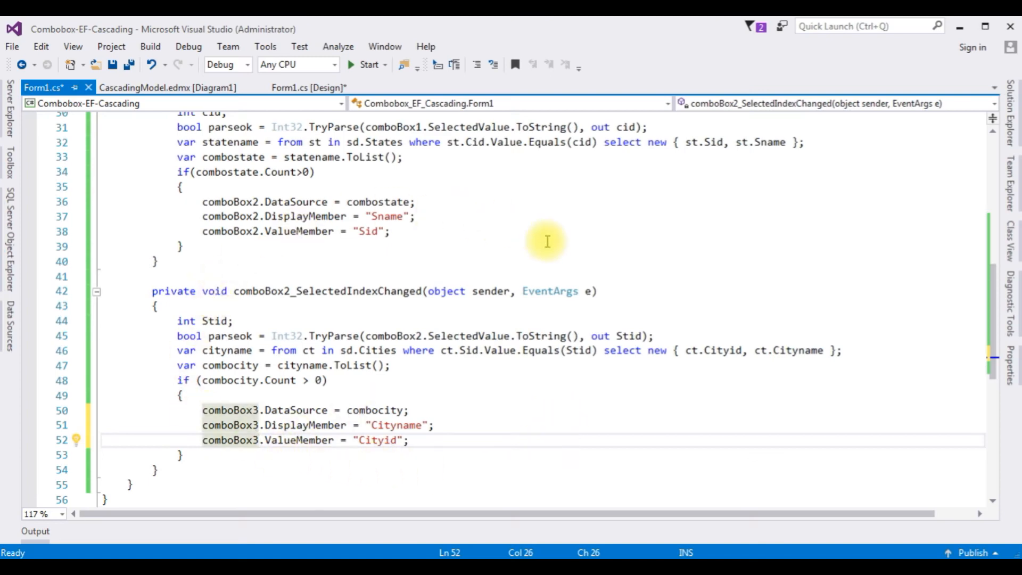
mouse_move(492, 384)
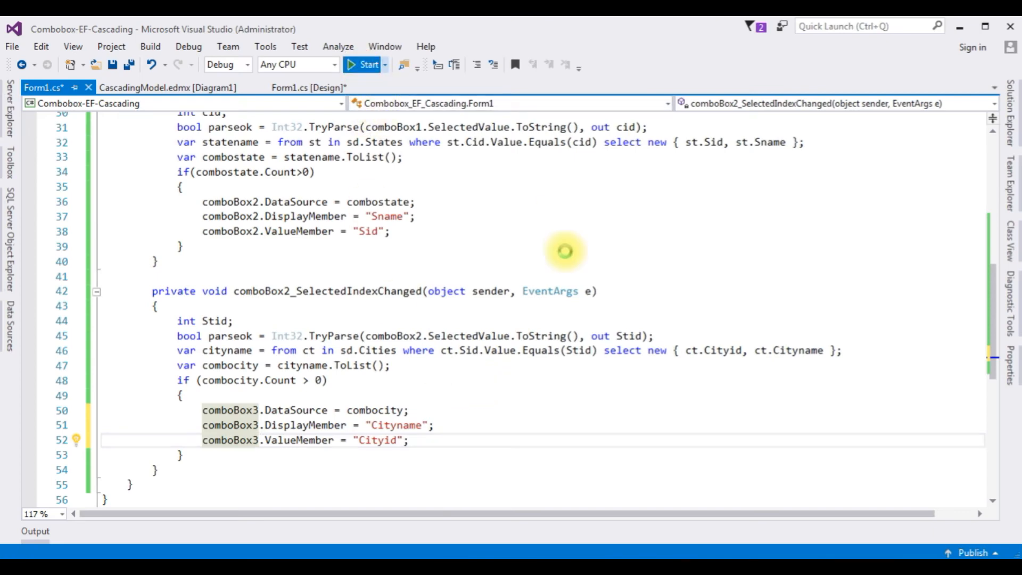
Run the app and pick India then Karnataka to see Banglore appear in City.
click(366, 64)
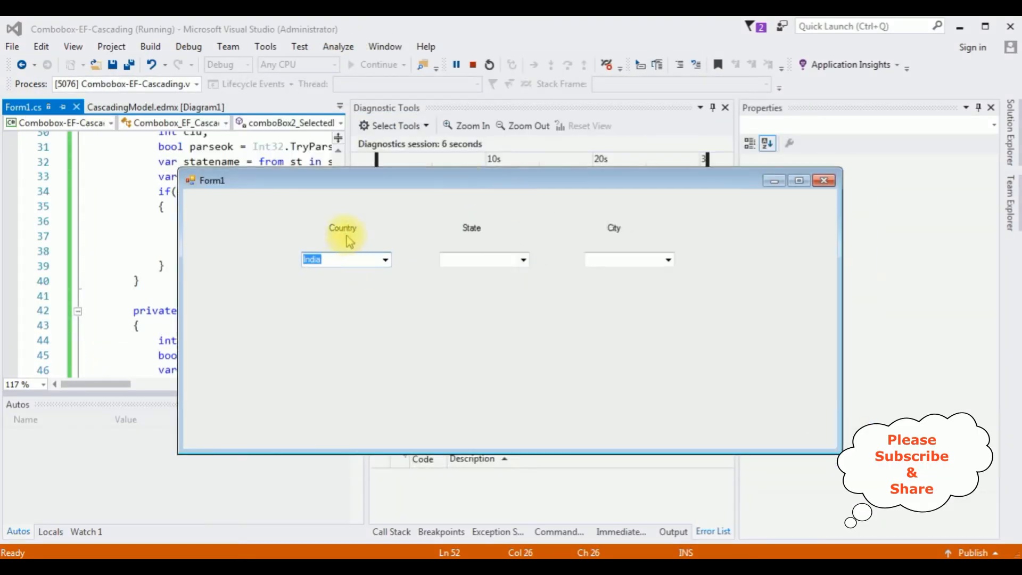
click(385, 259)
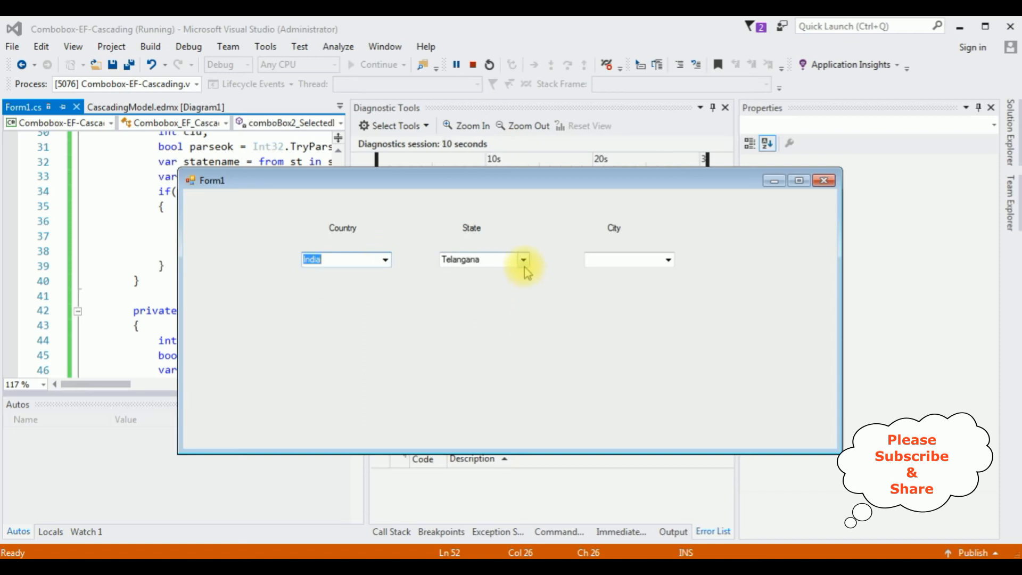
click(523, 259)
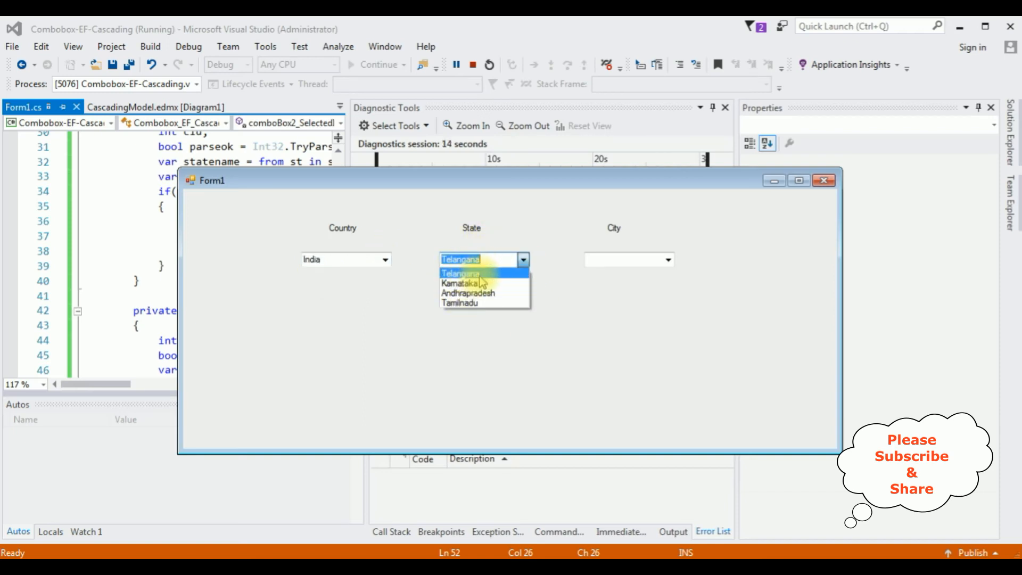
mouse_move(479, 283)
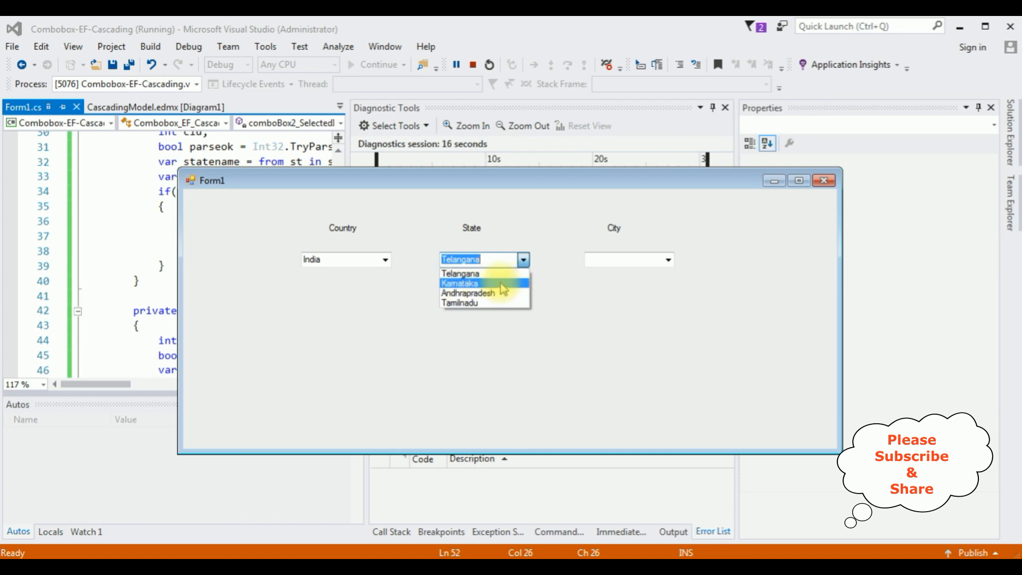
click(460, 283)
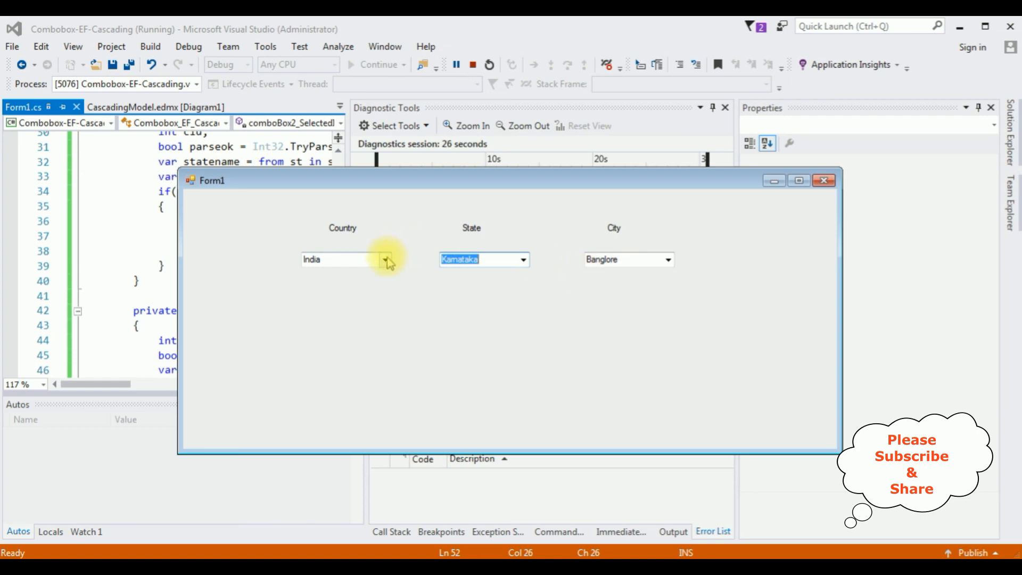
Pick USA then Texas and confirm City shows Austin.
click(385, 259)
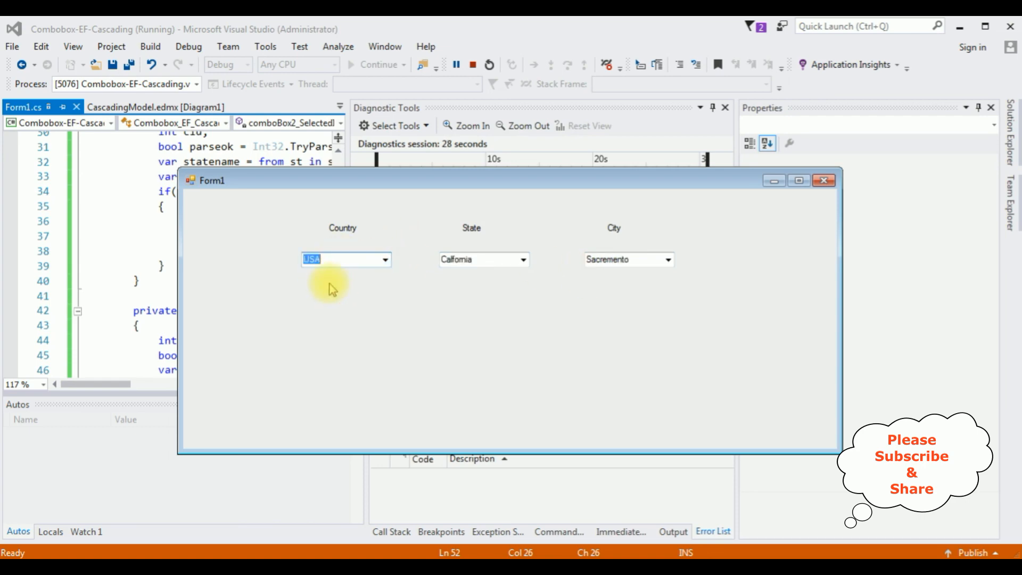
click(522, 259)
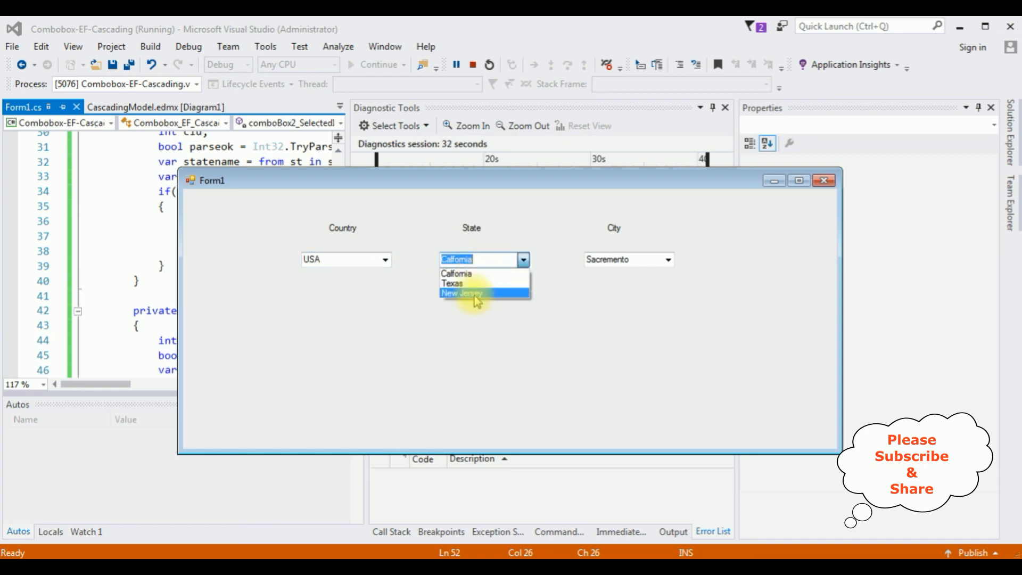
click(451, 282)
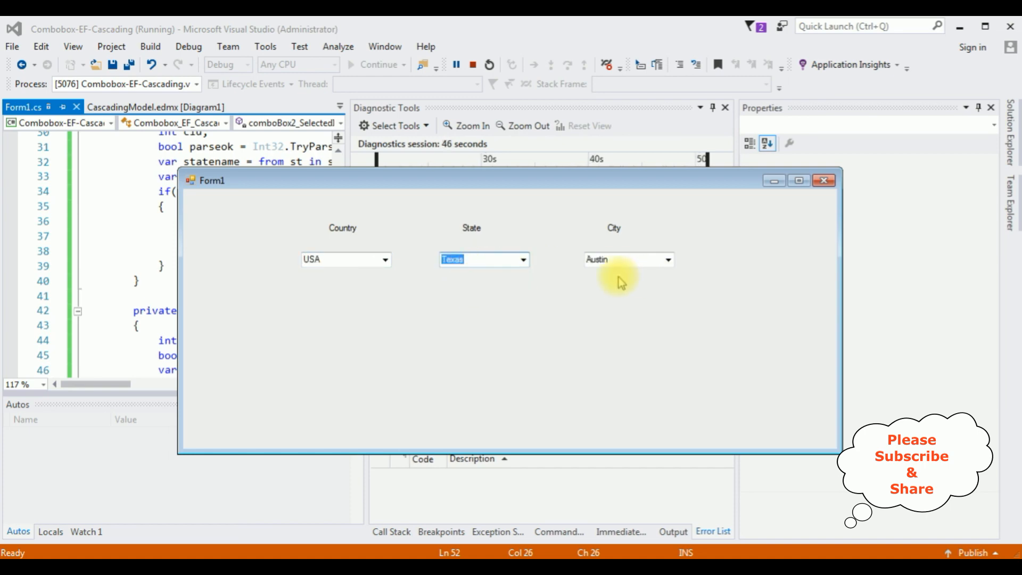